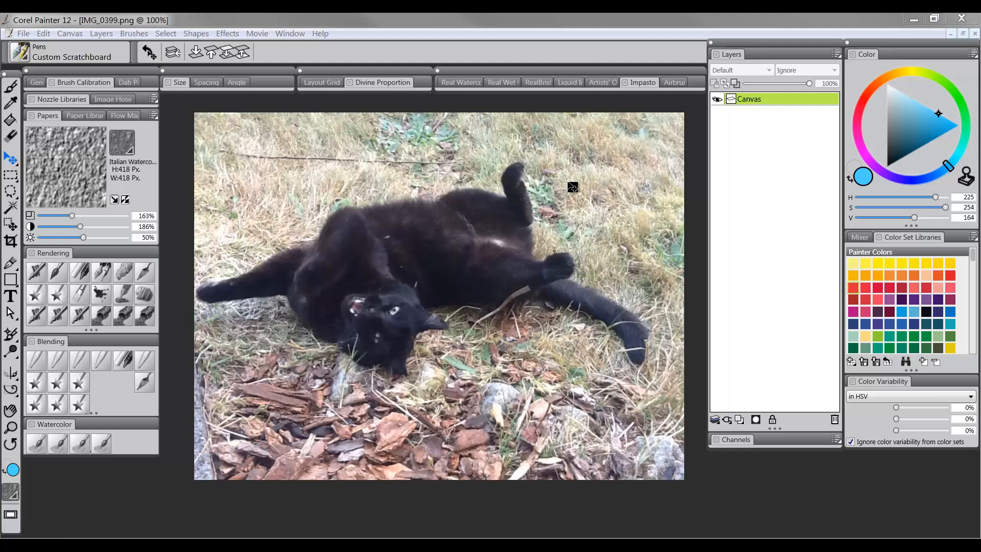
{"action": "mouse_move", "coordinate": [573, 190]}
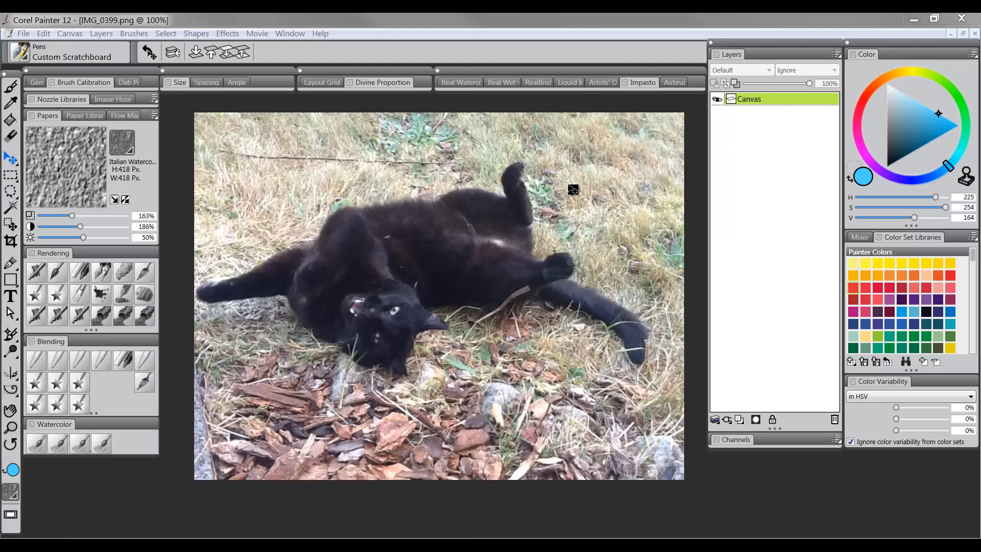
{"action": "mouse_move", "coordinate": [555, 140]}
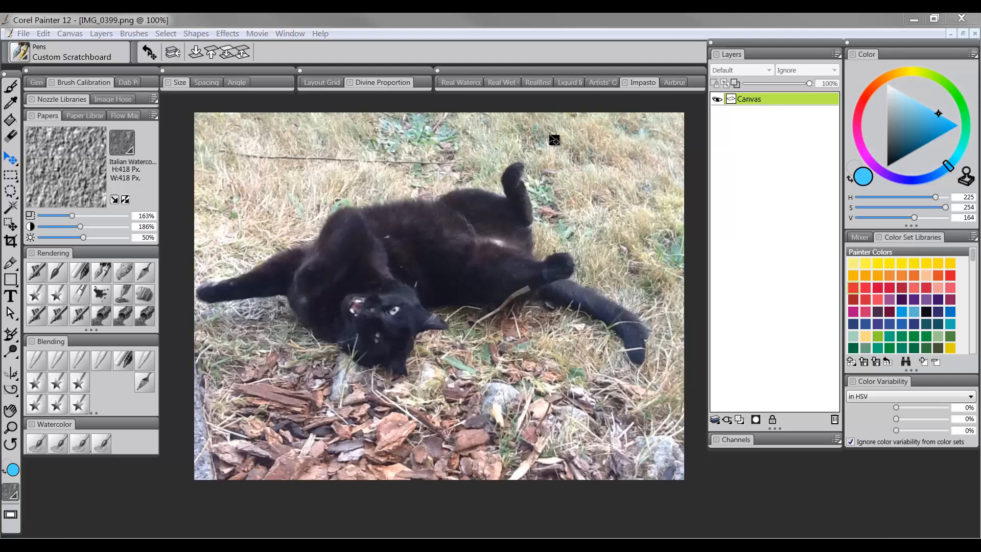
{"action": "mouse_move", "coordinate": [561, 148]}
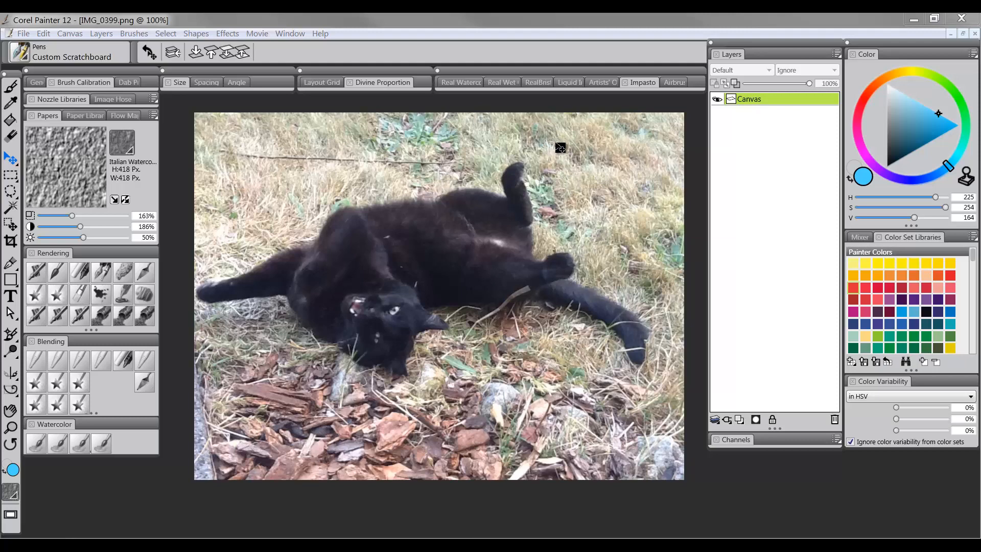
{"action": "mouse_move", "coordinate": [554, 176]}
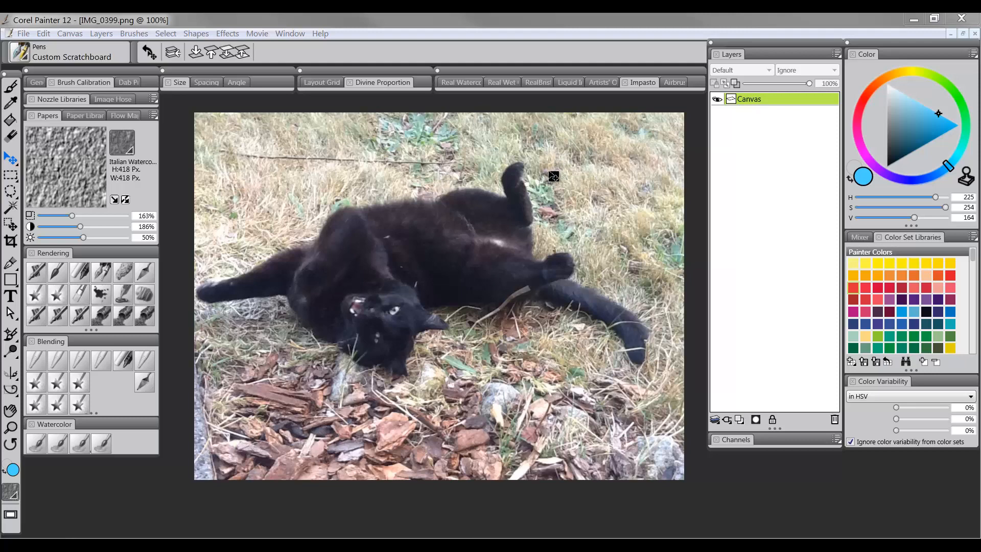
{"action": "mouse_move", "coordinate": [561, 234]}
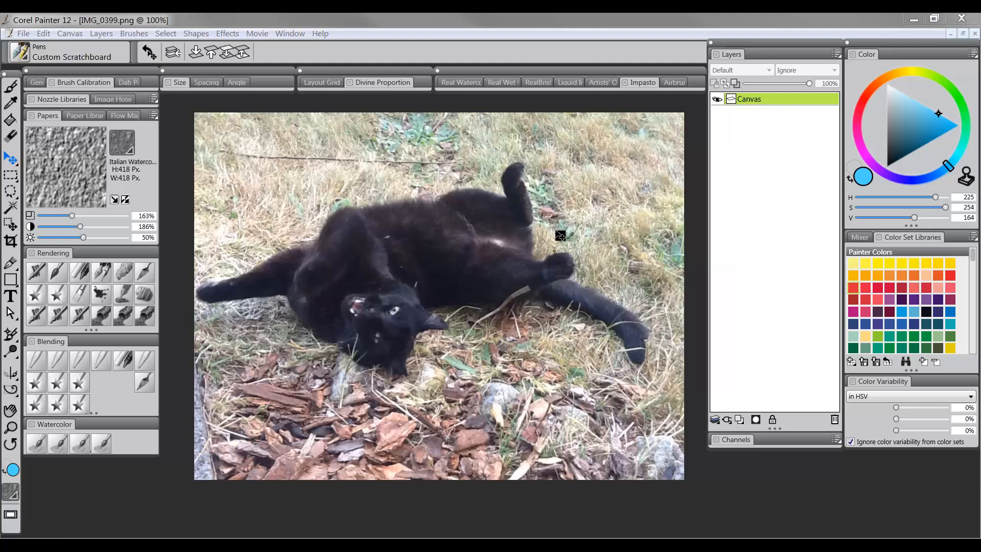
{"action": "mouse_move", "coordinate": [582, 234]}
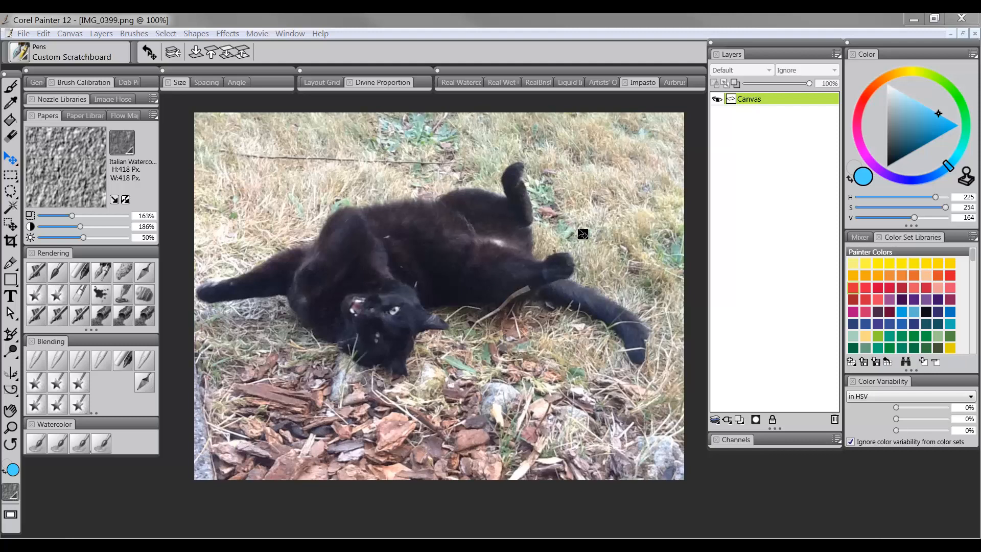
{"action": "mouse_move", "coordinate": [653, 312]}
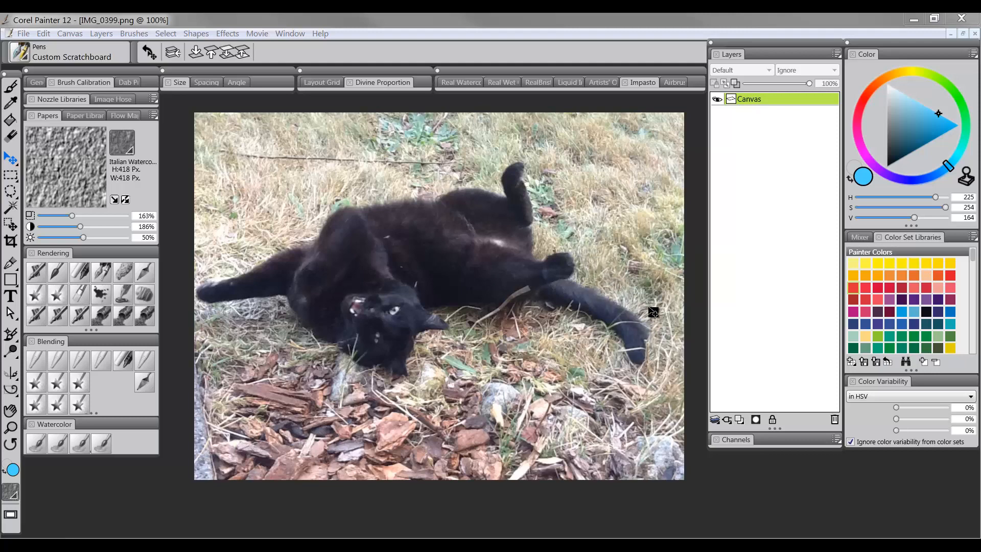
{"action": "mouse_move", "coordinate": [663, 203]}
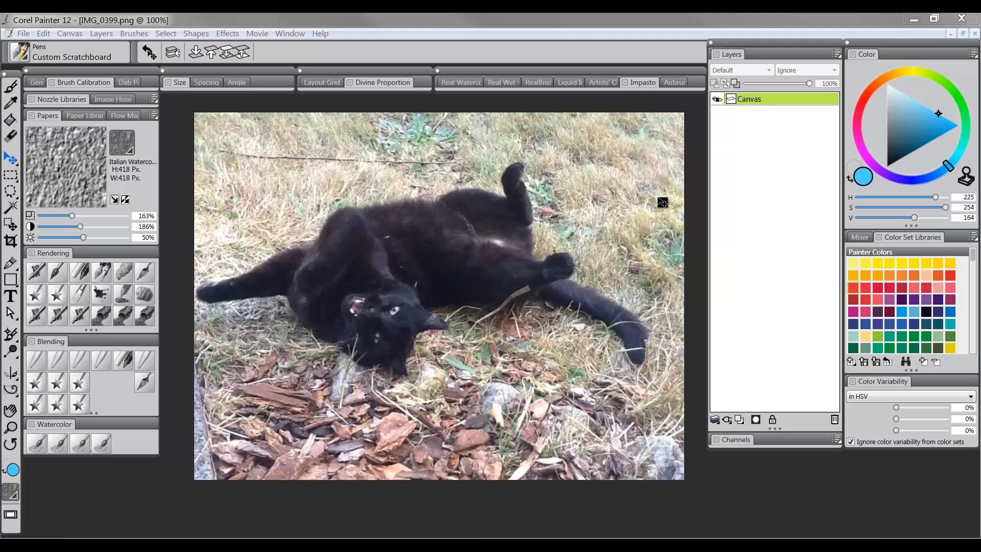
{"action": "mouse_move", "coordinate": [403, 155]}
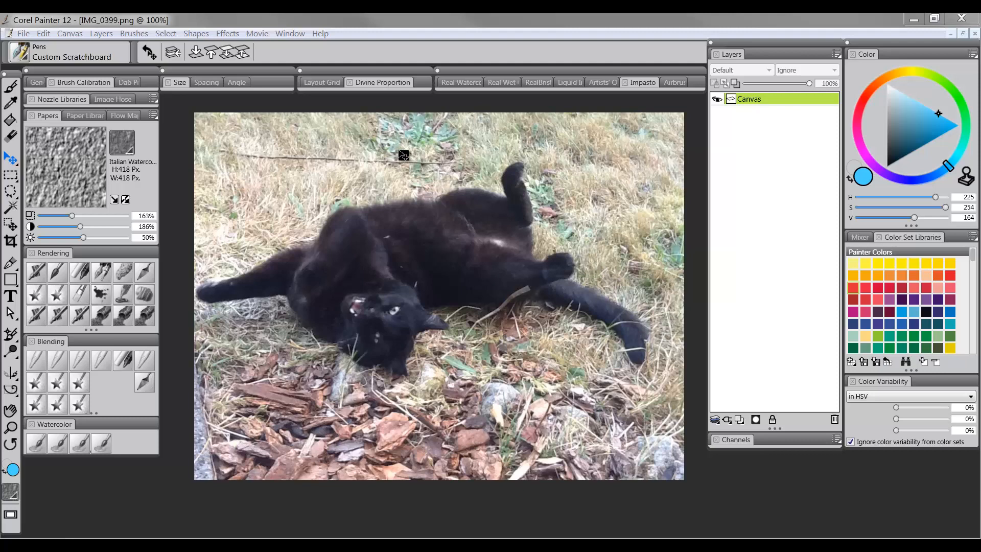
{"action": "mouse_move", "coordinate": [412, 133]}
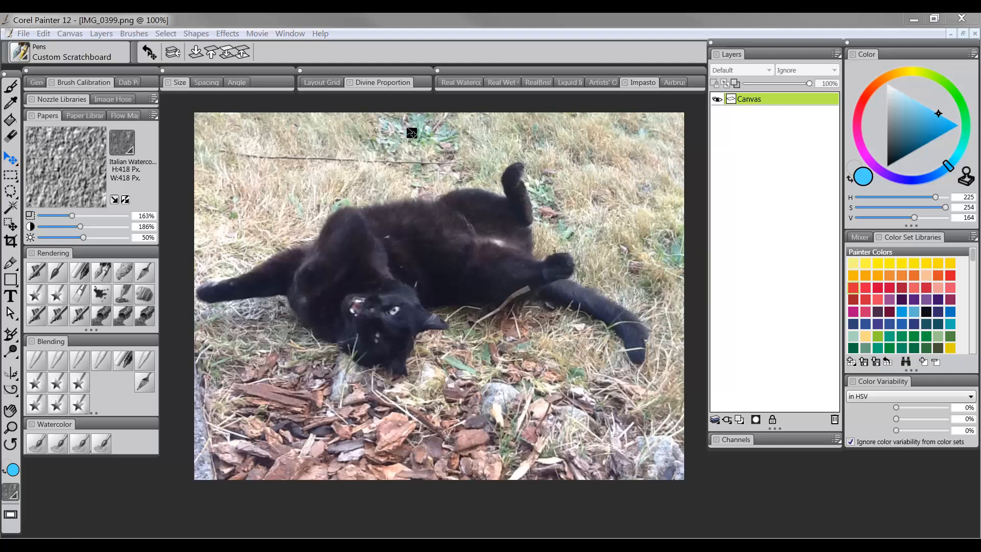
{"action": "mouse_move", "coordinate": [635, 150]}
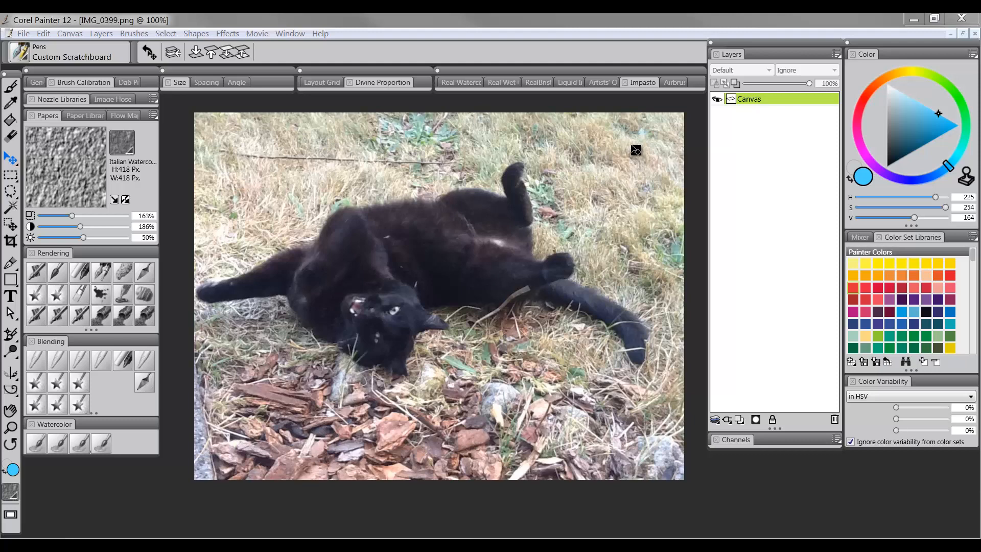
{"action": "mouse_move", "coordinate": [312, 119]}
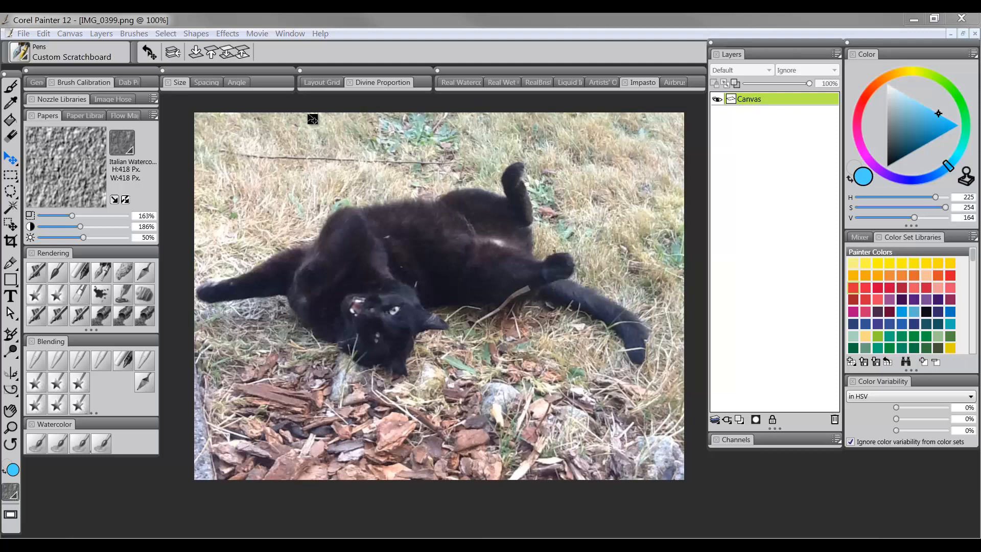
Save the photo as 'cat' in Painter RIFF (*.rif) format via Save As
{"action": "left_click", "coordinate": [24, 34]}
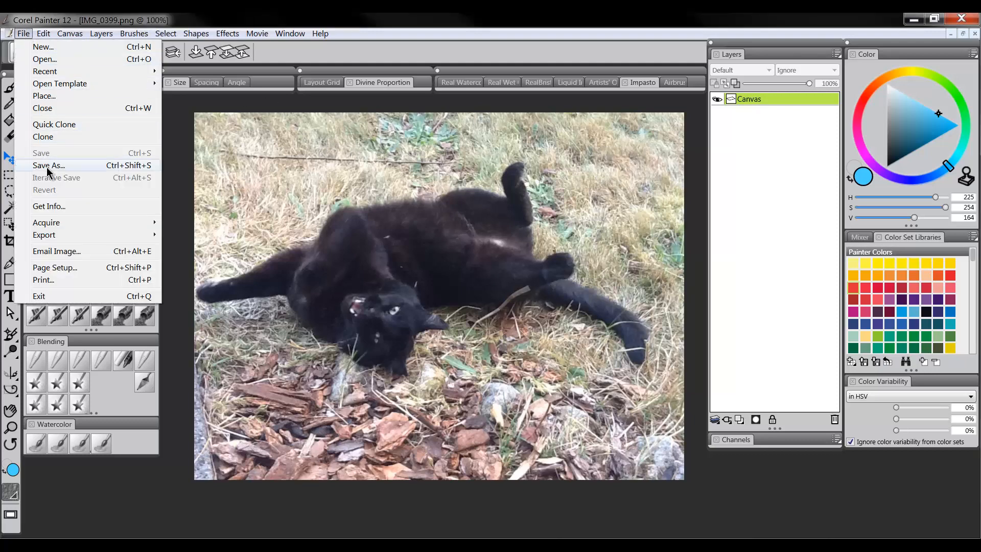
{"action": "left_click", "coordinate": [48, 165]}
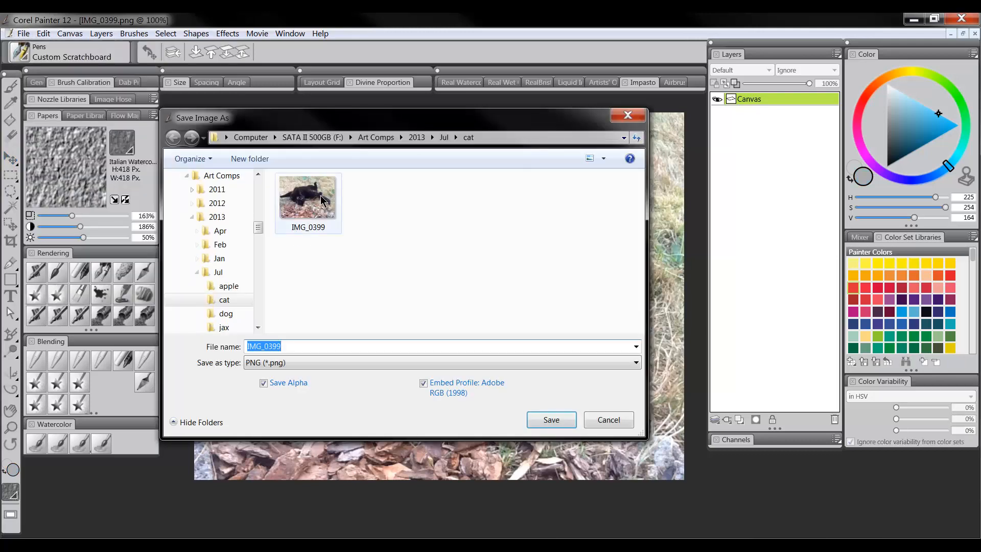
{"action": "left_click", "coordinate": [635, 362]}
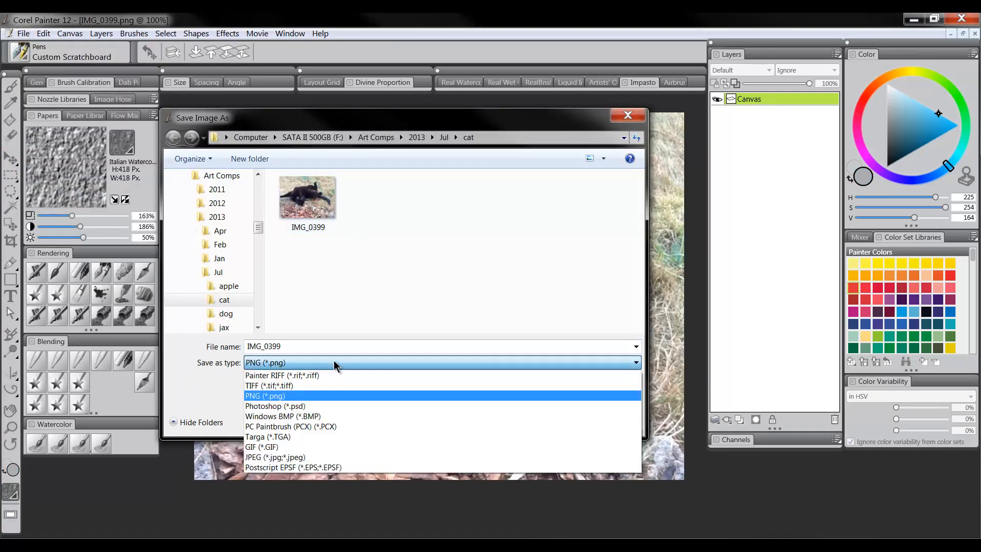
{"action": "left_click", "coordinate": [282, 375]}
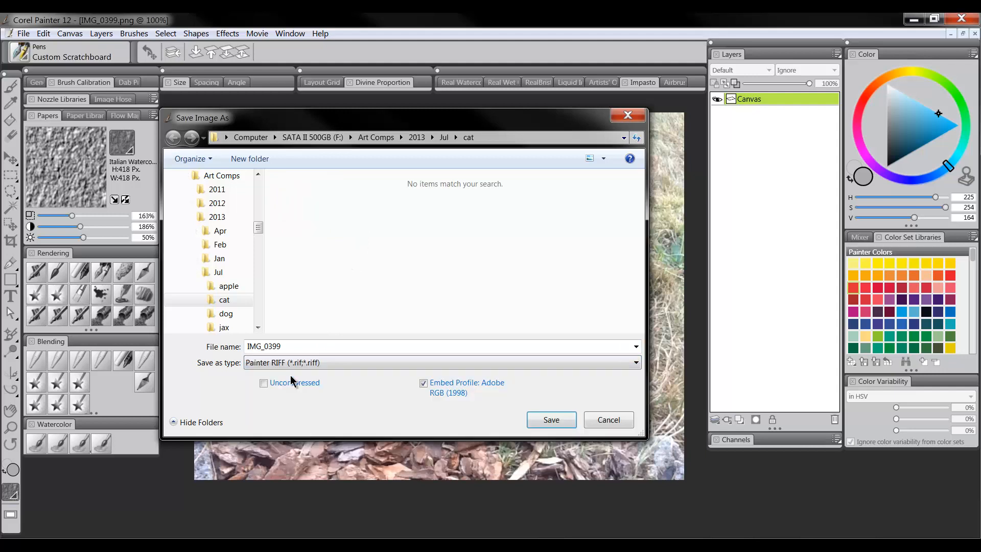
{"action": "mouse_move", "coordinate": [388, 360]}
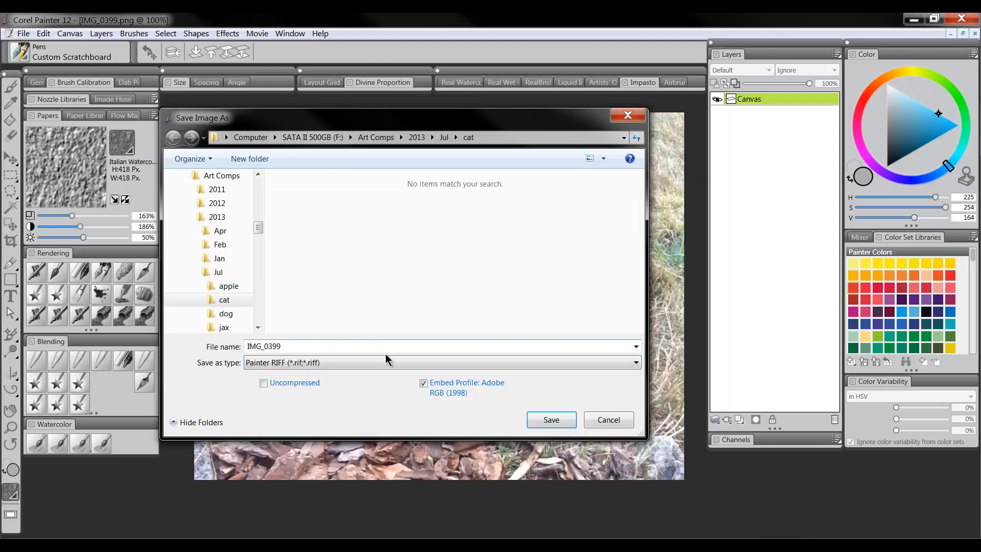
{"action": "type", "text": "ca"}
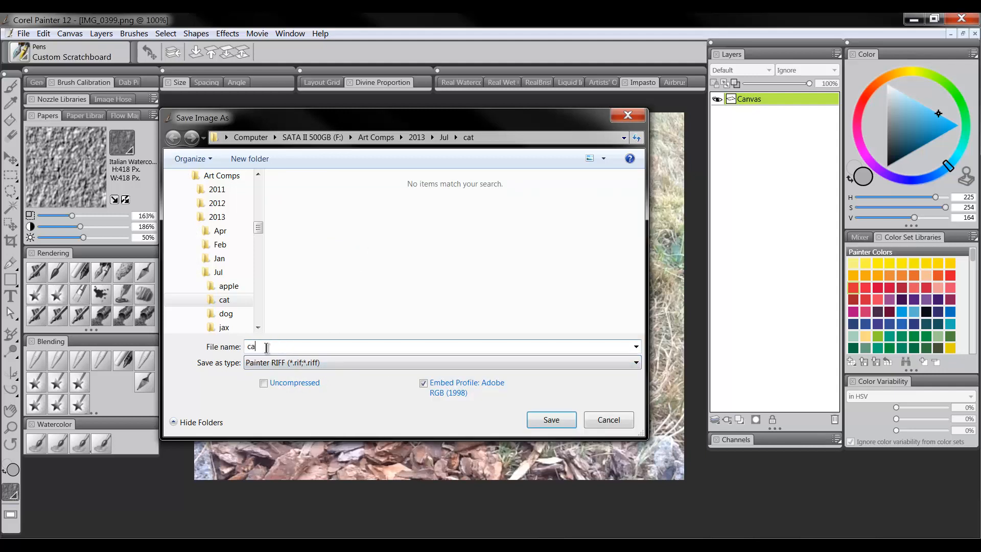
{"action": "left_click", "coordinate": [551, 419]}
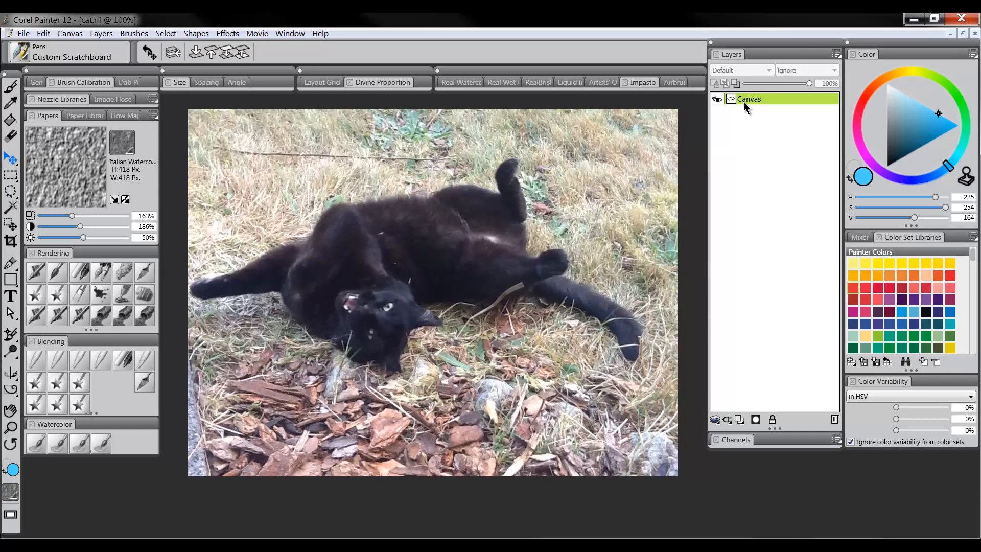
Select the whole photo, cut it from the canvas and paste it in place as a new layer
{"action": "double_click", "coordinate": [749, 99]}
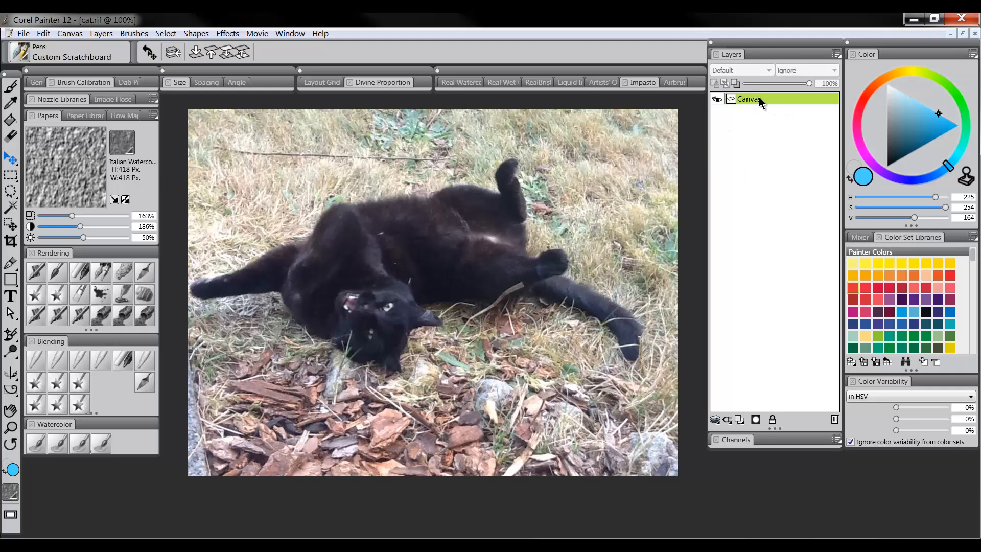
{"action": "mouse_move", "coordinate": [428, 156]}
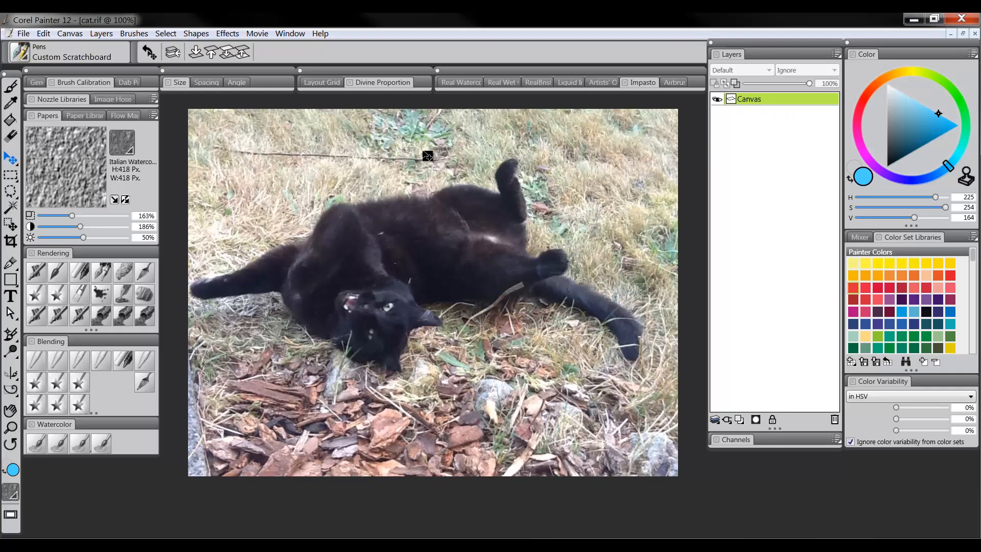
{"action": "left_click", "coordinate": [166, 33]}
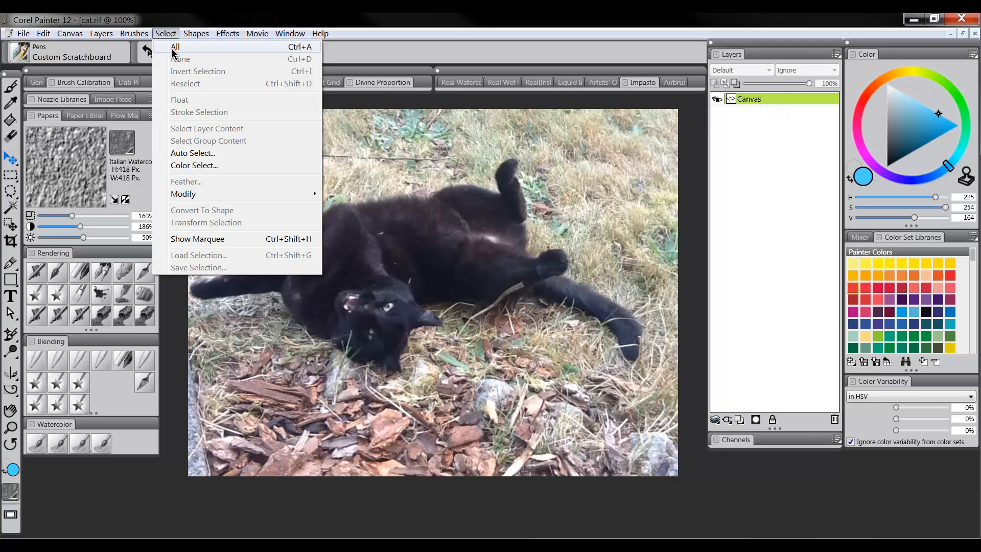
{"action": "left_click", "coordinate": [45, 34]}
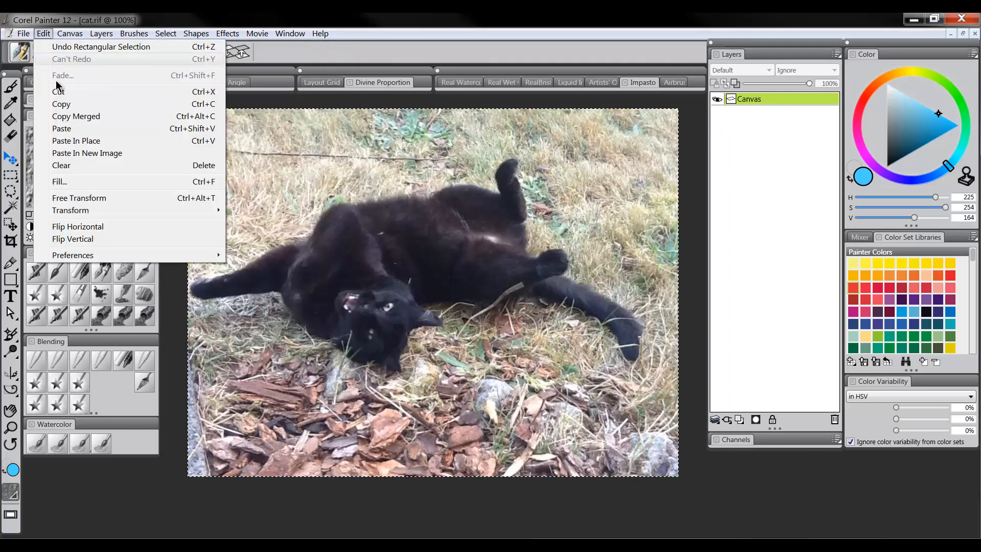
{"action": "left_click", "coordinate": [58, 91]}
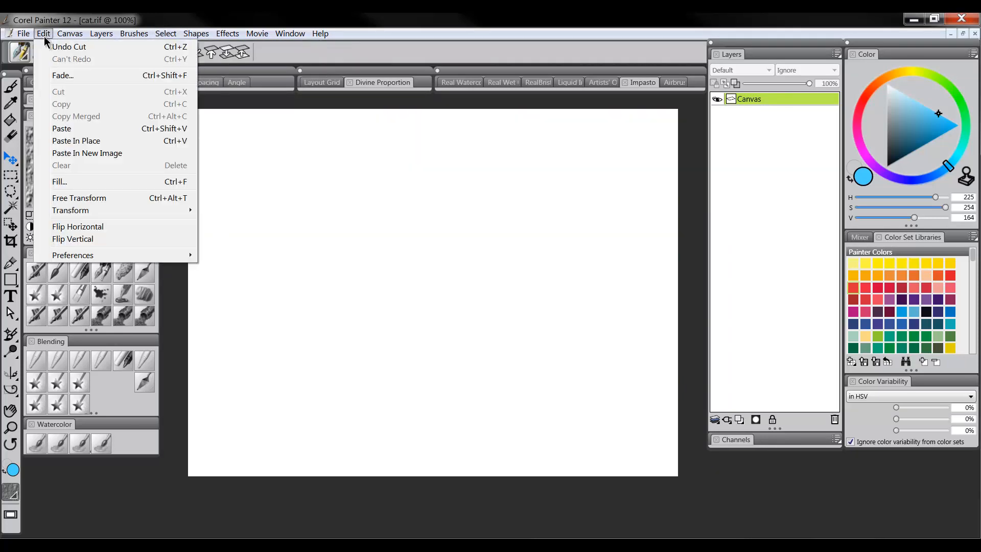
{"action": "mouse_move", "coordinate": [63, 146]}
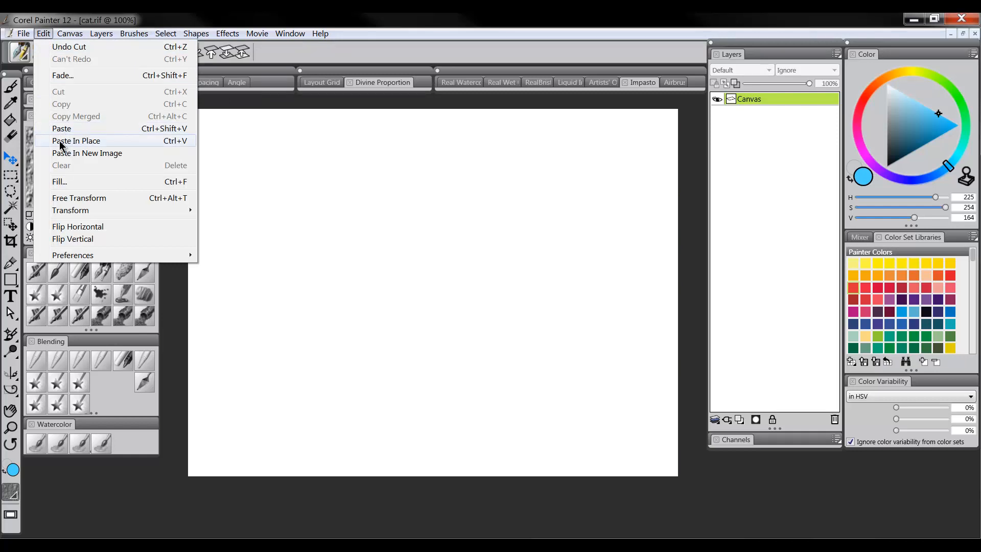
{"action": "left_click", "coordinate": [76, 140]}
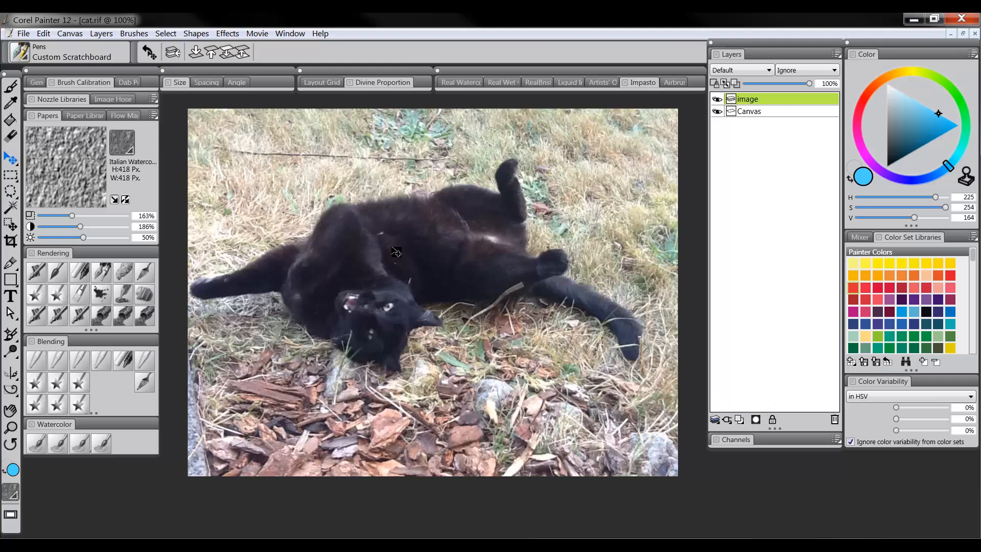
{"action": "mouse_move", "coordinate": [743, 287]}
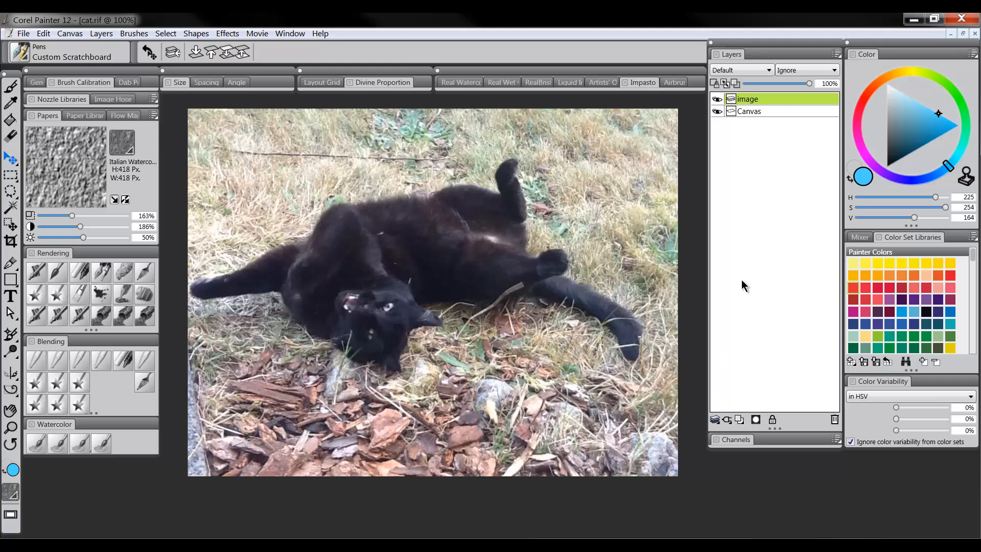
{"action": "mouse_move", "coordinate": [393, 196]}
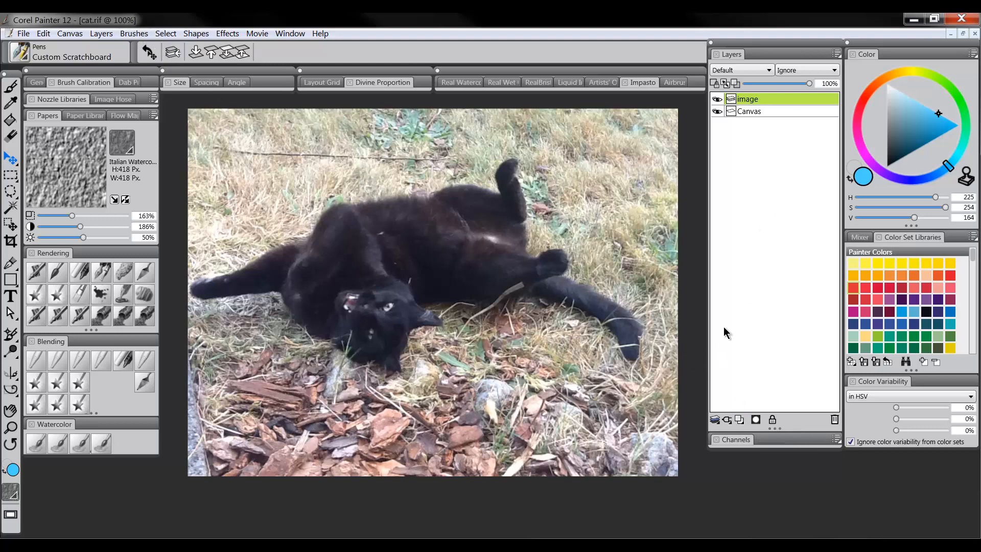
{"action": "mouse_move", "coordinate": [756, 419]}
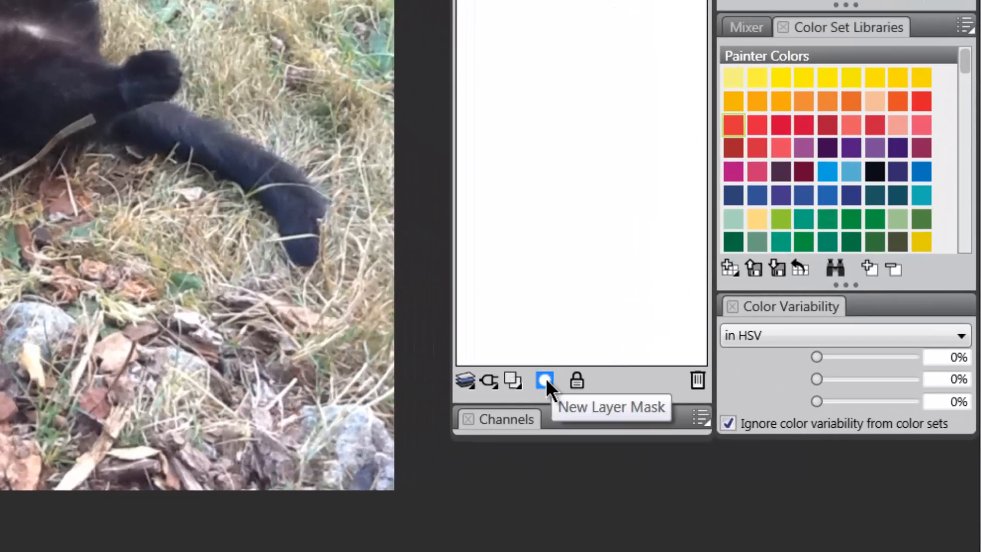
{"action": "mouse_move", "coordinate": [561, 361]}
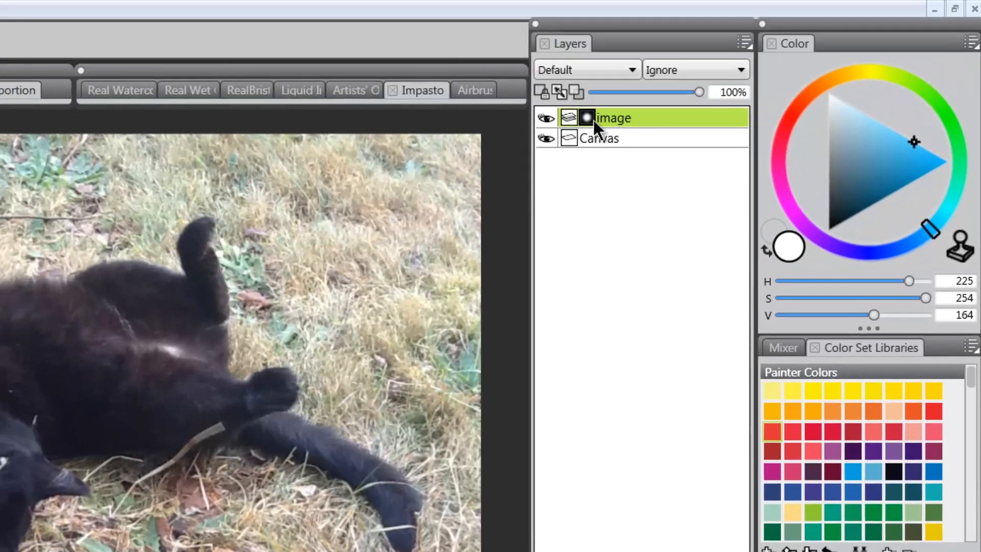
{"action": "mouse_move", "coordinate": [575, 141]}
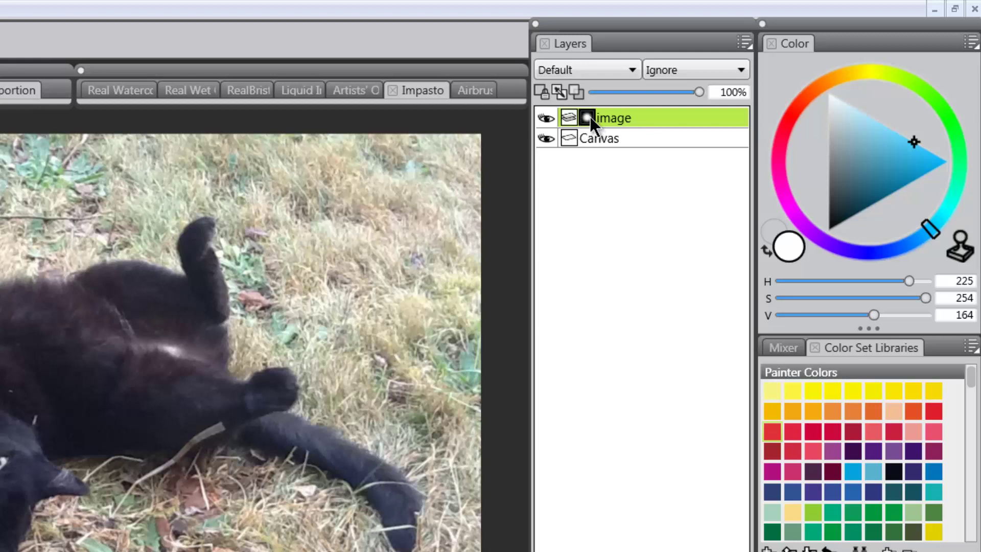
{"action": "mouse_move", "coordinate": [588, 123]}
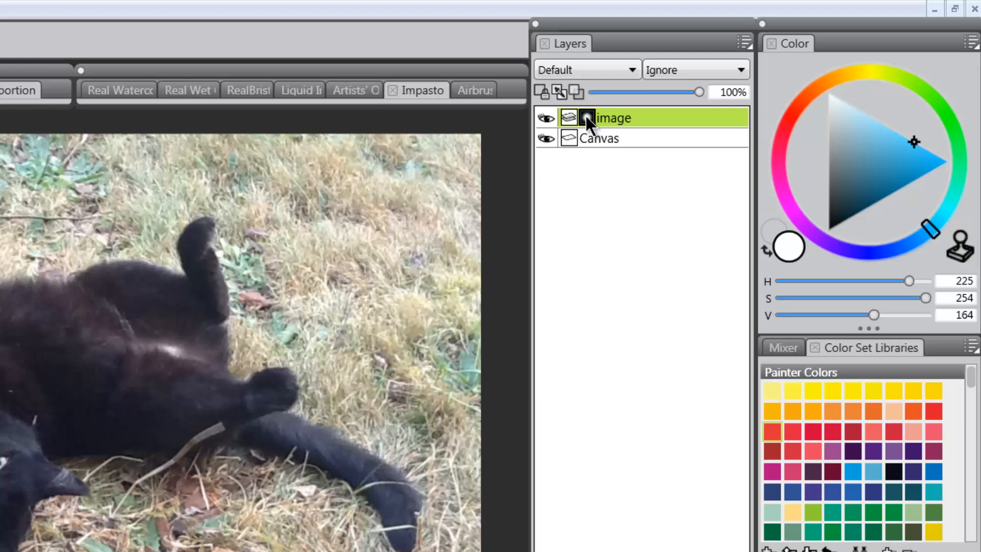
Create a layer mask on the image layer and target the image Layer Mask channel
{"action": "left_click", "coordinate": [583, 117]}
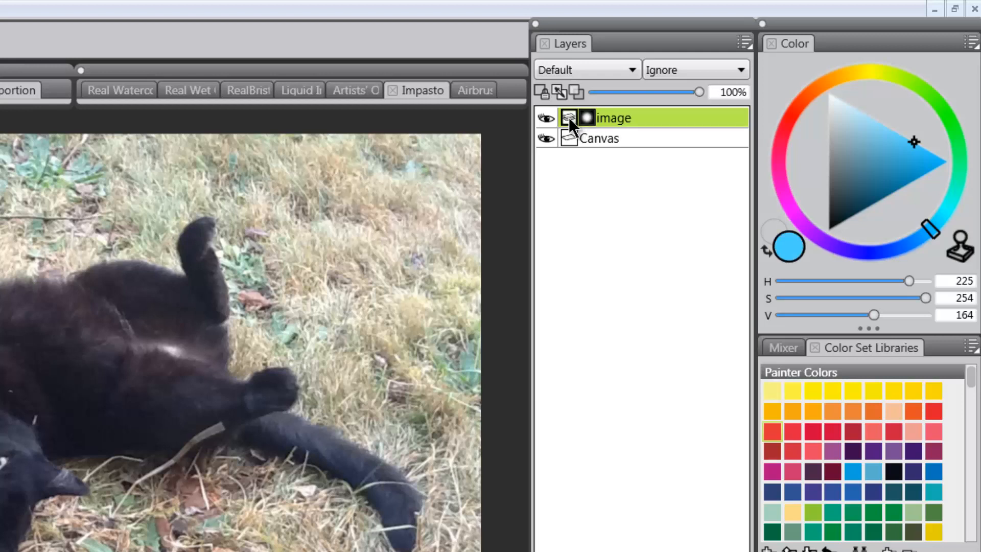
{"action": "mouse_move", "coordinate": [573, 126]}
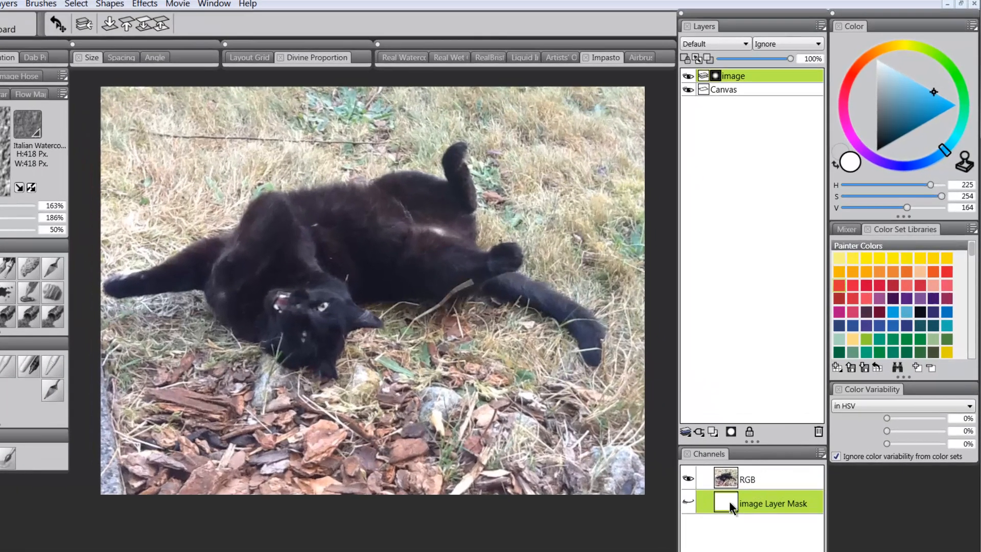
{"action": "right_click", "coordinate": [732, 506]}
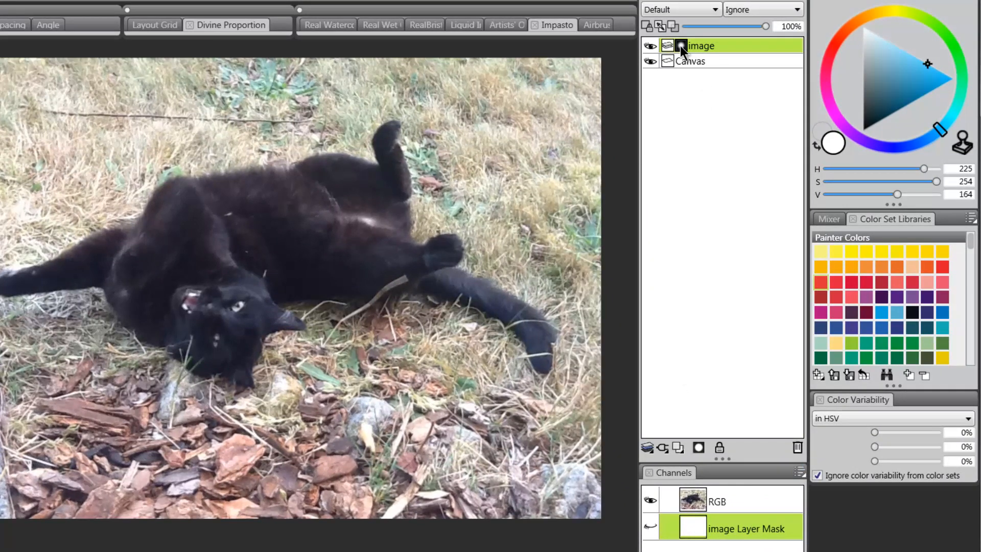
With pure black as the colour, paint the mask to hide the upper-right grass
{"action": "left_click", "coordinate": [864, 131]}
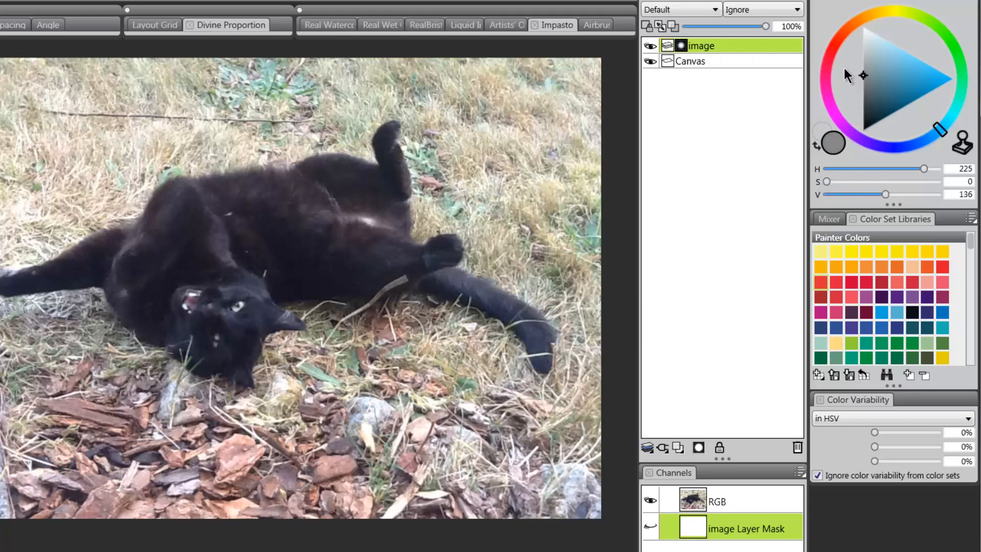
{"action": "left_click", "coordinate": [862, 133]}
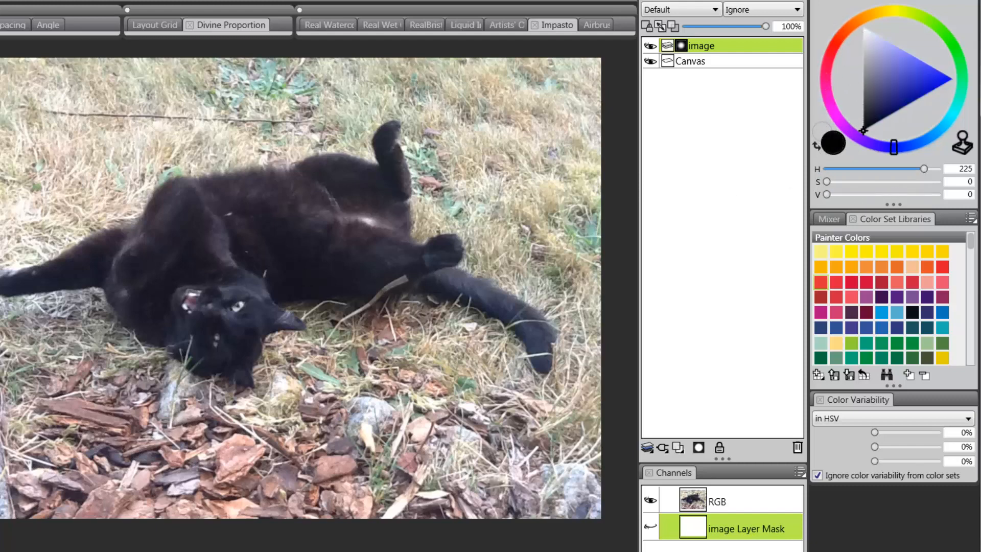
{"action": "left_click_drag", "start_coordinate": [432, 182], "coordinate": [445, 109]}
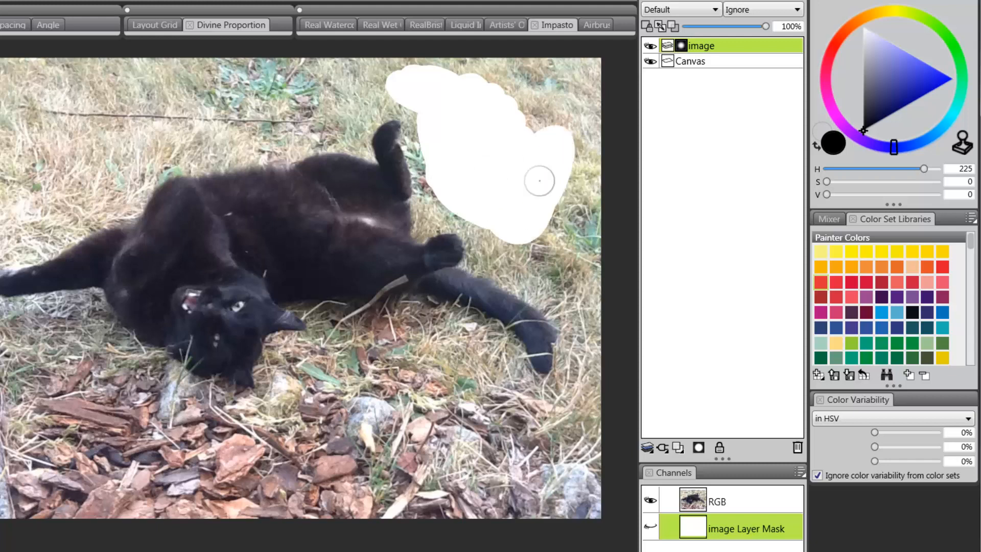
{"action": "left_click_drag", "start_coordinate": [538, 180], "coordinate": [610, 274]}
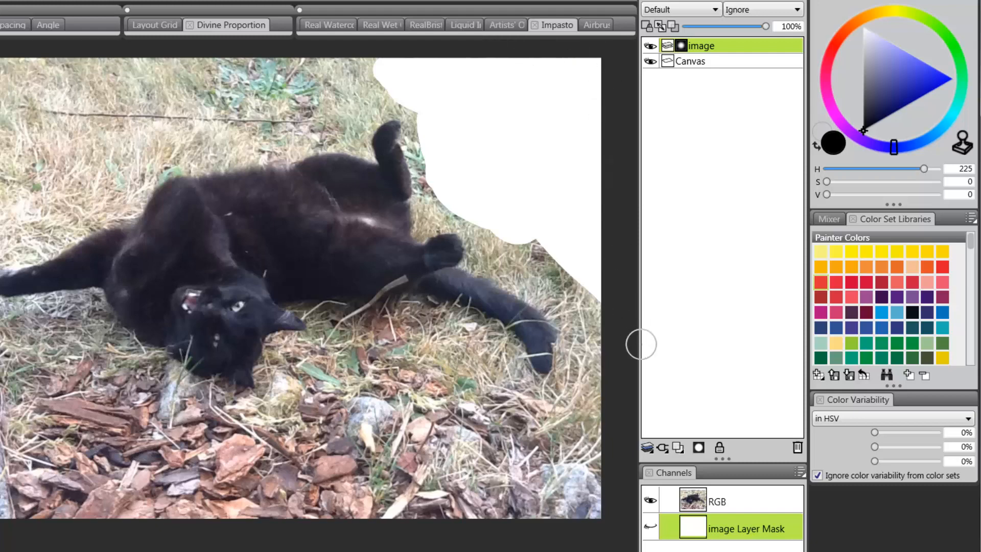
{"action": "mouse_move", "coordinate": [698, 547]}
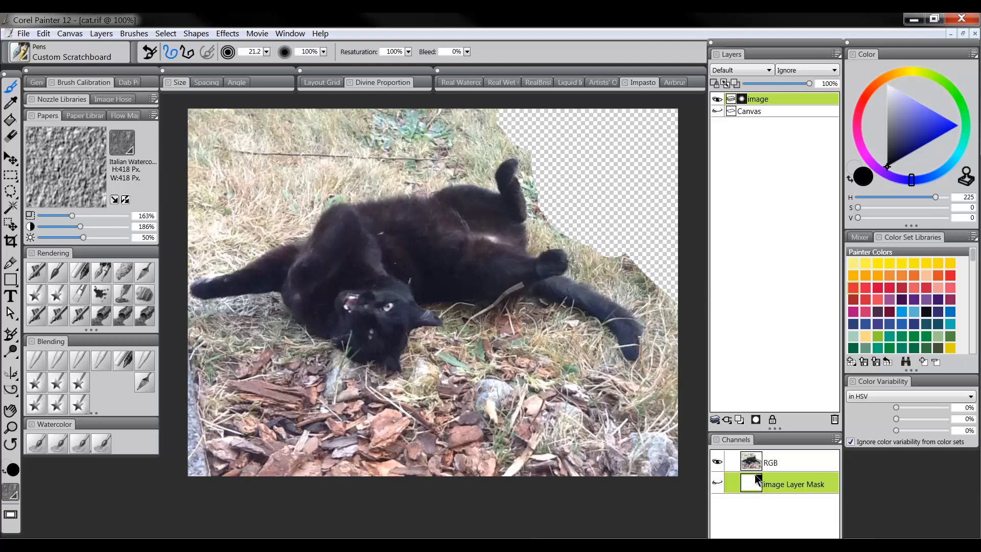
{"action": "mouse_move", "coordinate": [762, 489]}
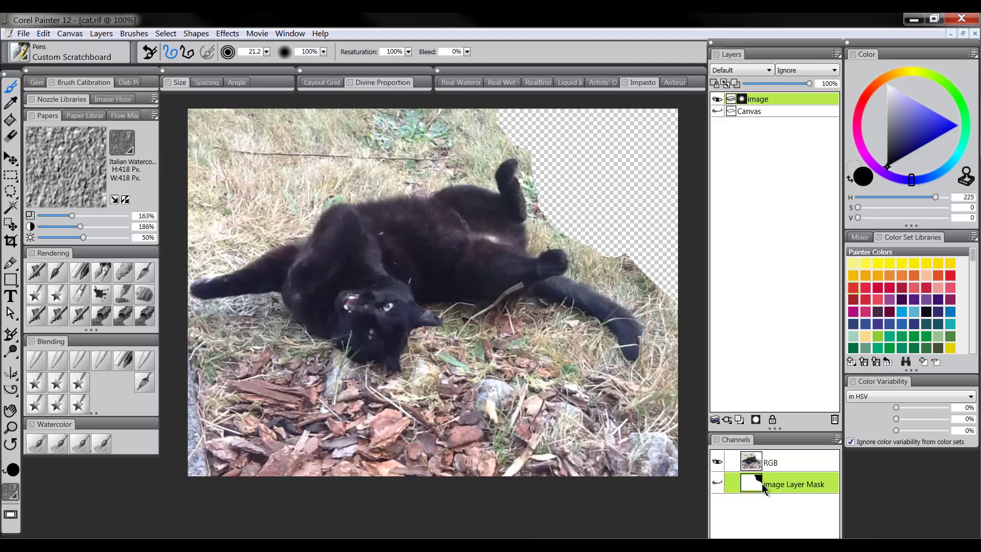
{"action": "mouse_move", "coordinate": [755, 480]}
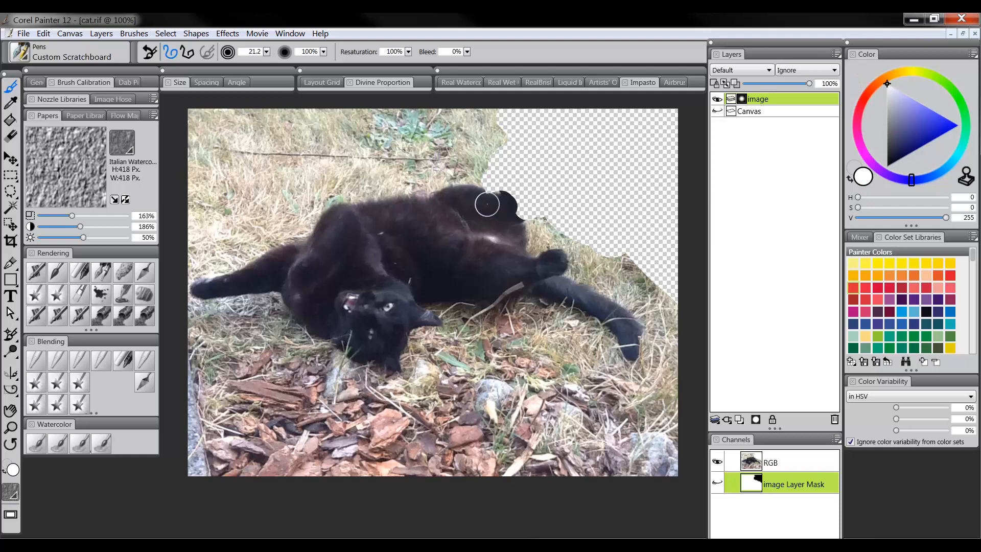
Paint white on the mask to restore the cat's body edge and raised paw
{"action": "left_click_drag", "start_coordinate": [487, 204], "coordinate": [512, 219]}
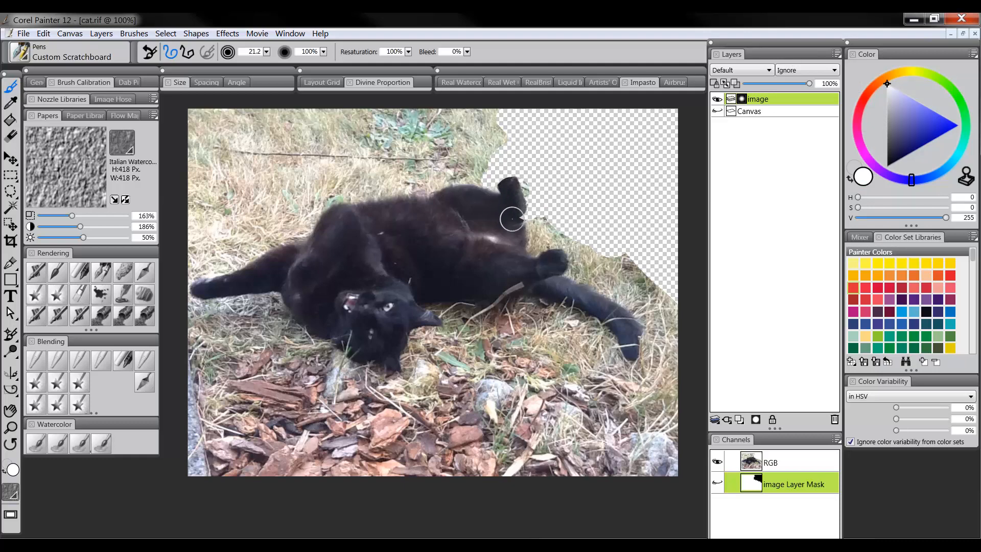
{"action": "left_click_drag", "start_coordinate": [514, 219], "coordinate": [519, 163]}
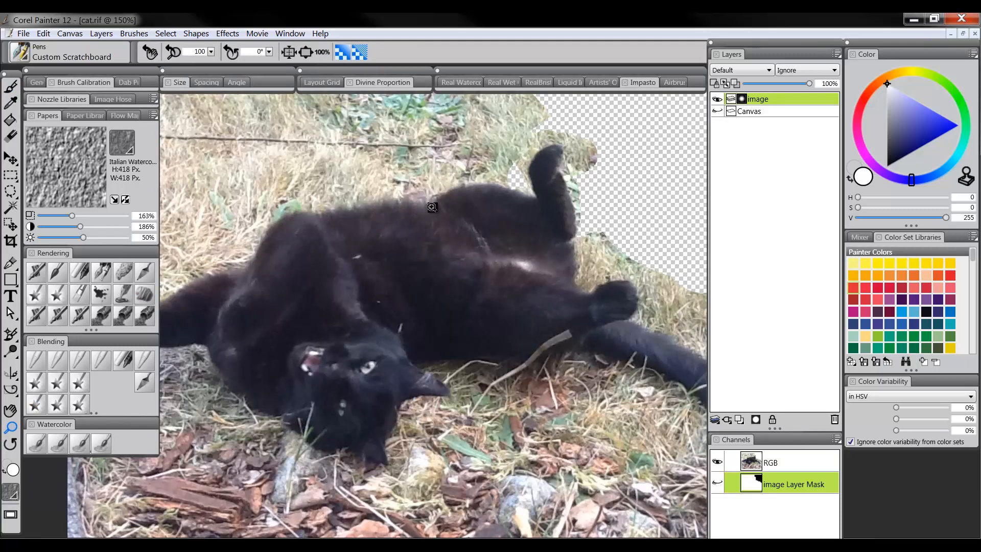
{"action": "mouse_move", "coordinate": [577, 150]}
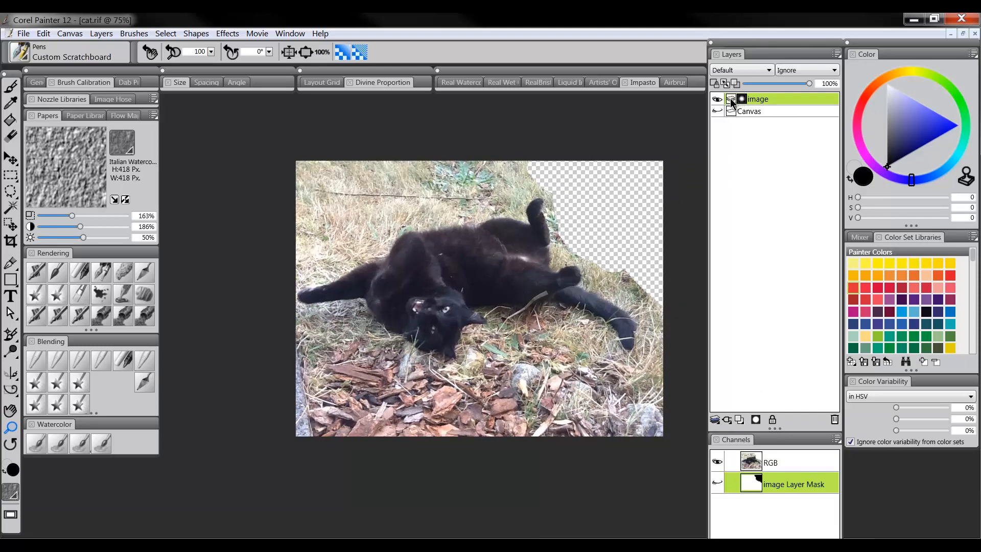
{"action": "left_click", "coordinate": [771, 462]}
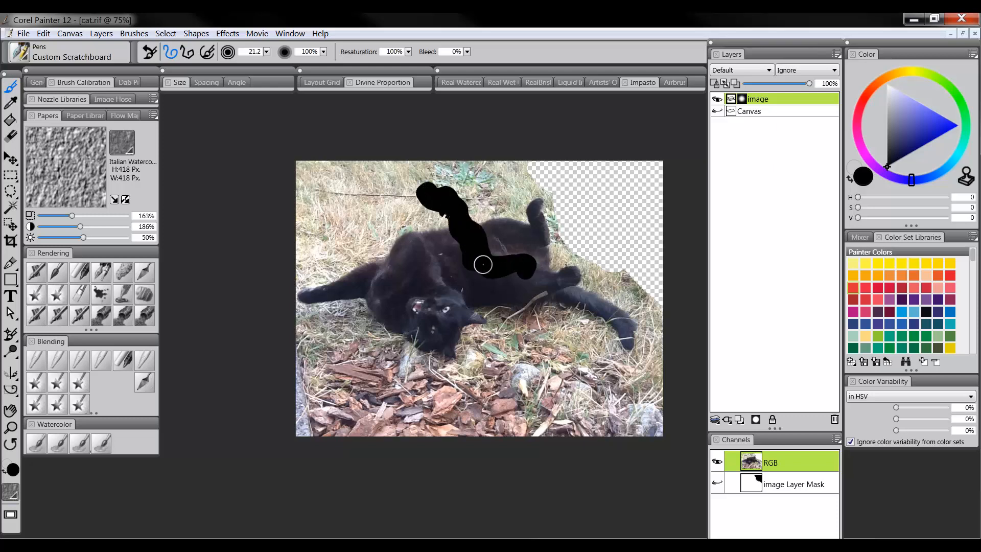
{"action": "left_click_drag", "start_coordinate": [483, 264], "coordinate": [487, 257]}
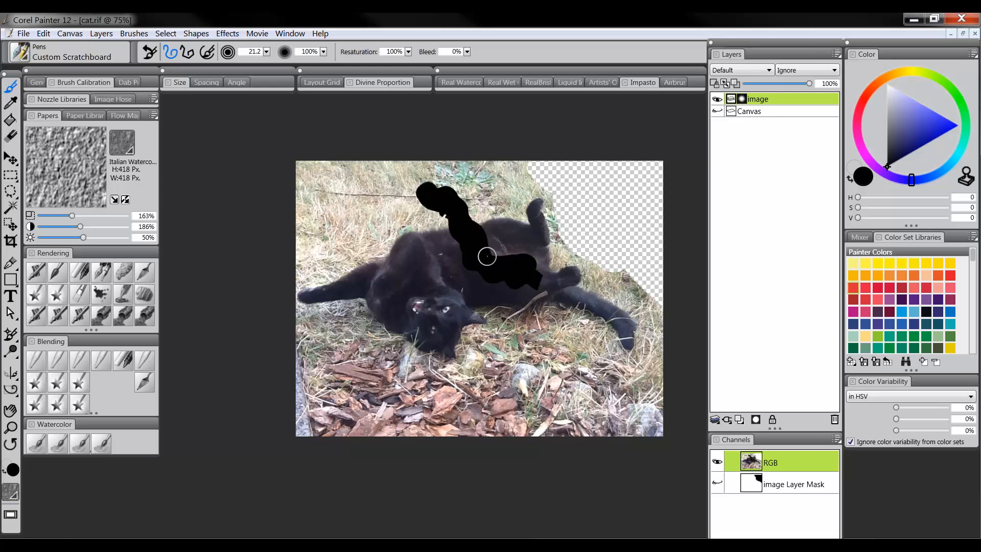
{"action": "key", "text": "ctrl+z"}
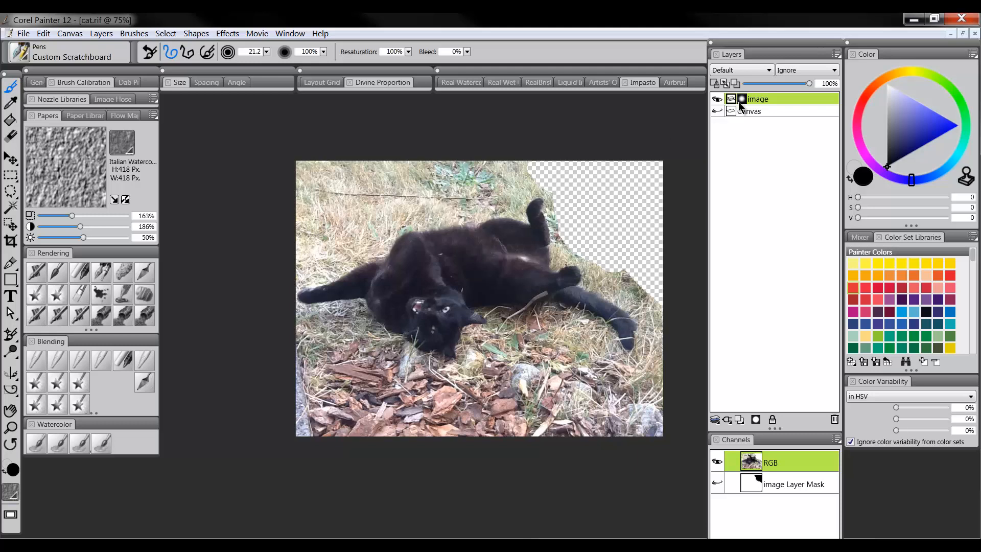
{"action": "left_click", "coordinate": [794, 484]}
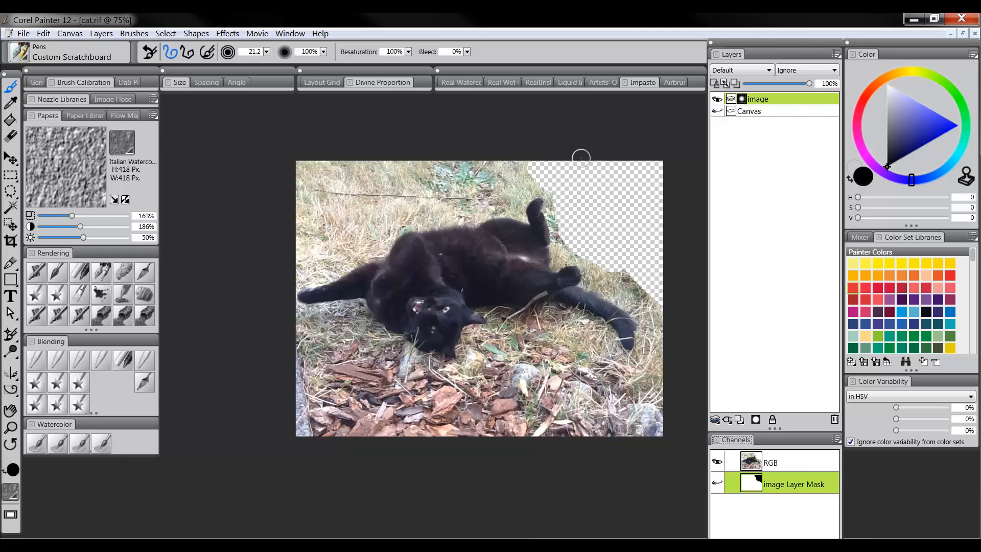
{"action": "mouse_move", "coordinate": [188, 127]}
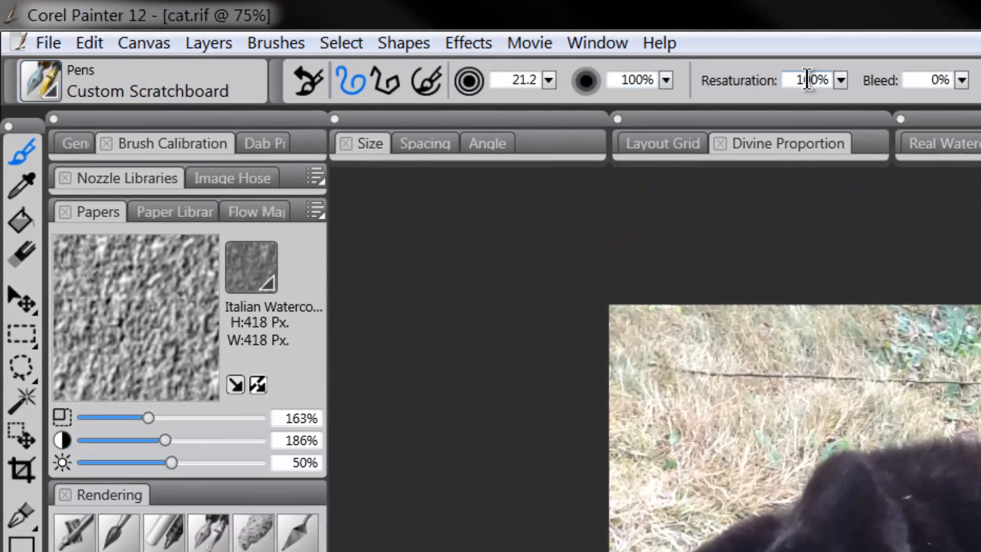
{"action": "mouse_move", "coordinate": [654, 80]}
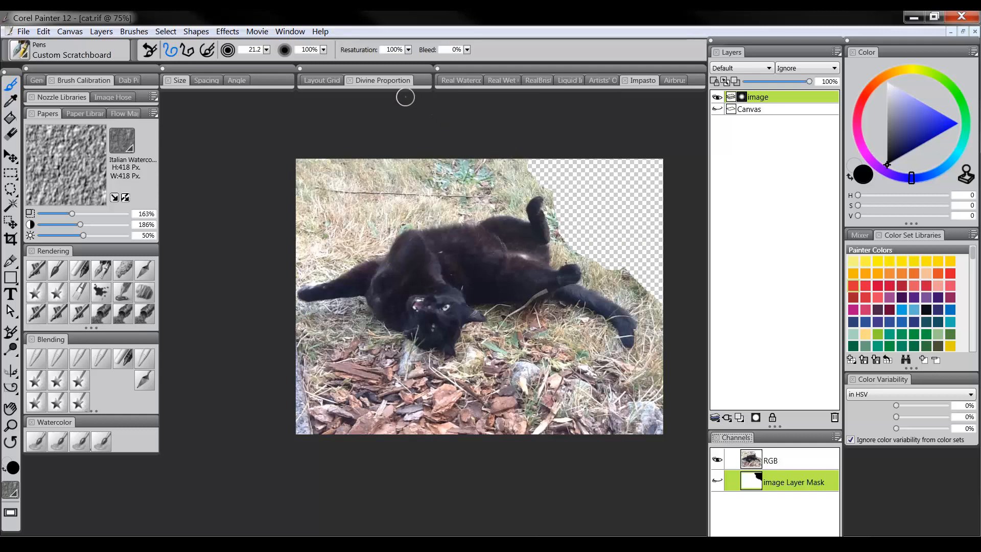
{"action": "mouse_move", "coordinate": [397, 134]}
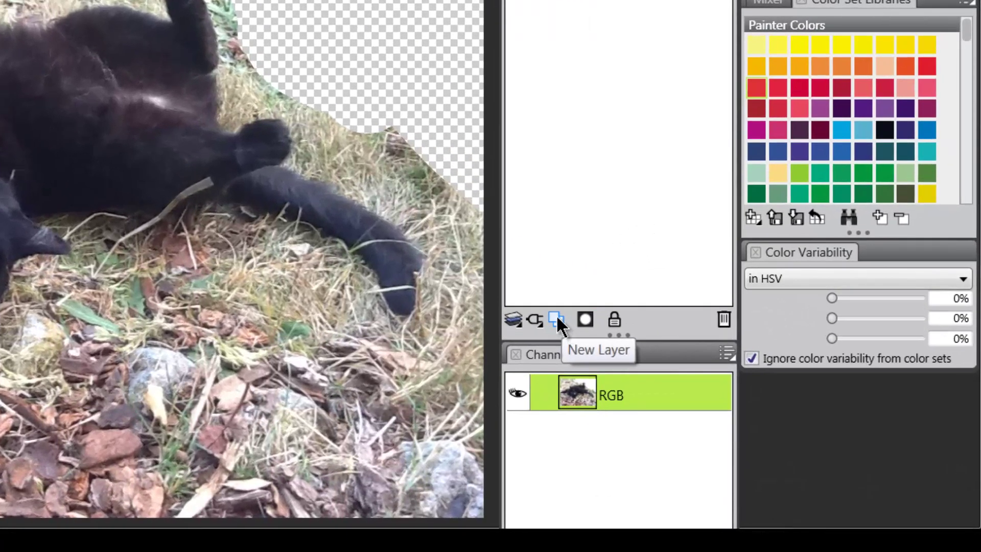
Add a new layer for the grey background beneath the cat photo
{"action": "left_click", "coordinate": [557, 319]}
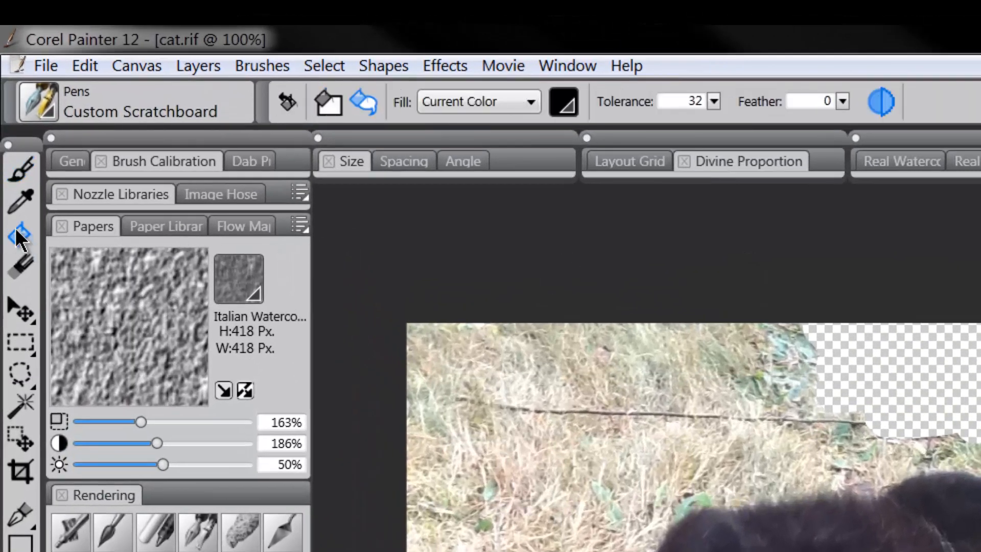
{"action": "mouse_move", "coordinate": [452, 103]}
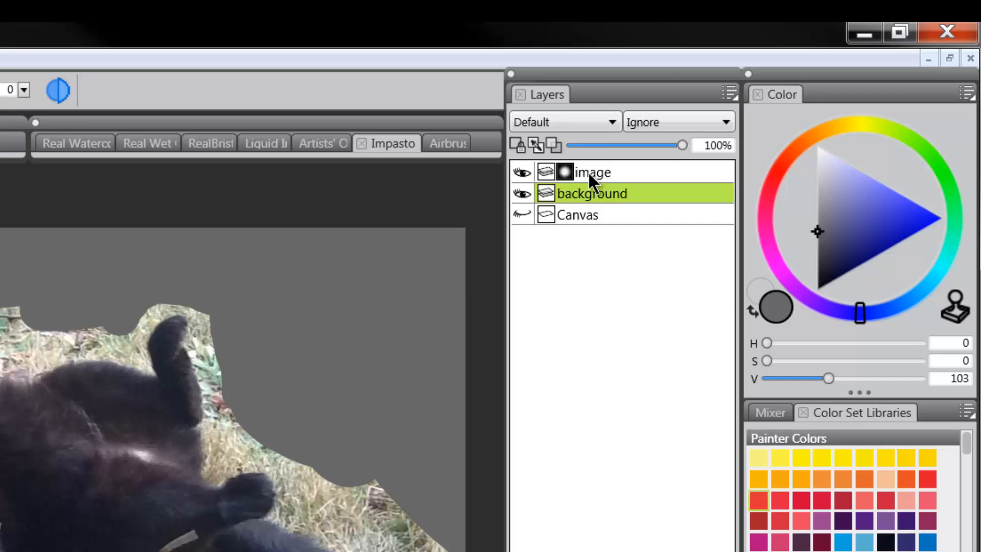
Activate the image layer's mask as the target and set a dark grey/black painting colour
{"action": "left_click", "coordinate": [591, 172]}
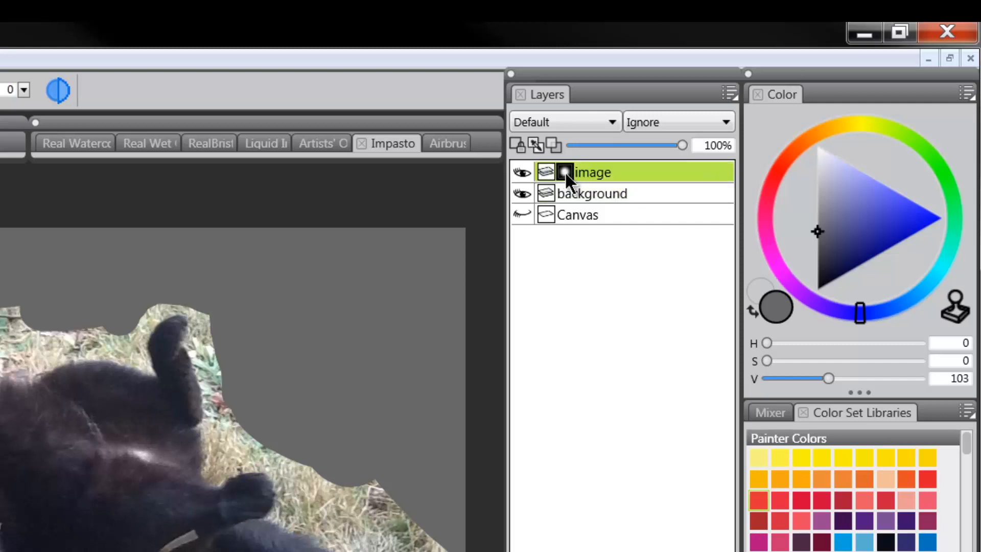
{"action": "left_click", "coordinate": [818, 289]}
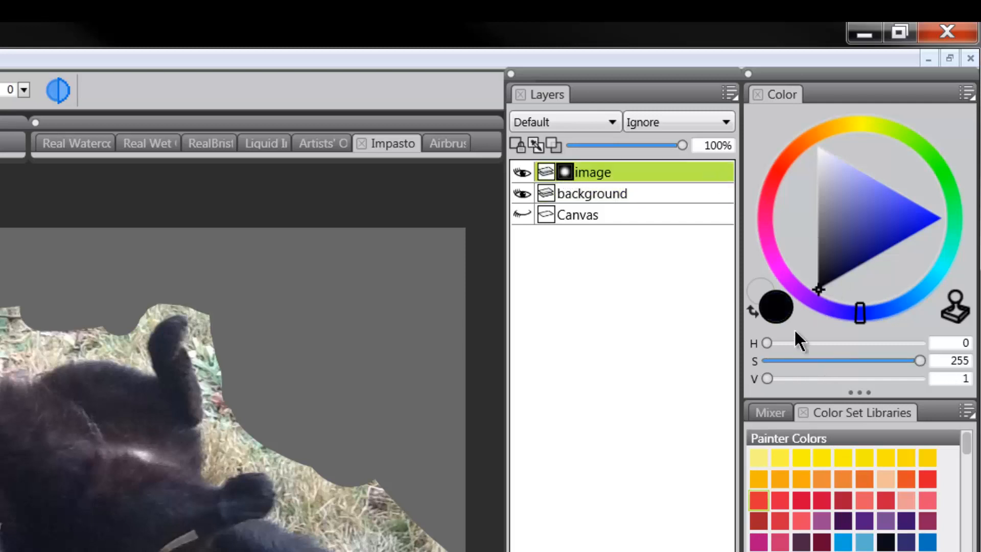
{"action": "left_click", "coordinate": [818, 291]}
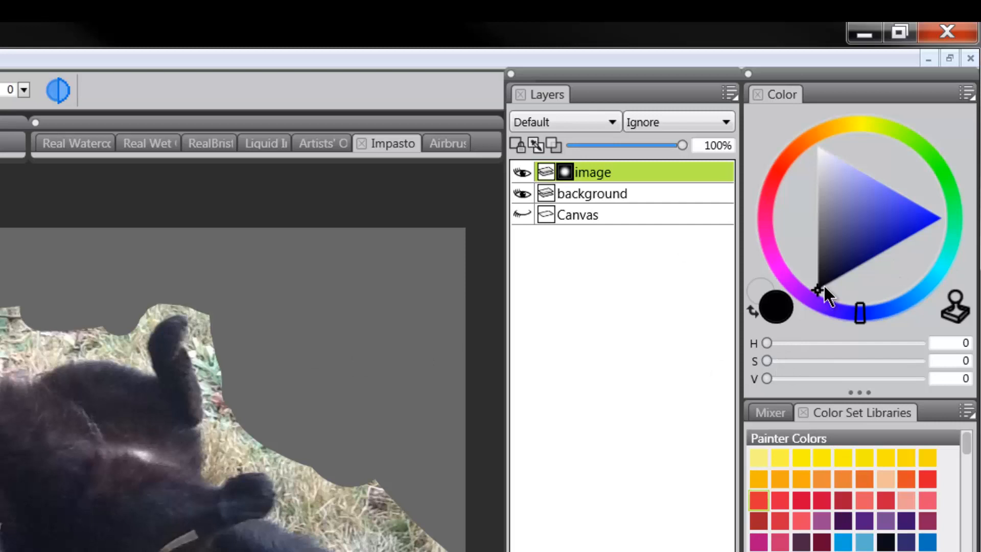
{"action": "mouse_move", "coordinate": [800, 312]}
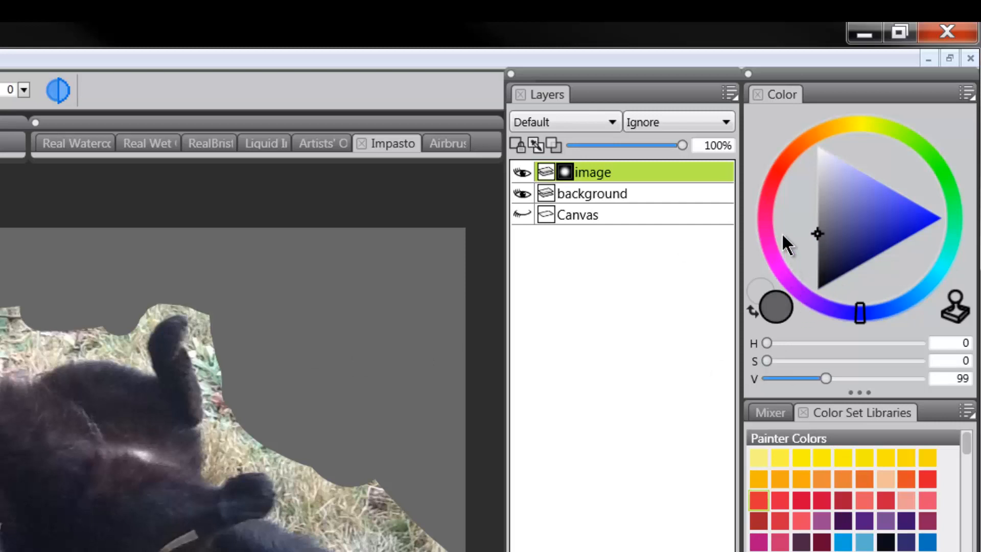
{"action": "left_click_drag", "start_coordinate": [825, 379], "coordinate": [860, 379]}
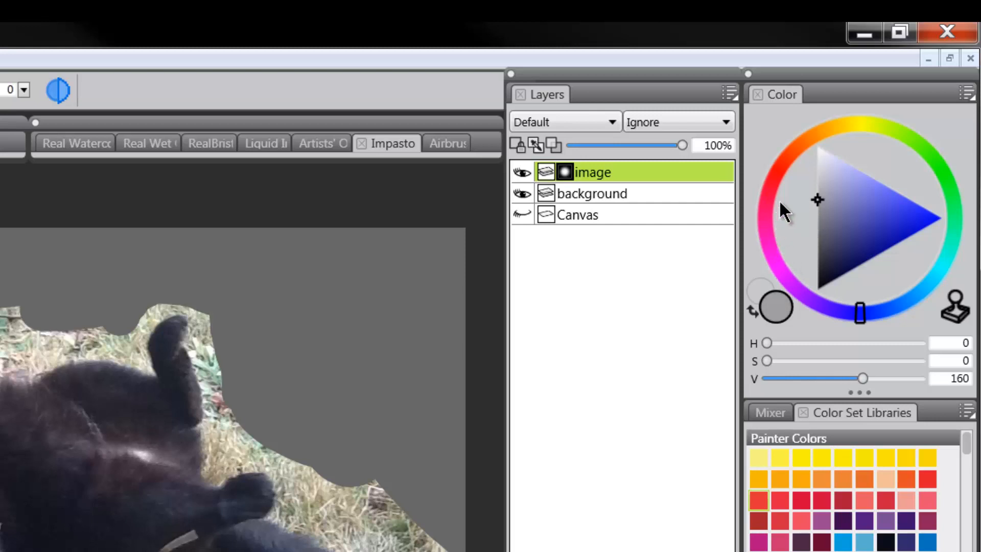
{"action": "mouse_move", "coordinate": [809, 215]}
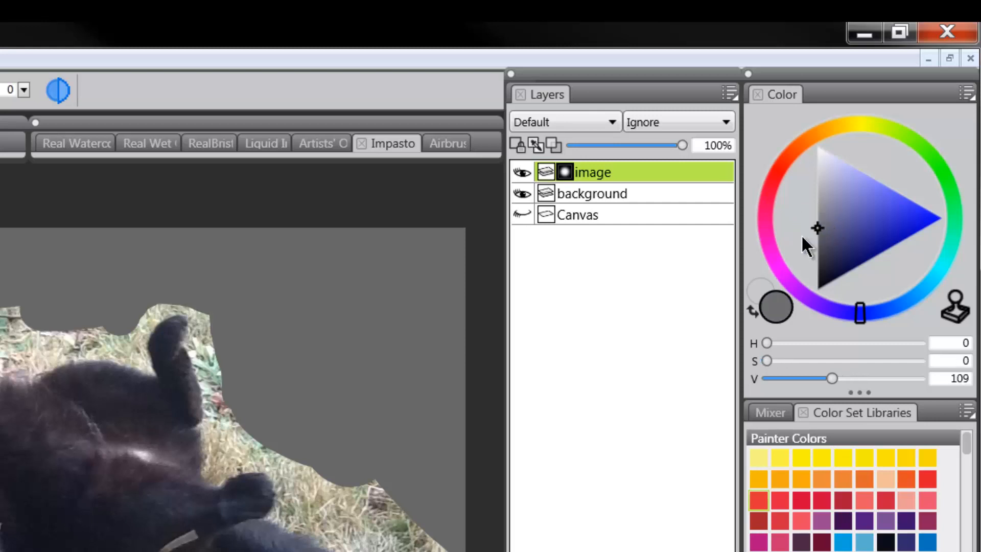
{"action": "left_click_drag", "start_coordinate": [832, 379], "coordinate": [801, 379]}
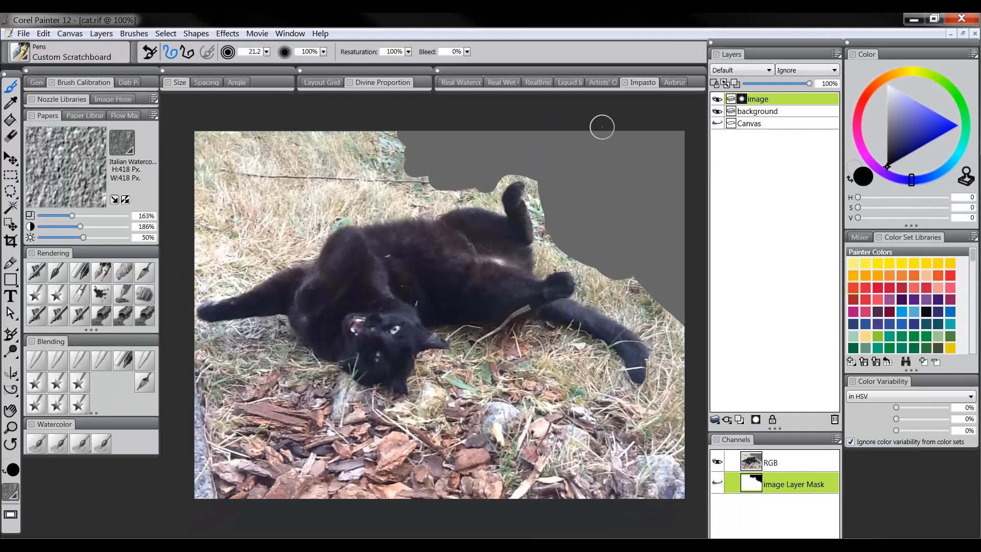
{"action": "left_click_drag", "start_coordinate": [603, 127], "coordinate": [452, 180]}
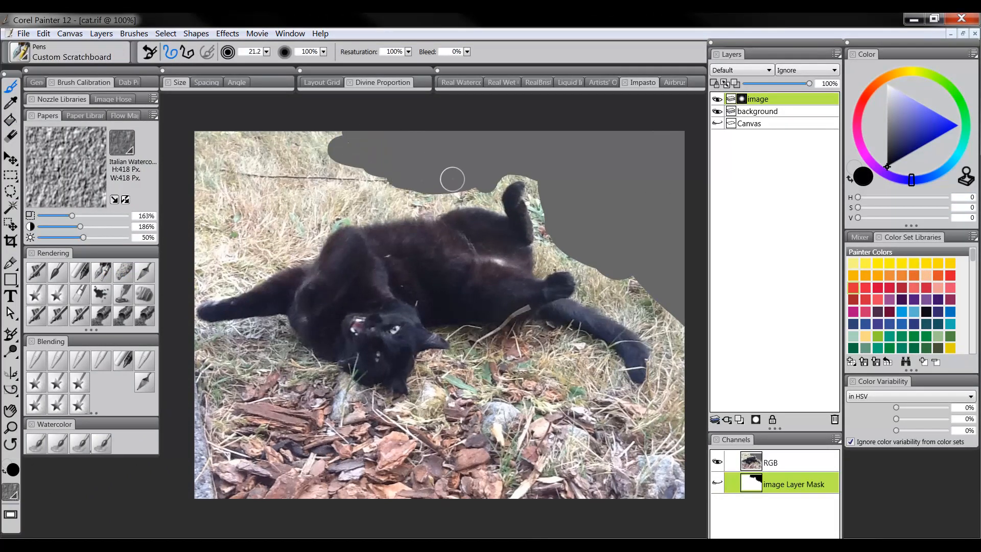
{"action": "left_click_drag", "start_coordinate": [450, 178], "coordinate": [294, 137]}
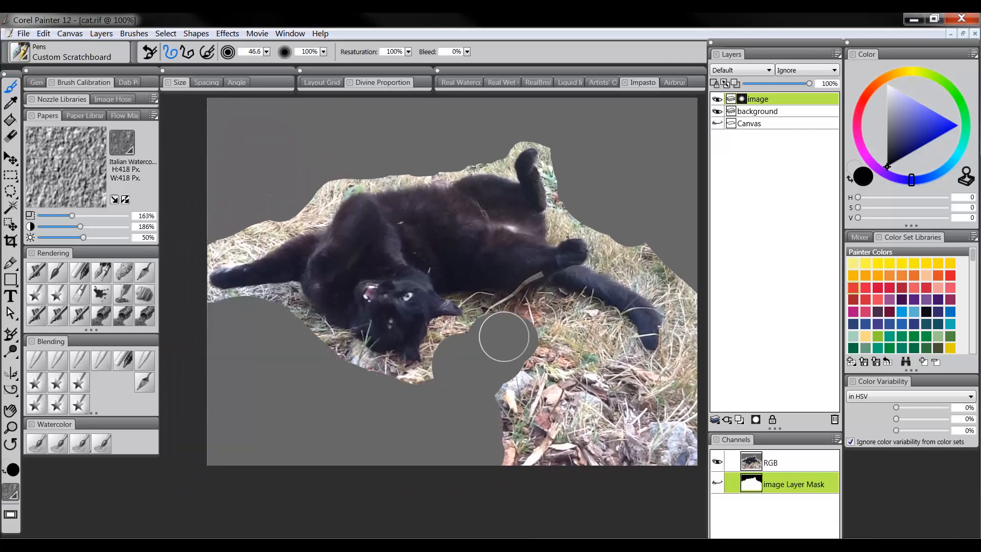
{"action": "left_click_drag", "start_coordinate": [504, 338], "coordinate": [582, 331]}
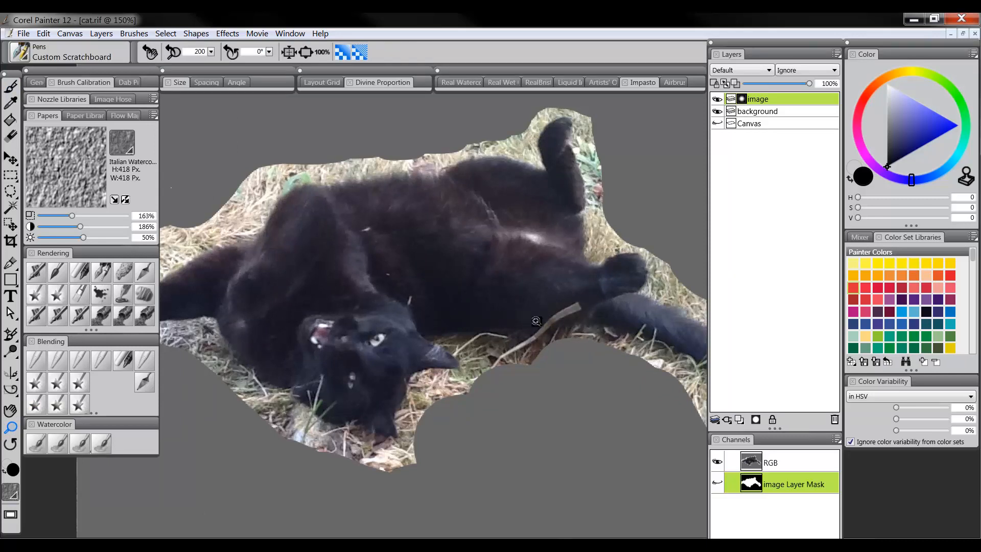
{"action": "mouse_move", "coordinate": [394, 359]}
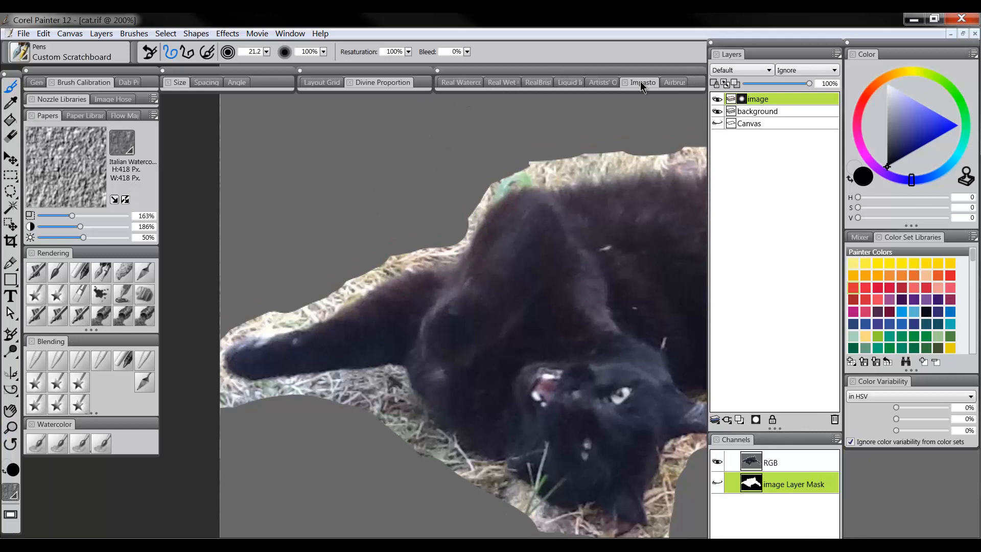
{"action": "mouse_move", "coordinate": [36, 271]}
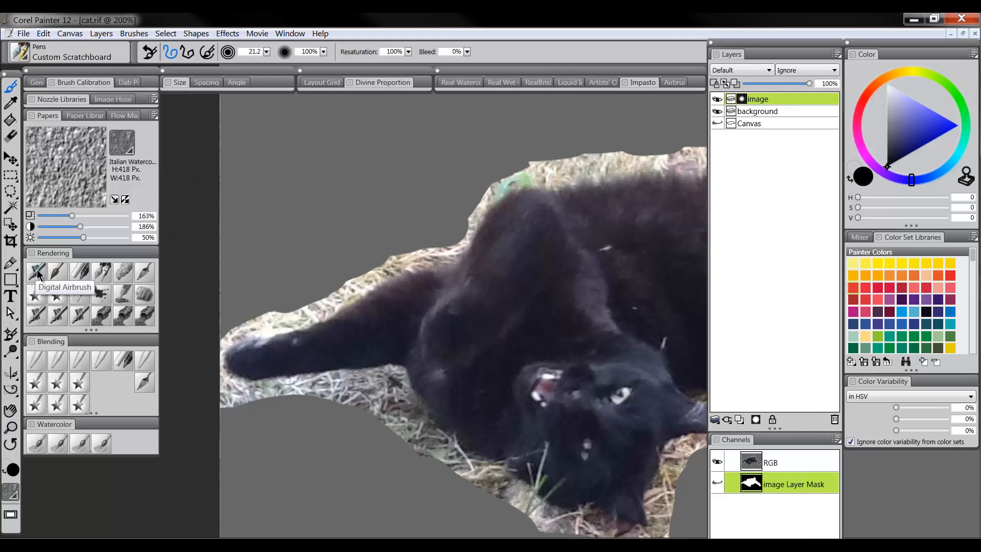
Choose the soft Digital Airbrush and hide the palettes for more canvas
{"action": "left_click", "coordinate": [37, 271]}
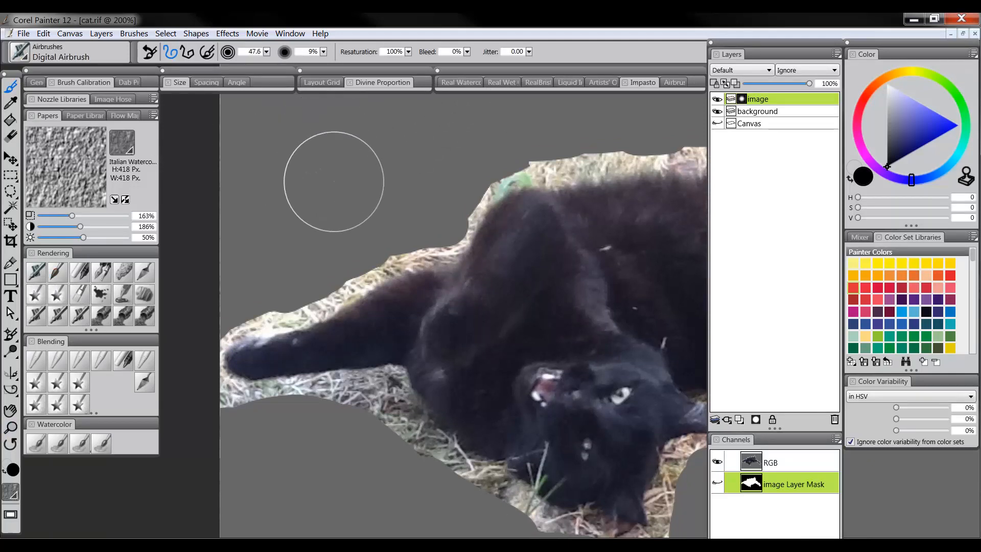
{"action": "key", "text": "Tab"}
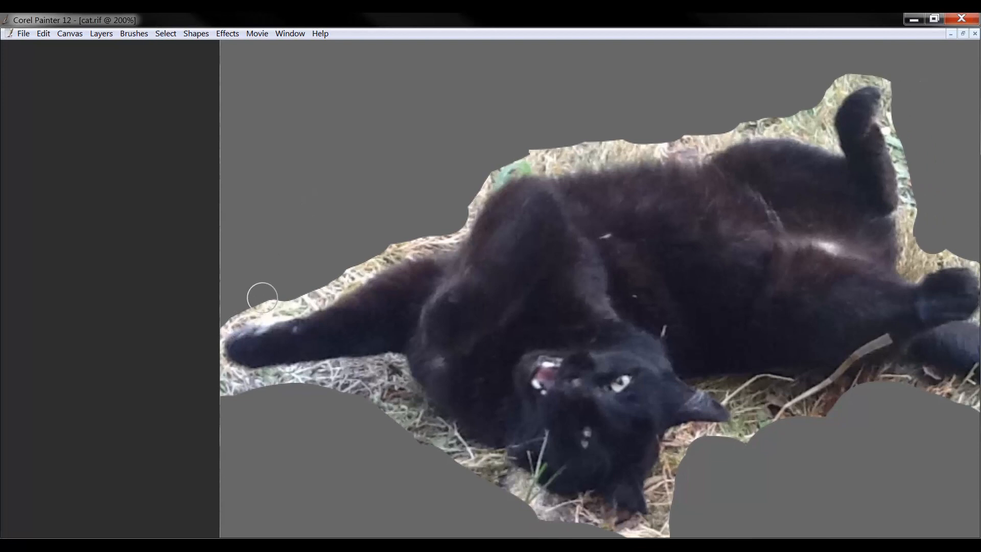
{"action": "mouse_move", "coordinate": [267, 295]}
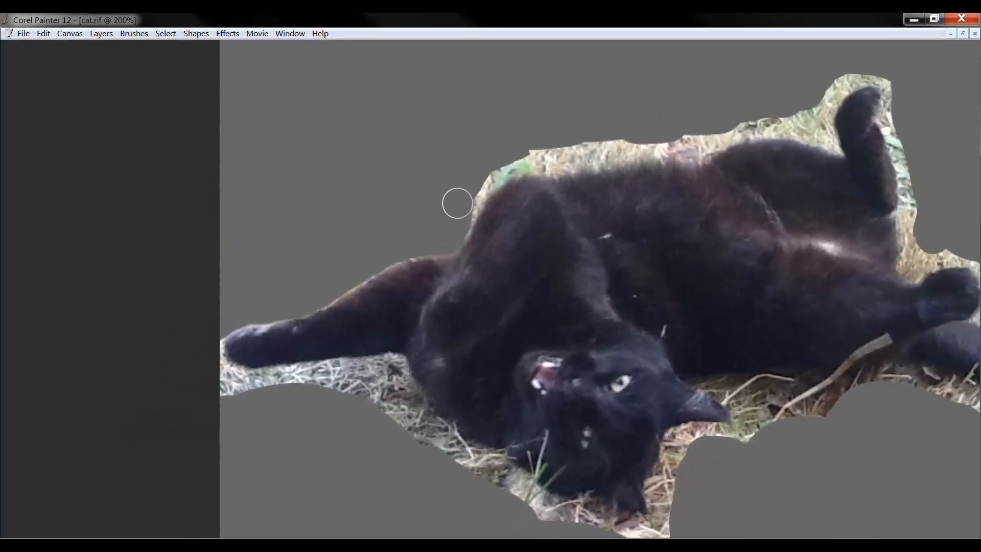
{"action": "mouse_move", "coordinate": [470, 196]}
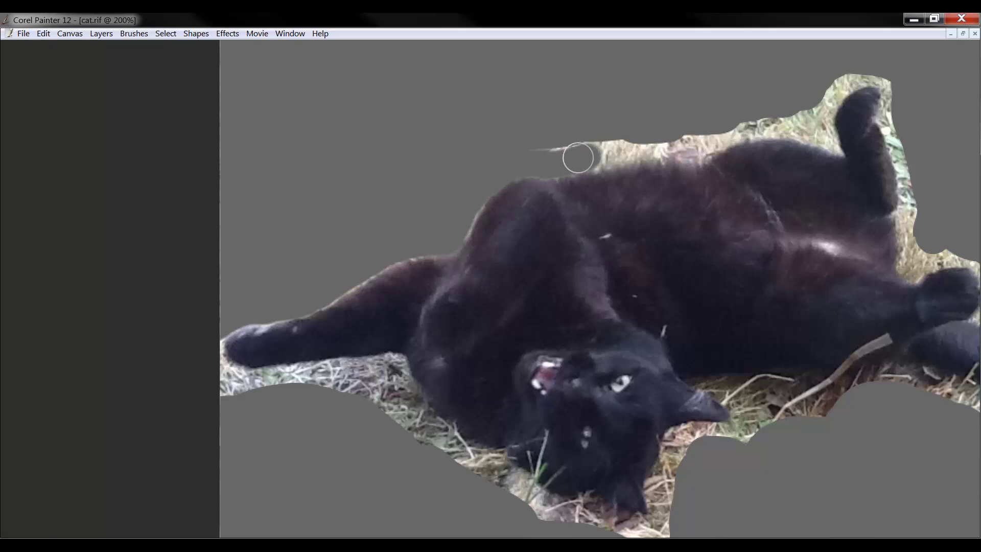
{"action": "mouse_move", "coordinate": [279, 315]}
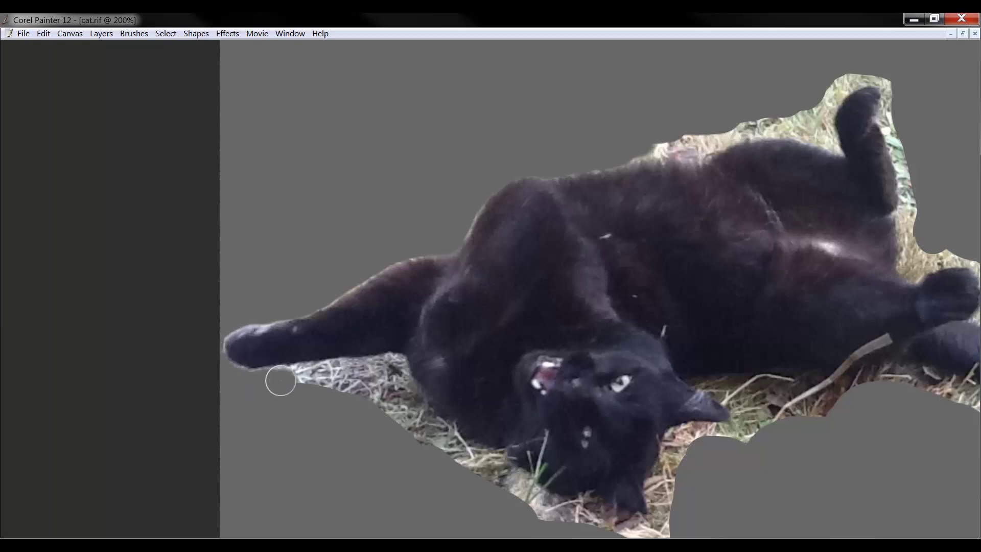
{"action": "mouse_move", "coordinate": [308, 389]}
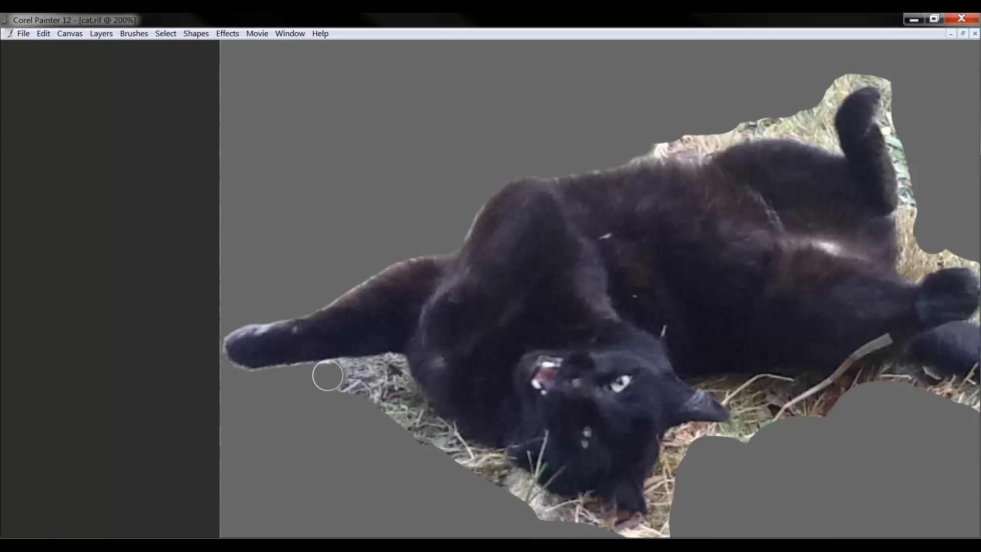
{"action": "mouse_move", "coordinate": [346, 384]}
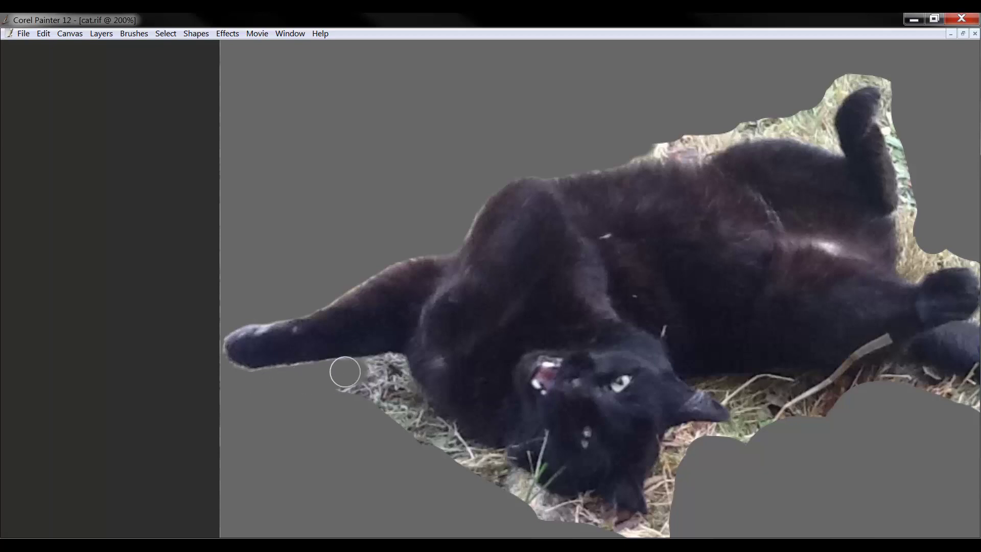
{"action": "mouse_move", "coordinate": [390, 371]}
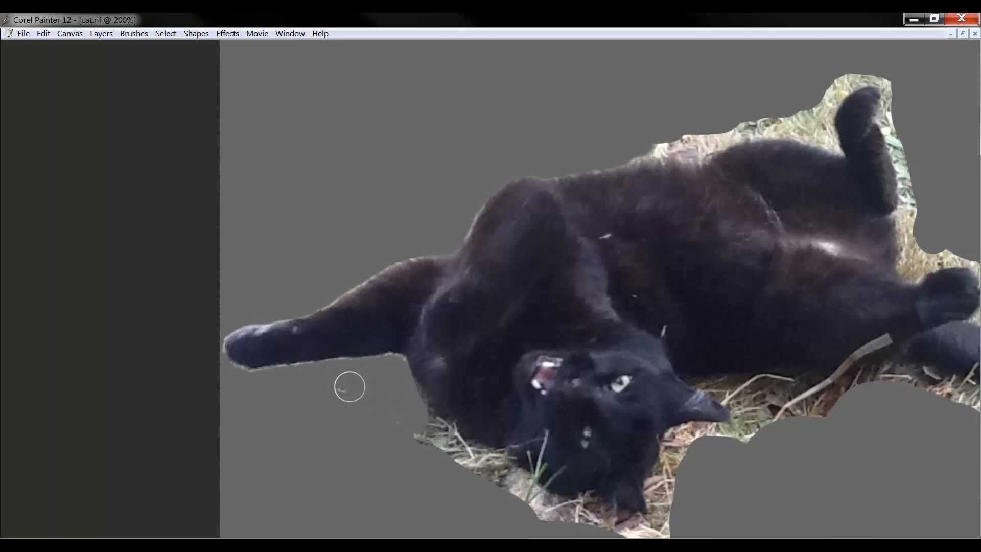
{"action": "mouse_move", "coordinate": [410, 422]}
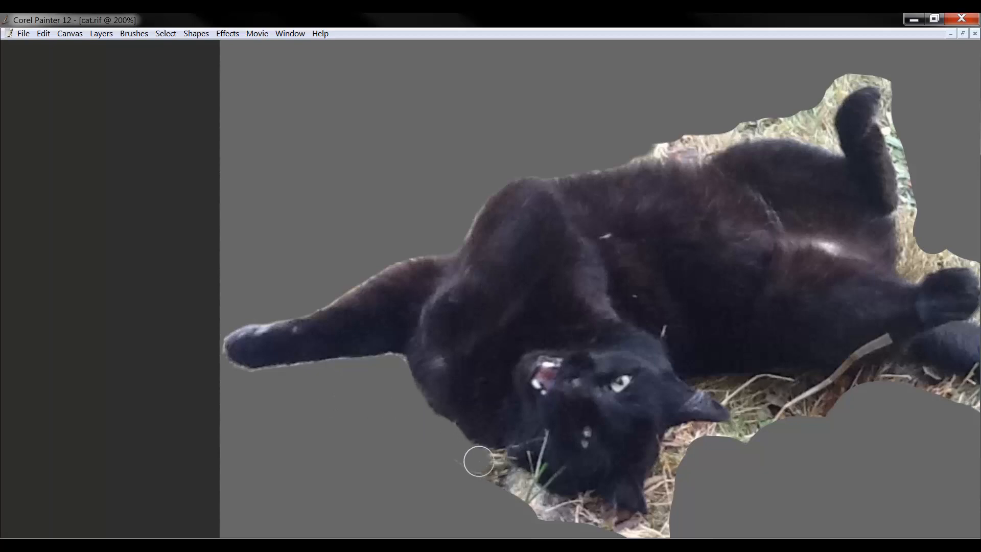
{"action": "mouse_move", "coordinate": [508, 504]}
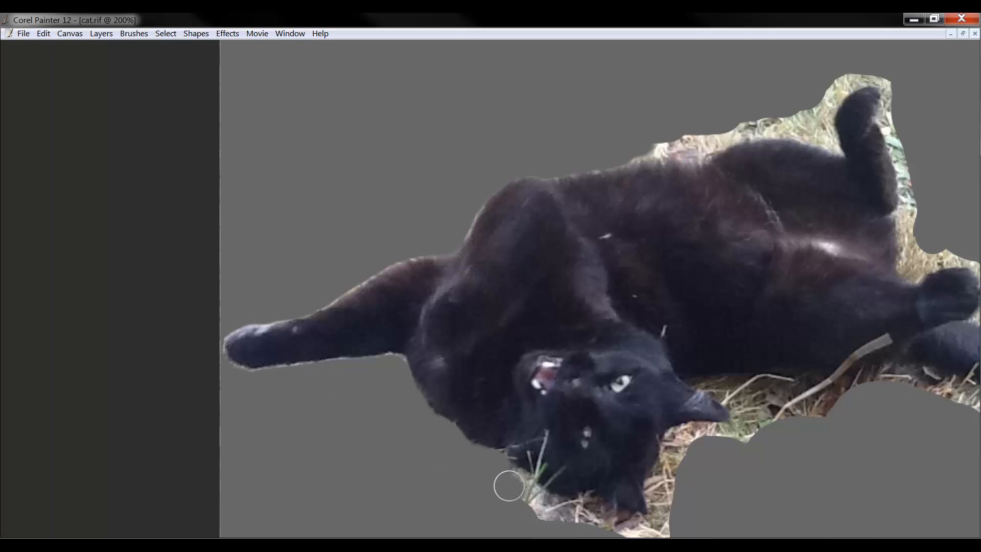
{"action": "mouse_move", "coordinate": [538, 512]}
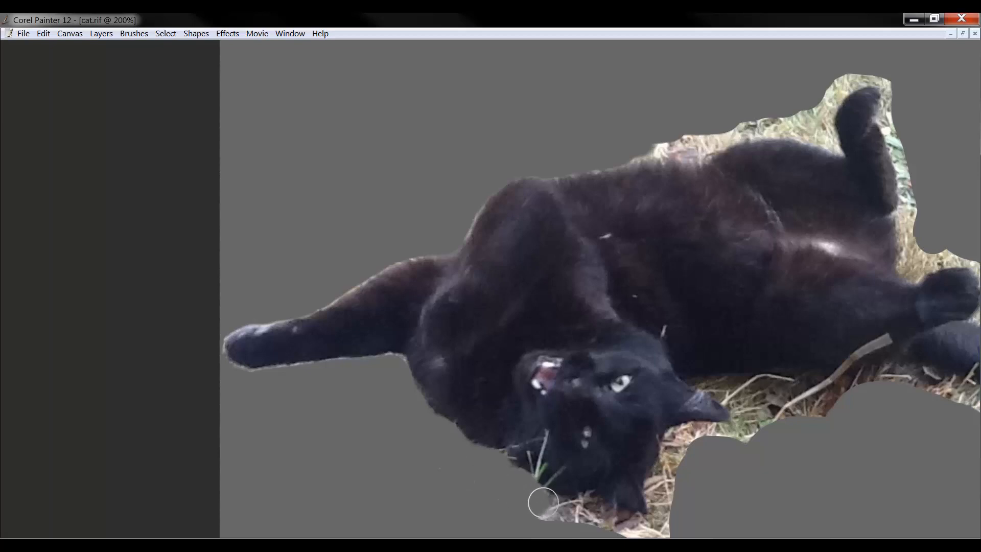
{"action": "mouse_move", "coordinate": [564, 520]}
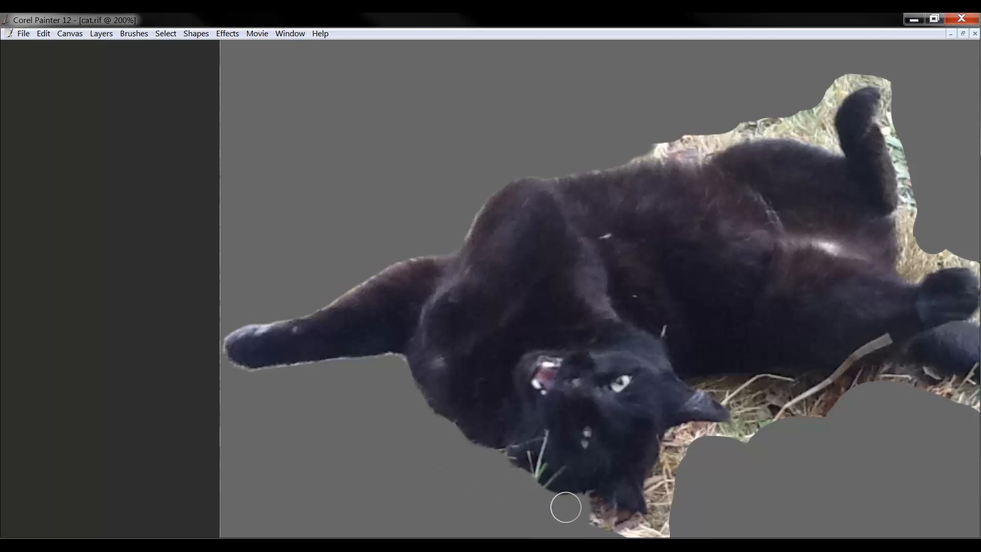
{"action": "mouse_move", "coordinate": [633, 536]}
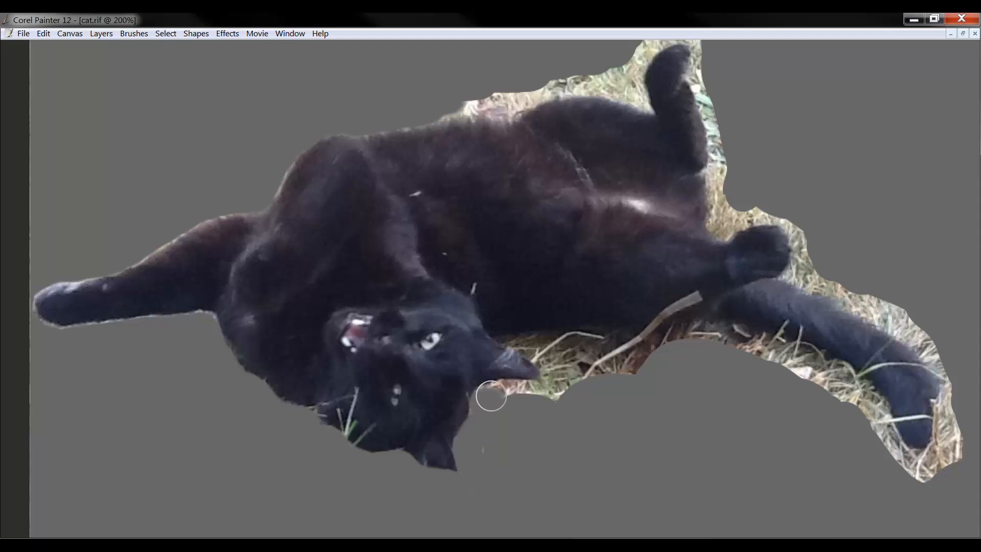
{"action": "mouse_move", "coordinate": [512, 445]}
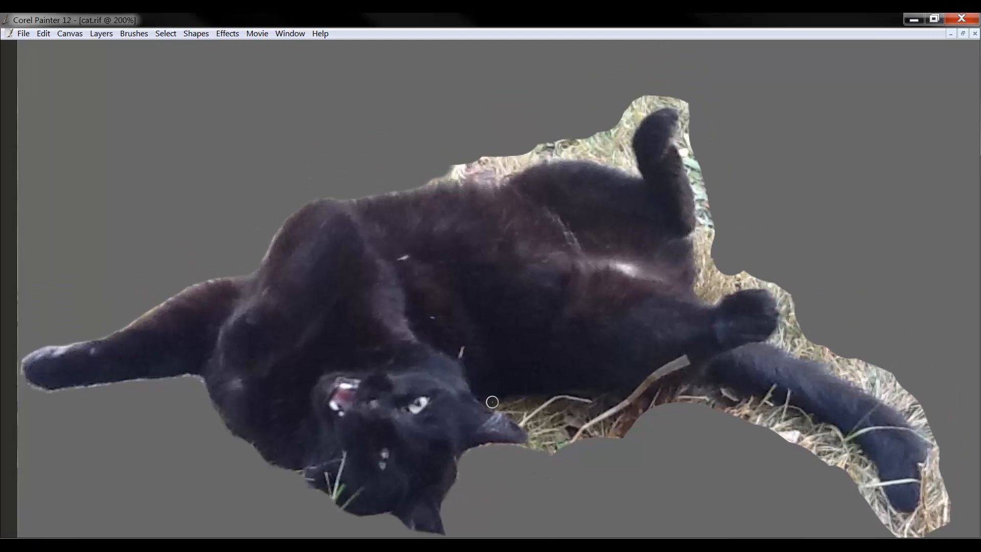
{"action": "mouse_move", "coordinate": [540, 466]}
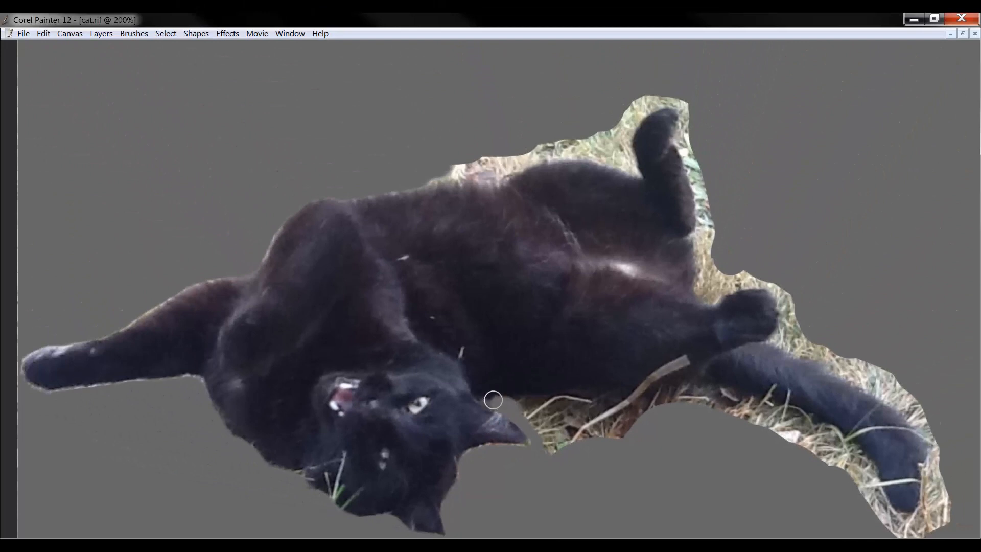
{"action": "mouse_move", "coordinate": [540, 447]}
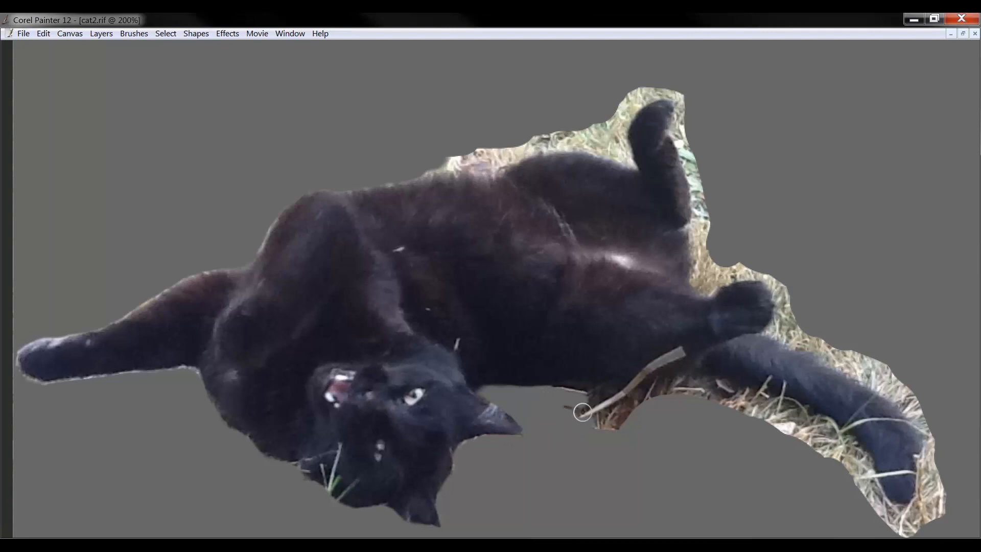
{"action": "mouse_move", "coordinate": [601, 412]}
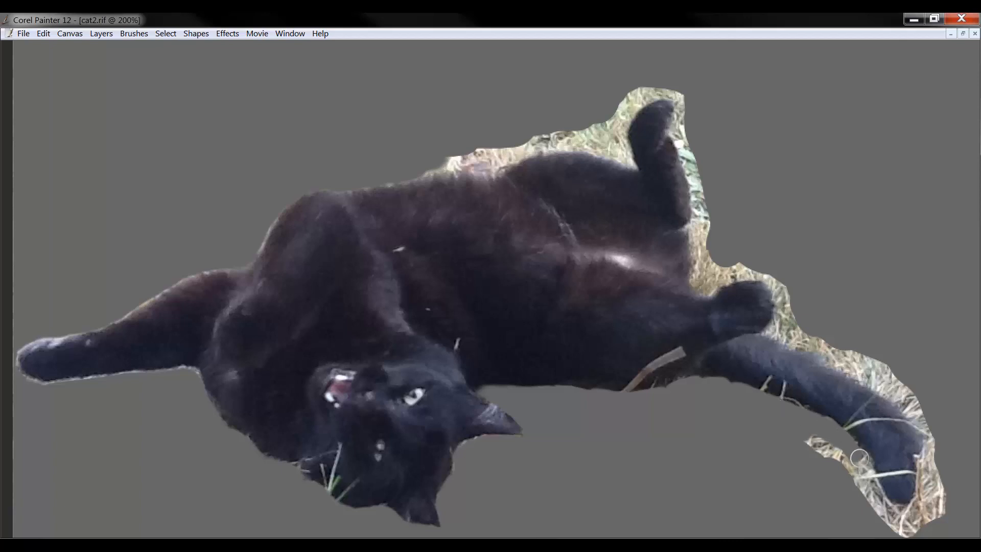
{"action": "mouse_move", "coordinate": [859, 502]}
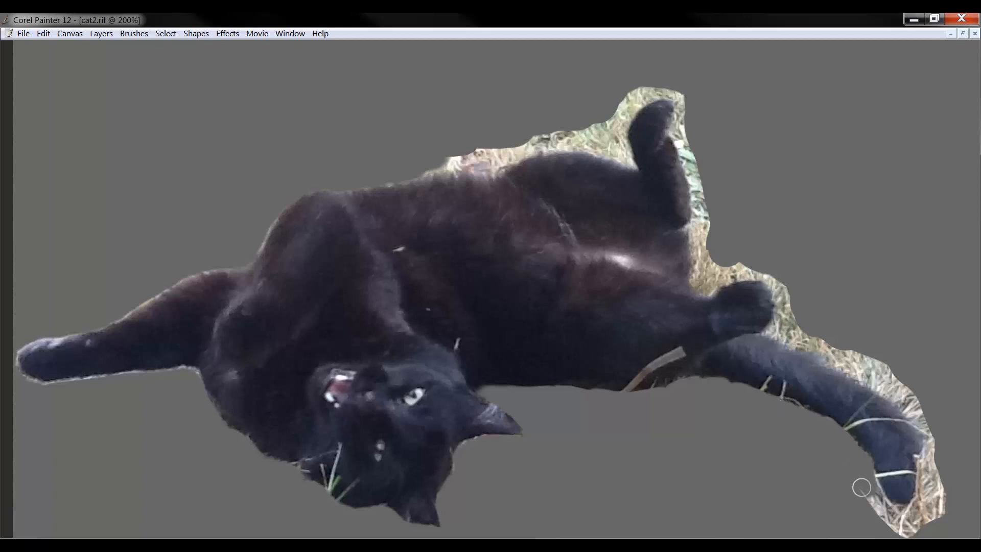
{"action": "mouse_move", "coordinate": [893, 526]}
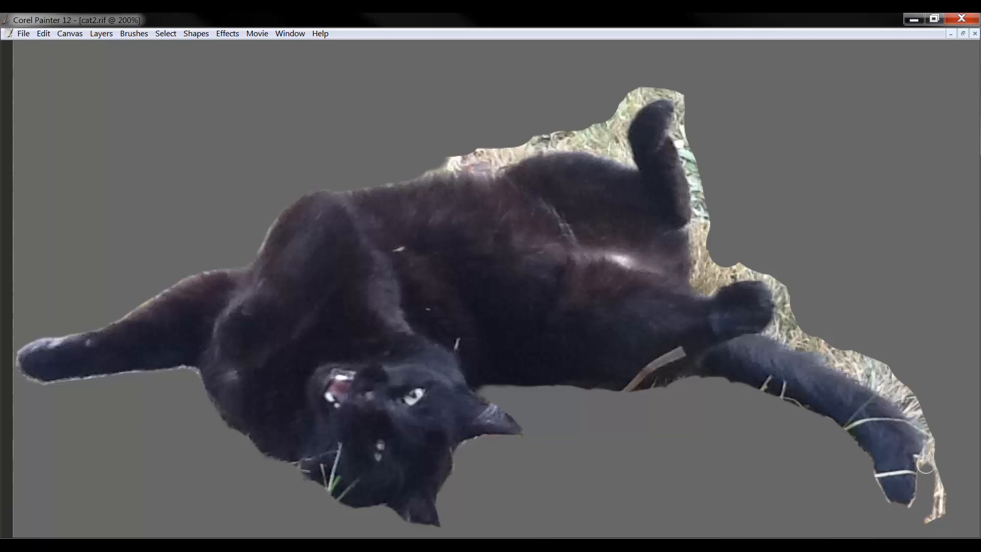
{"action": "mouse_move", "coordinate": [939, 469]}
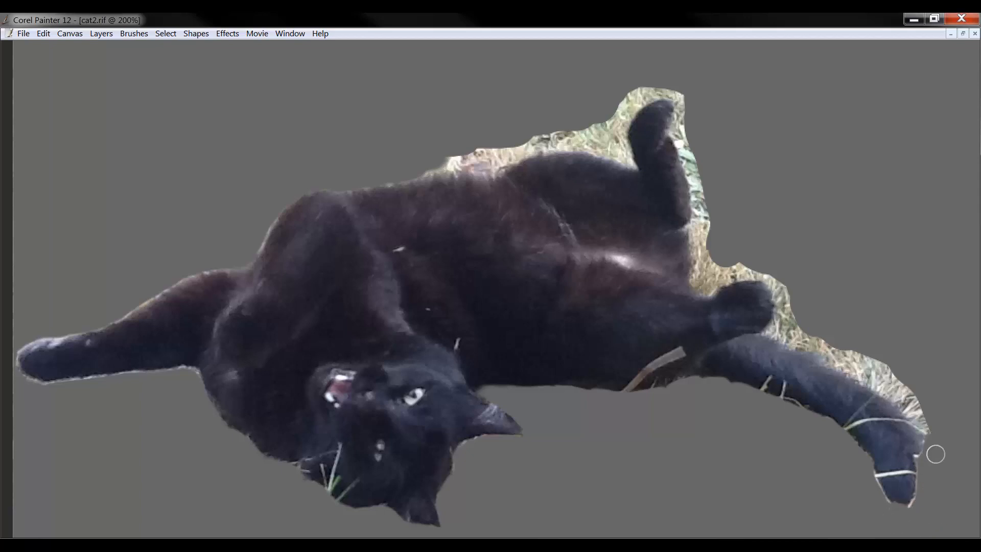
{"action": "mouse_move", "coordinate": [904, 400]}
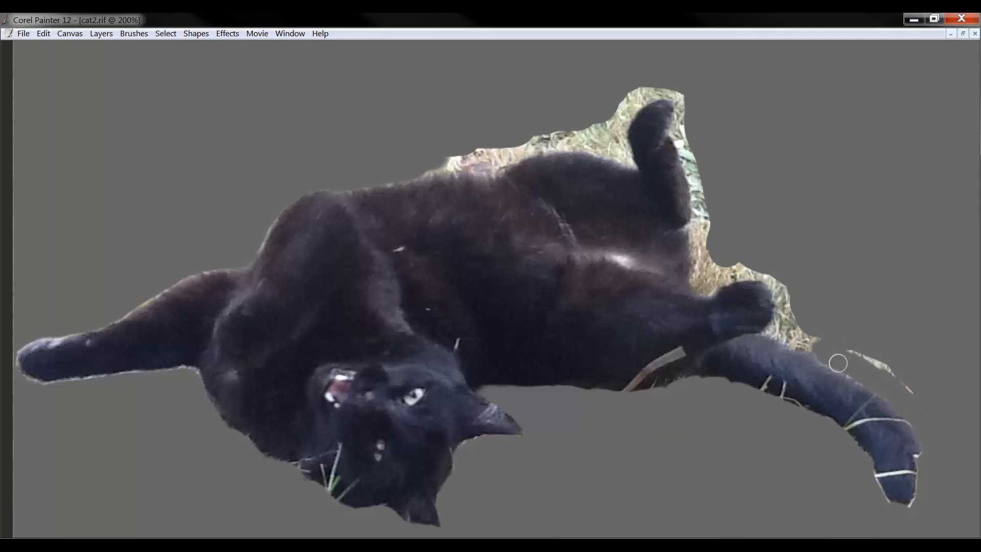
{"action": "mouse_move", "coordinate": [773, 334]}
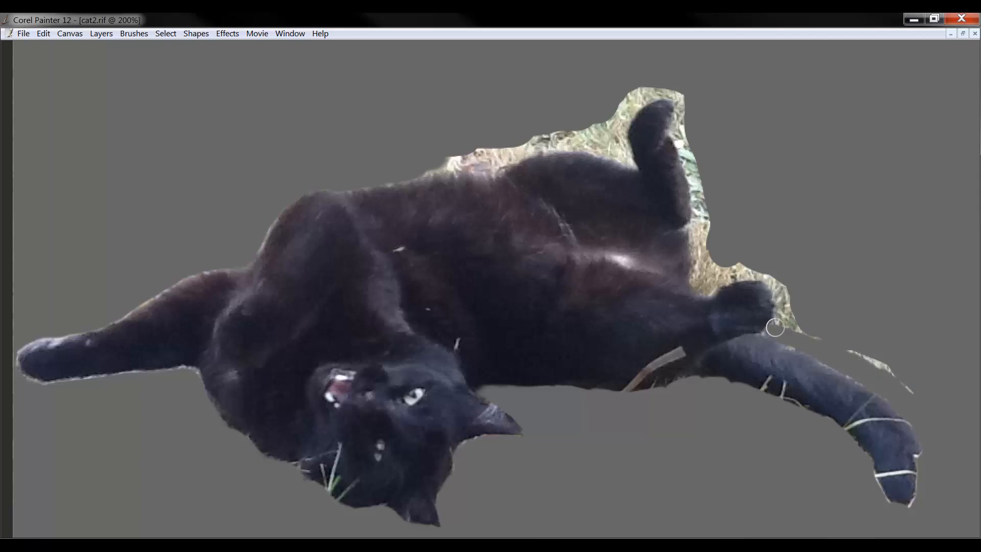
{"action": "mouse_move", "coordinate": [908, 392]}
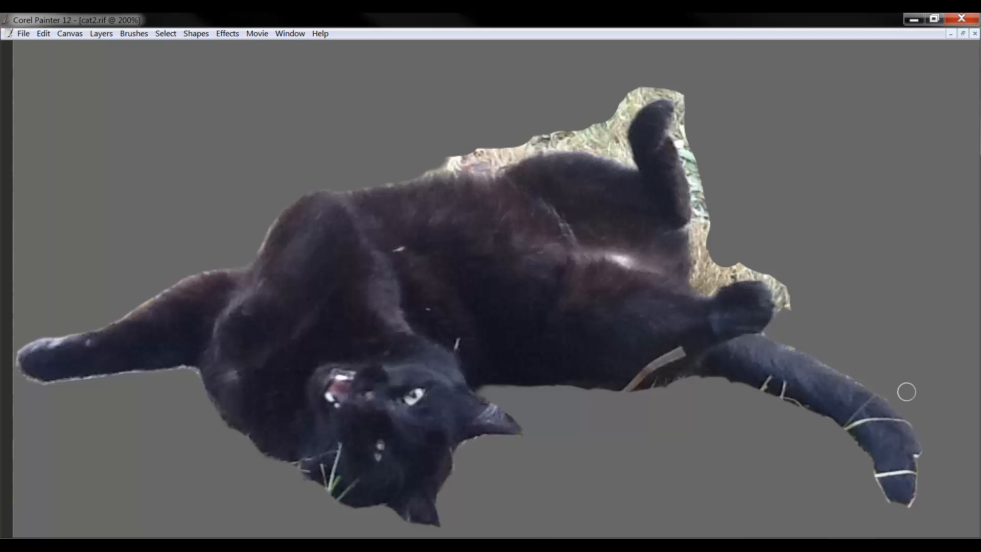
{"action": "mouse_move", "coordinate": [781, 306]}
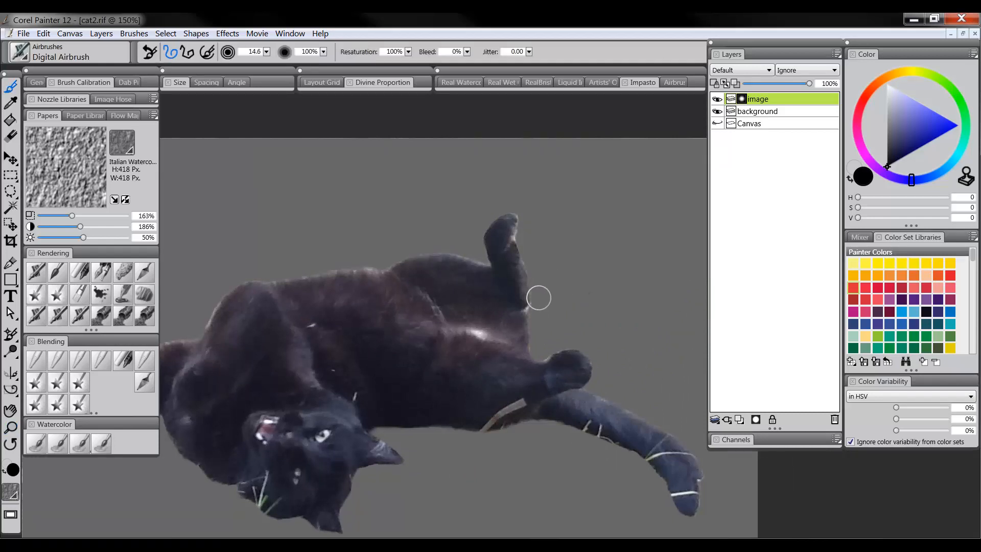
{"action": "mouse_move", "coordinate": [541, 277]}
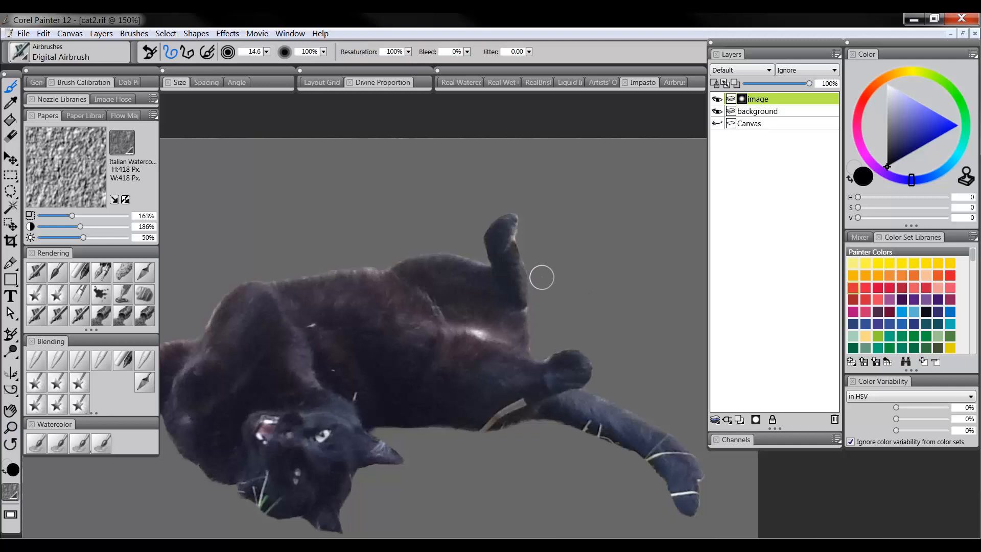
{"action": "mouse_move", "coordinate": [520, 207]}
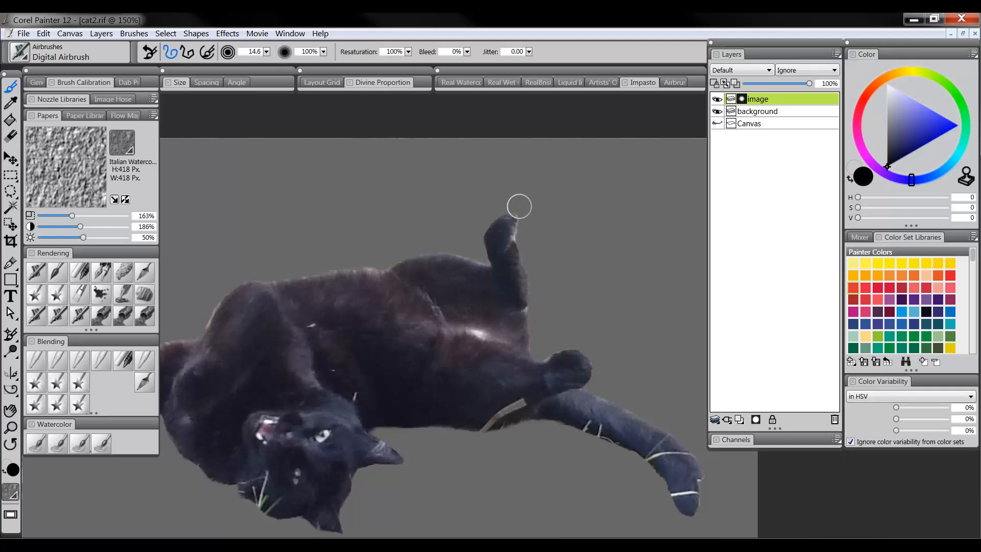
{"action": "mouse_move", "coordinate": [495, 207]}
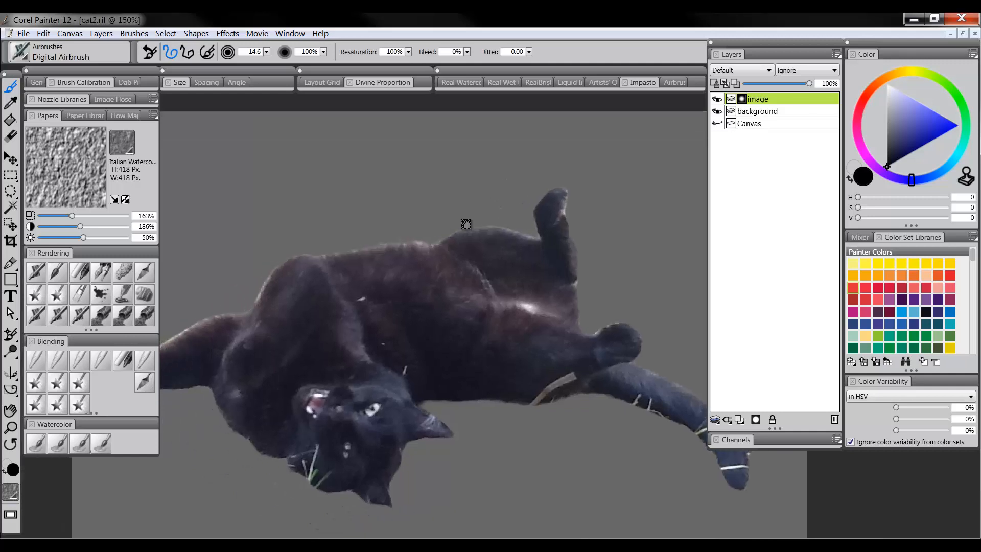
{"action": "key", "text": "Tab"}
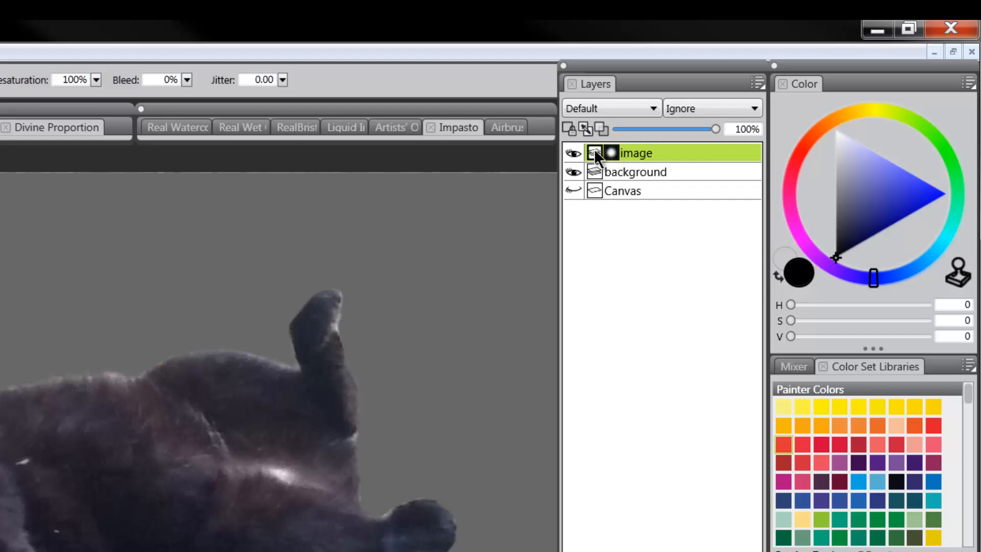
{"action": "mouse_move", "coordinate": [604, 159]}
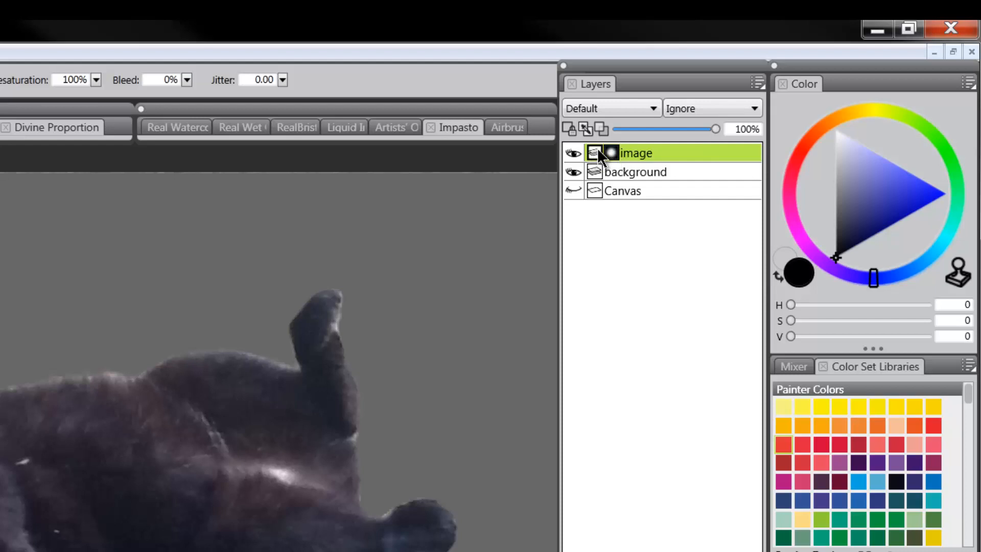
{"action": "mouse_move", "coordinate": [569, 130]}
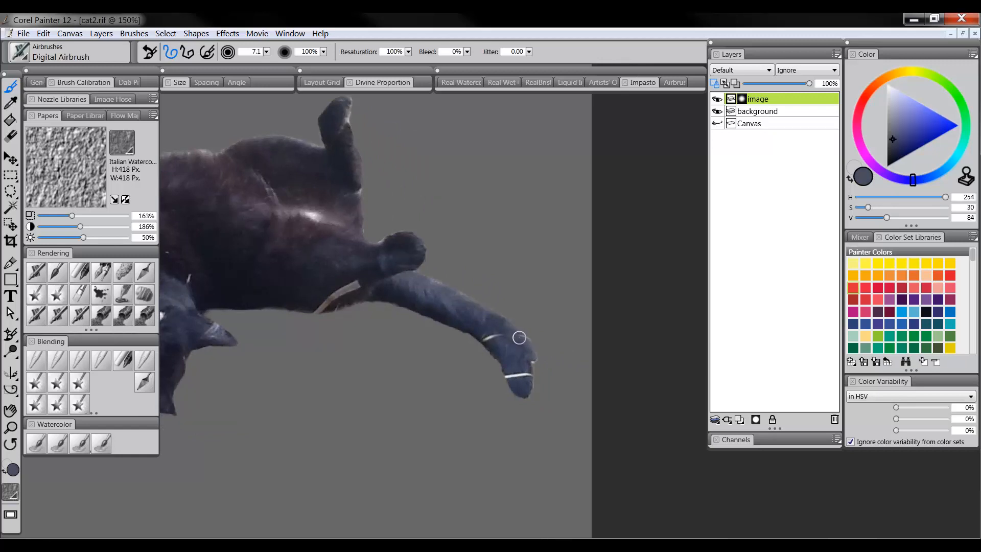
Toggle the palettes while touching up the pale marks on the paw
{"action": "key", "text": "Tab"}
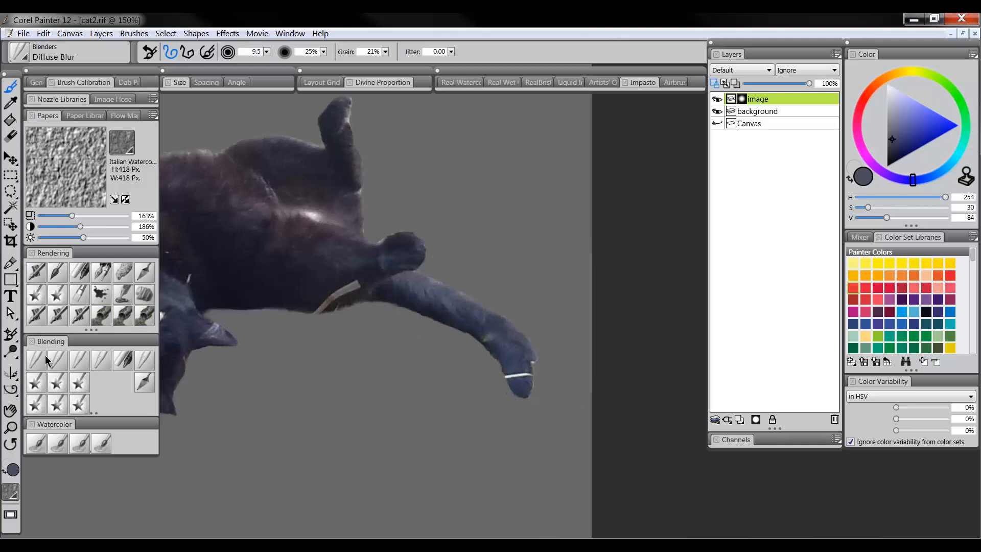
Switch back to the Digital Airbrush for painting over the white paw streaks
{"action": "left_click", "coordinate": [35, 382]}
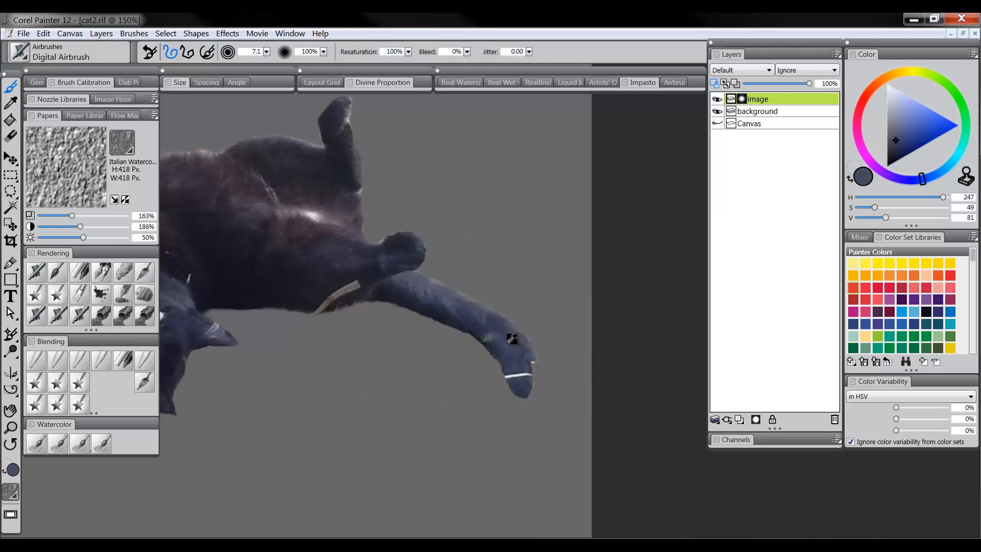
{"action": "mouse_move", "coordinate": [475, 331]}
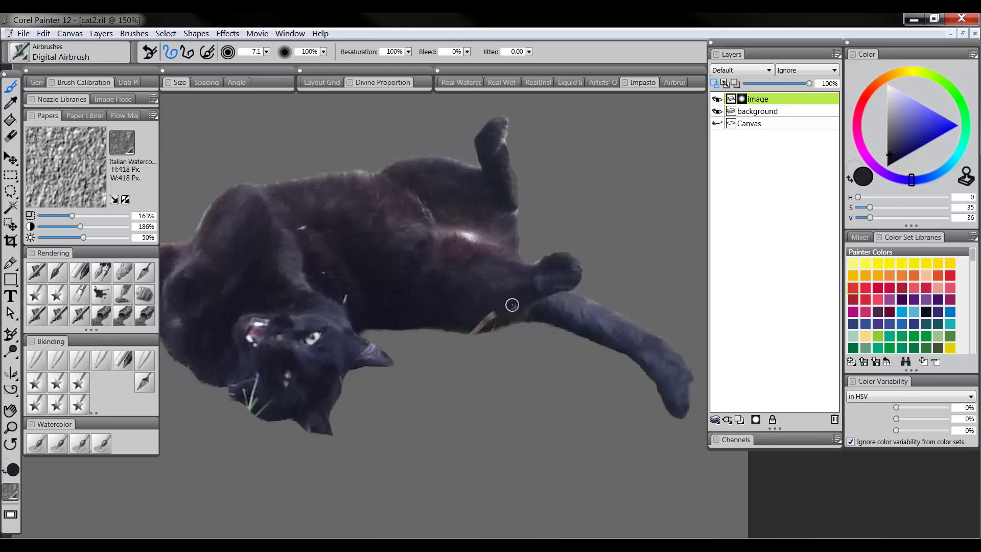
{"action": "mouse_move", "coordinate": [519, 292]}
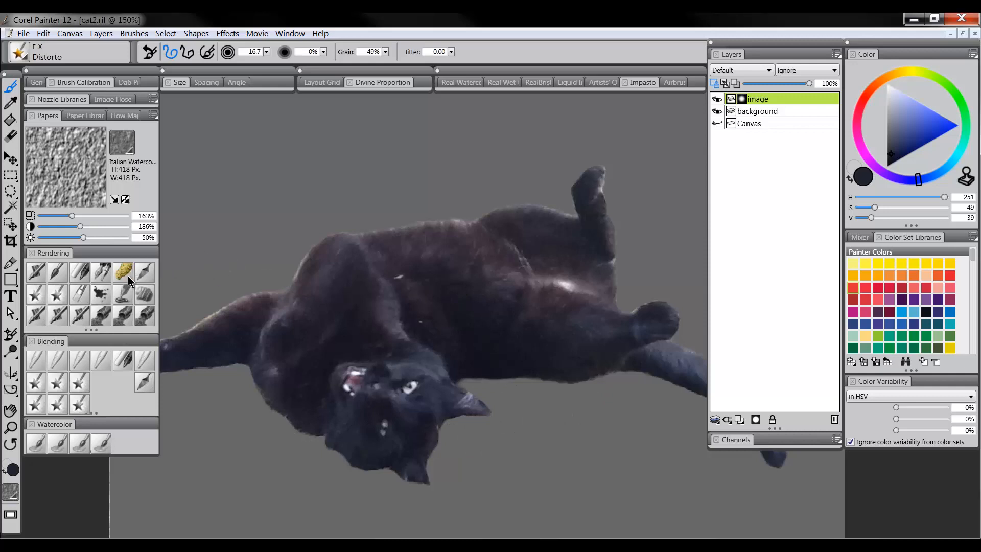
{"action": "mouse_move", "coordinate": [758, 101]}
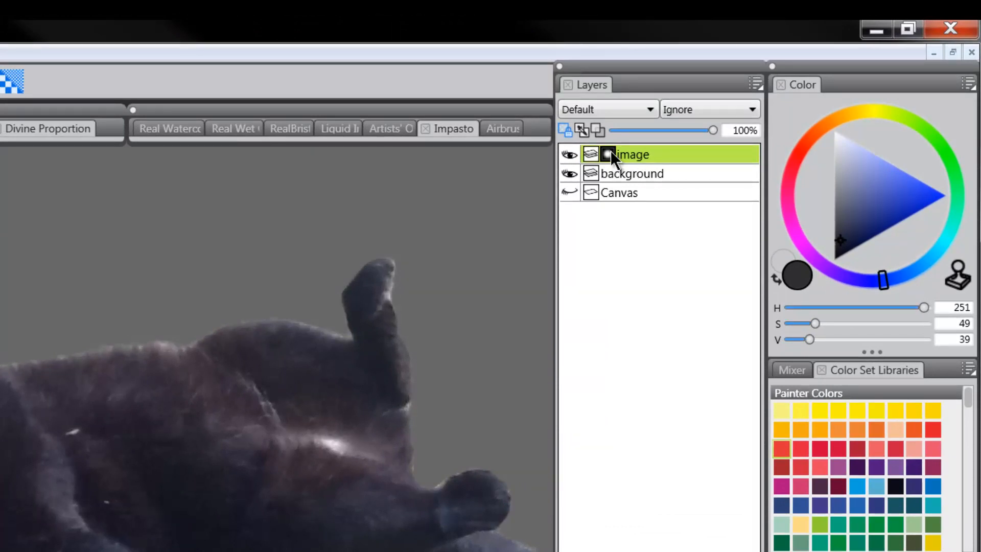
{"action": "mouse_move", "coordinate": [608, 161]}
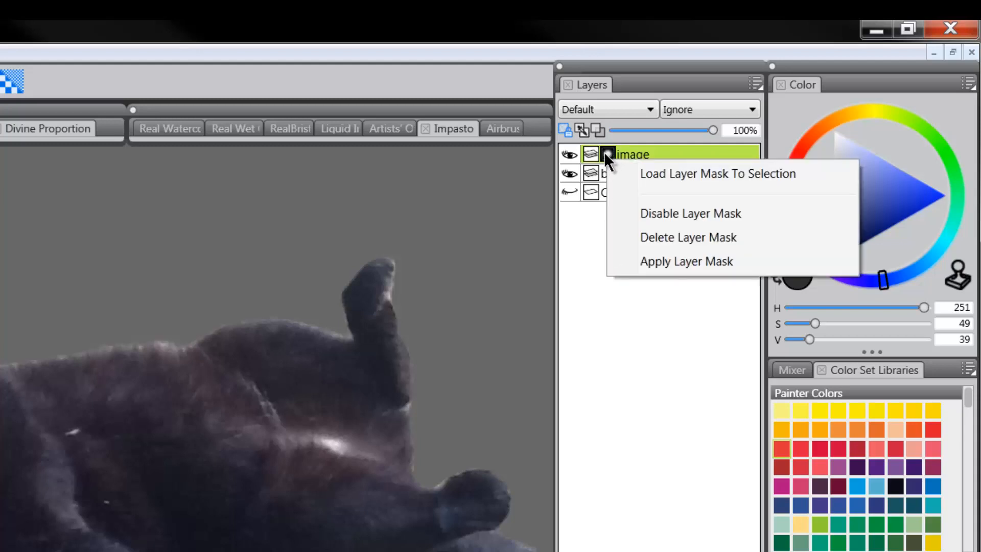
{"action": "mouse_move", "coordinate": [609, 167]}
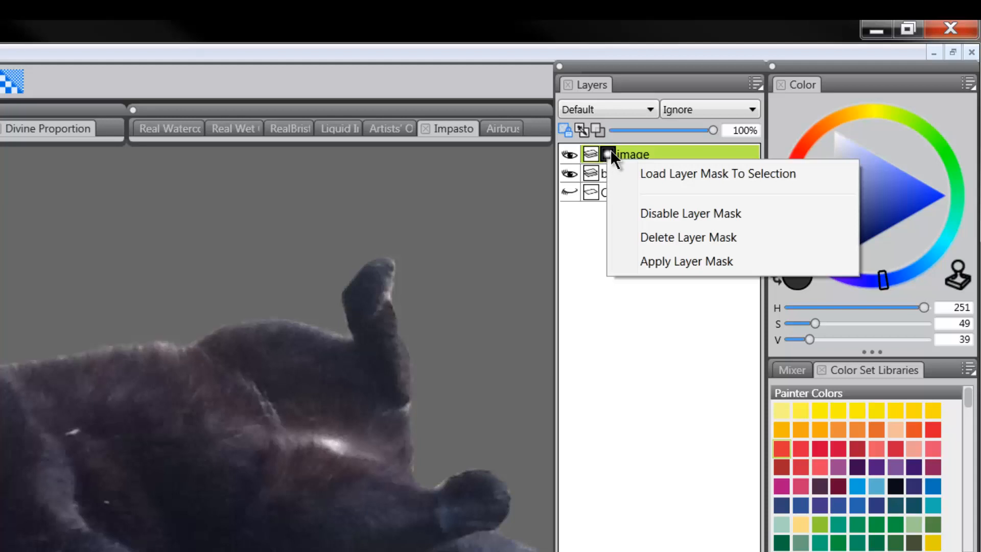
{"action": "mouse_move", "coordinate": [690, 210]}
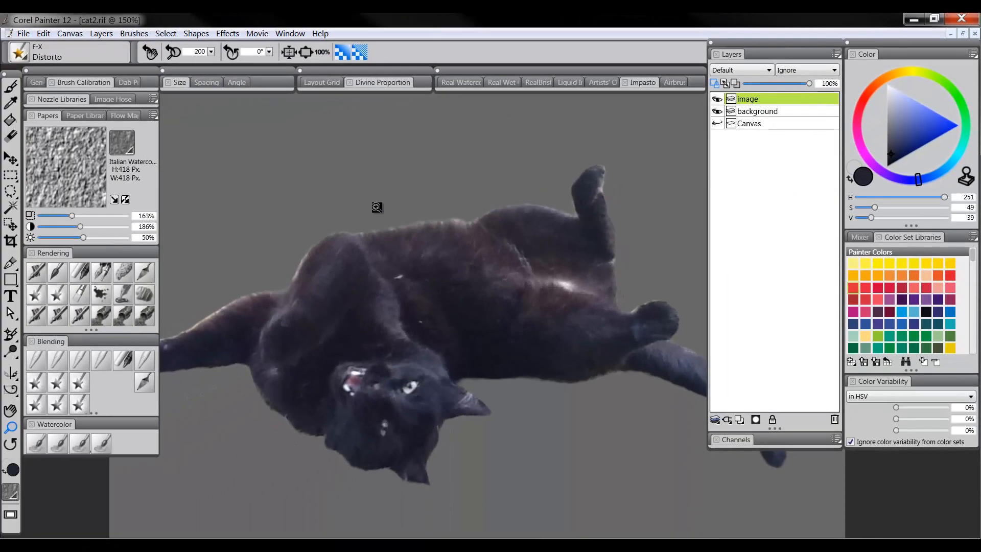
{"action": "left_click", "coordinate": [717, 98]}
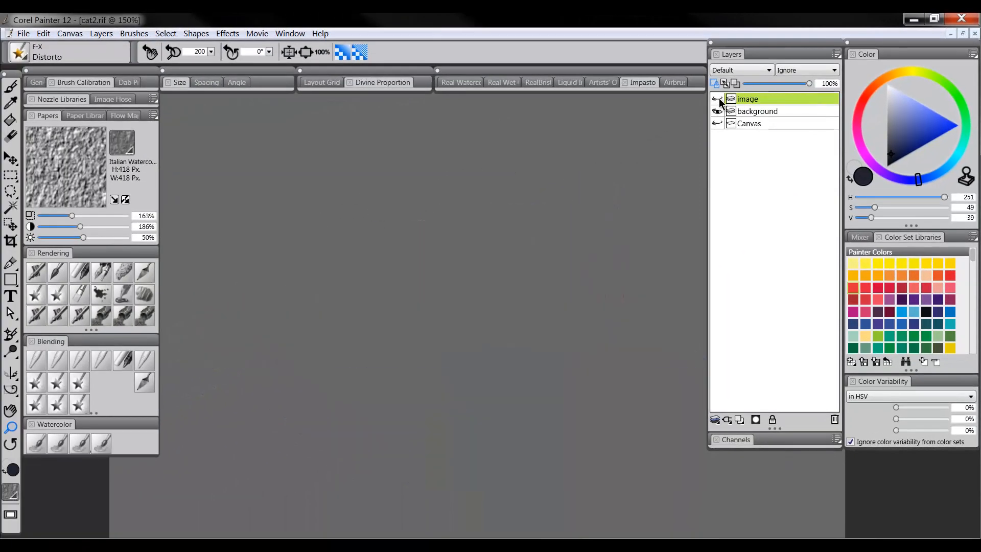
{"action": "left_click", "coordinate": [718, 98]}
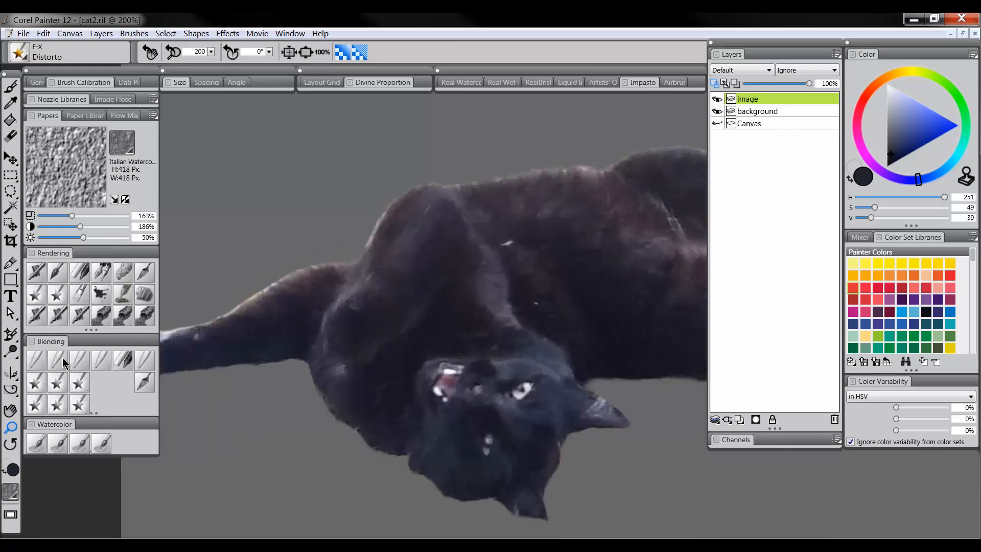
{"action": "mouse_move", "coordinate": [36, 361]}
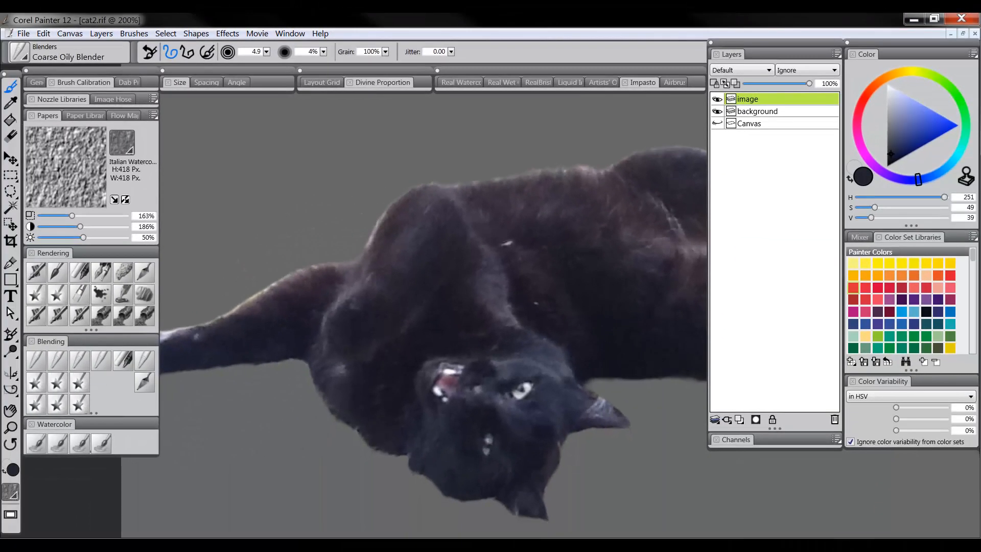
Hide the palettes for a clear canvas view while blending the paw fur with the Coarse Oily Blender
{"action": "key", "text": "Tab"}
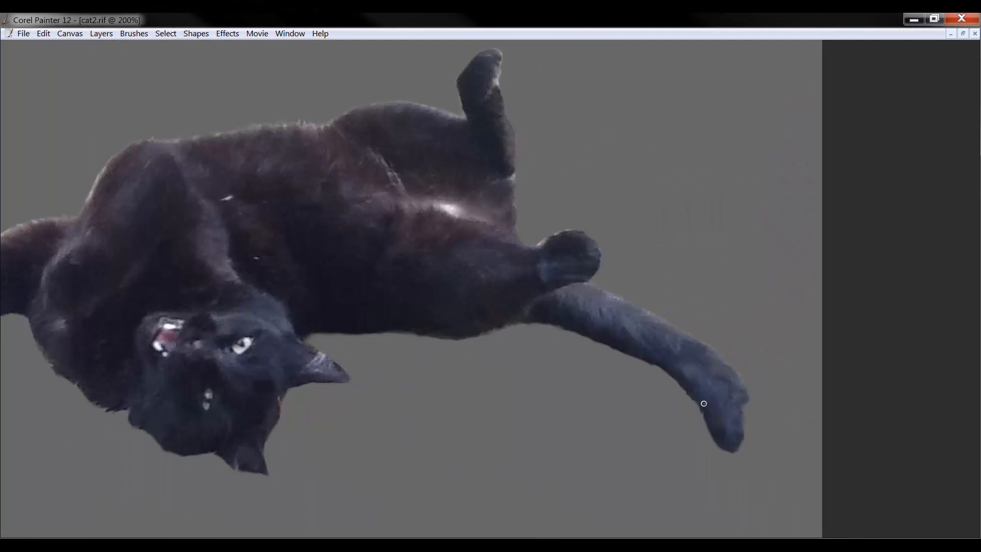
{"action": "mouse_move", "coordinate": [725, 447]}
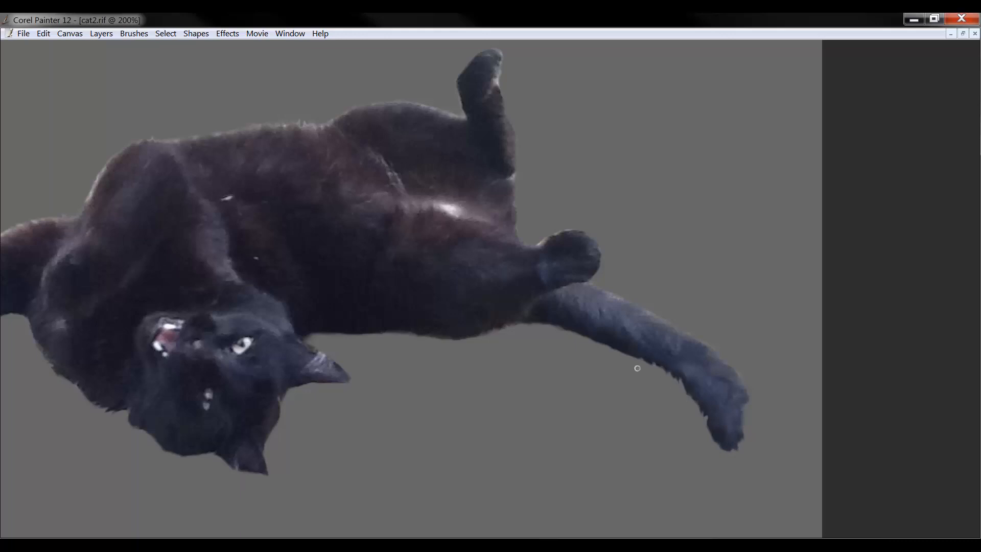
{"action": "mouse_move", "coordinate": [599, 351]}
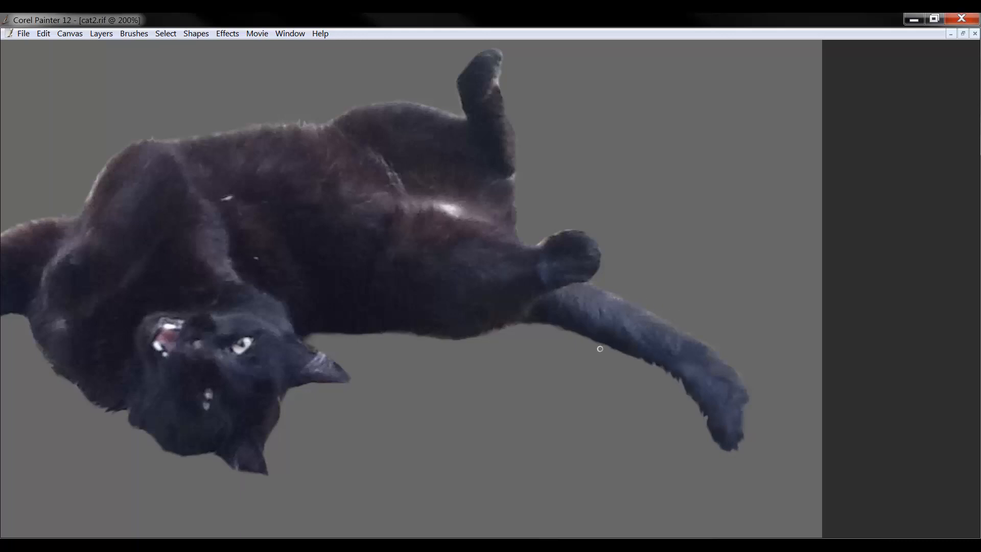
{"action": "mouse_move", "coordinate": [625, 368]}
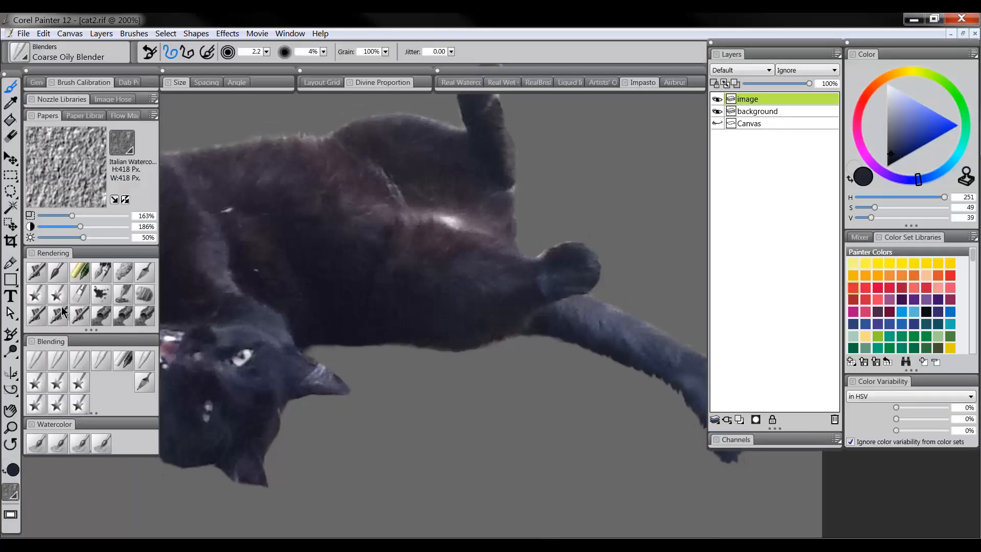
{"action": "key", "text": "Tab"}
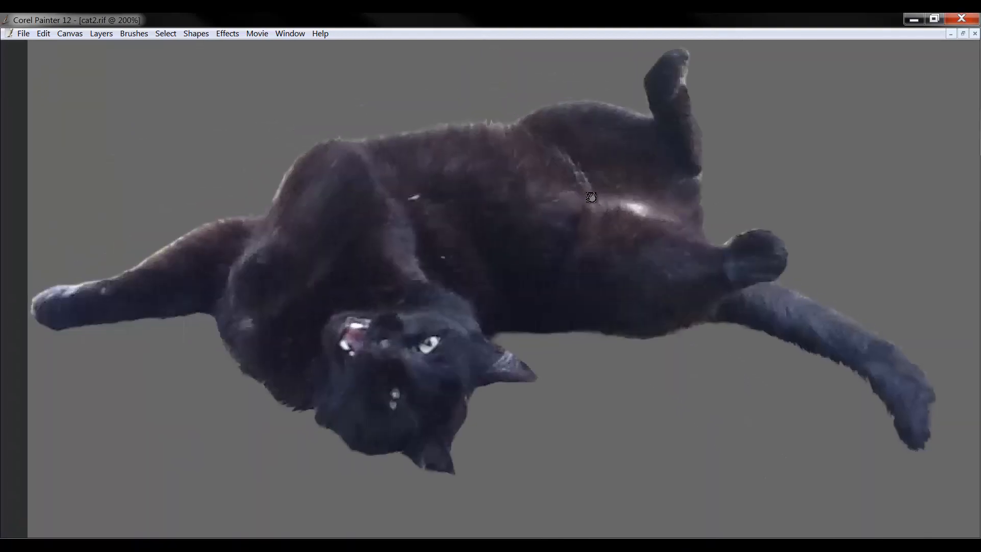
{"action": "mouse_move", "coordinate": [711, 210]}
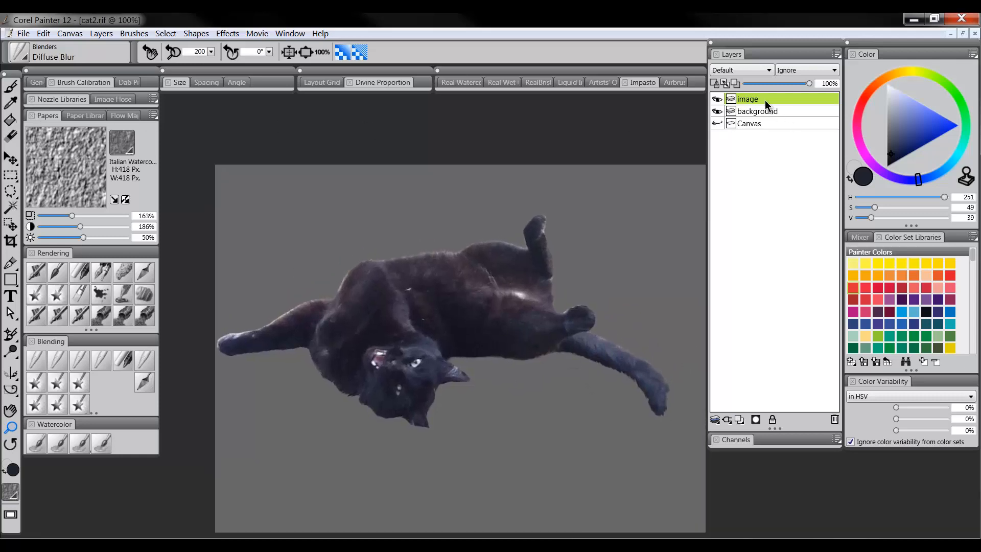
Make the background layer active so the Paint Bucket fills it with bright blue
{"action": "left_click", "coordinate": [757, 111]}
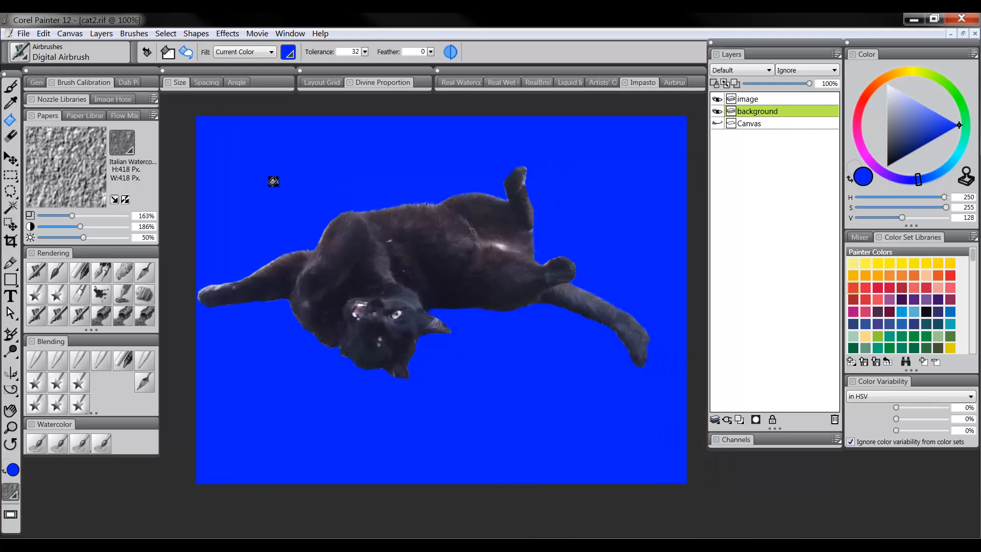
Make the cat's image layer active so it can be rotated into an upright leaping pose
{"action": "left_click", "coordinate": [748, 99]}
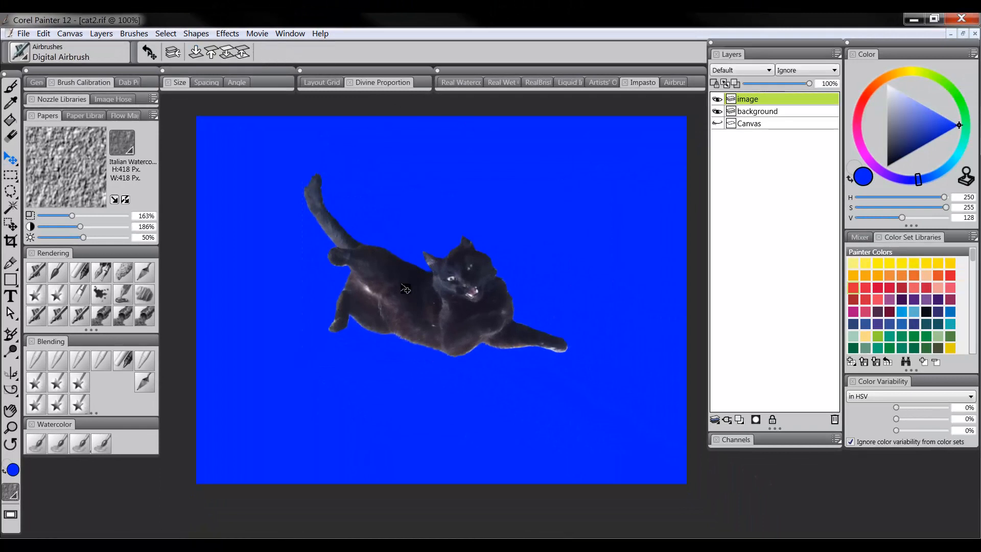
Return to the background layer and pick a lighter sky blue in the Color wheel
{"action": "left_click", "coordinate": [757, 111]}
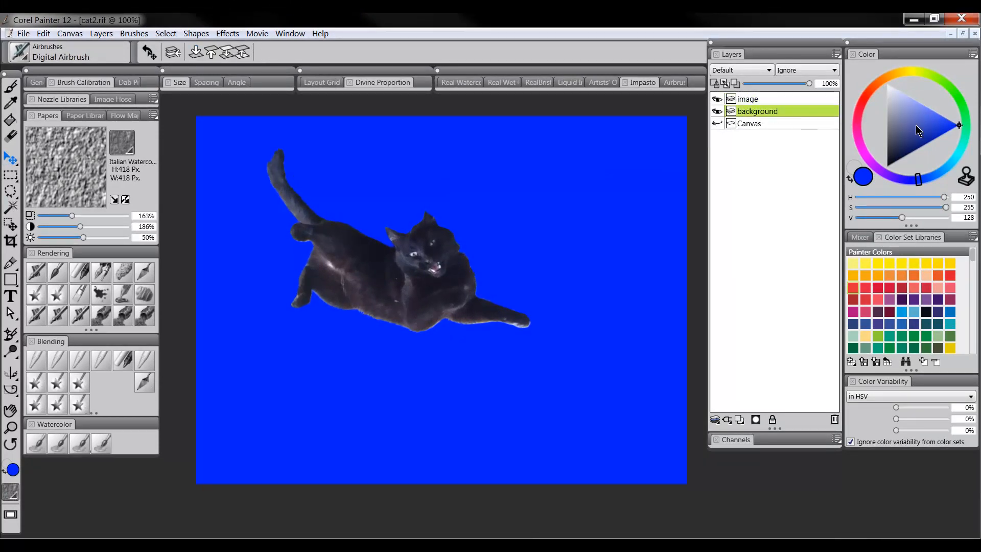
{"action": "left_click", "coordinate": [919, 107]}
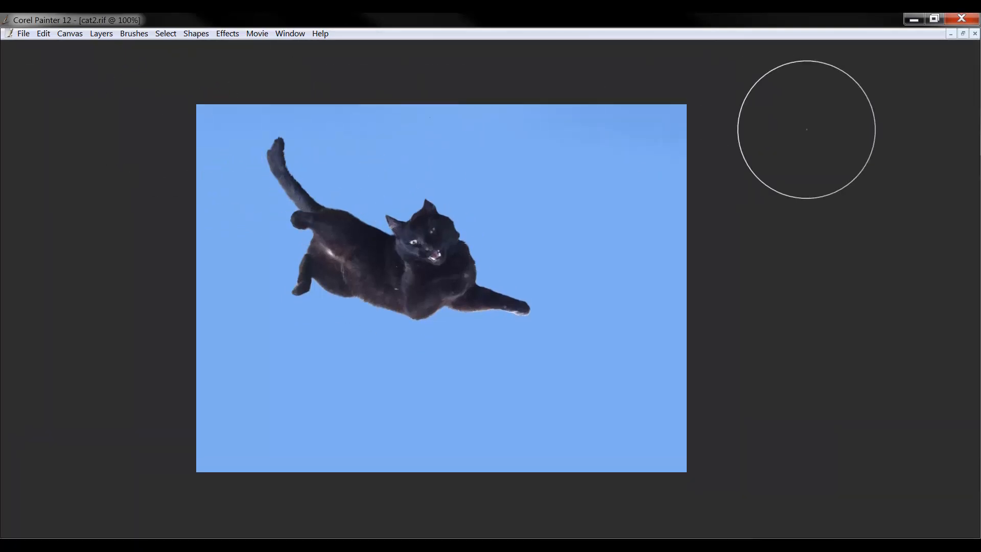
{"action": "mouse_move", "coordinate": [402, 109]}
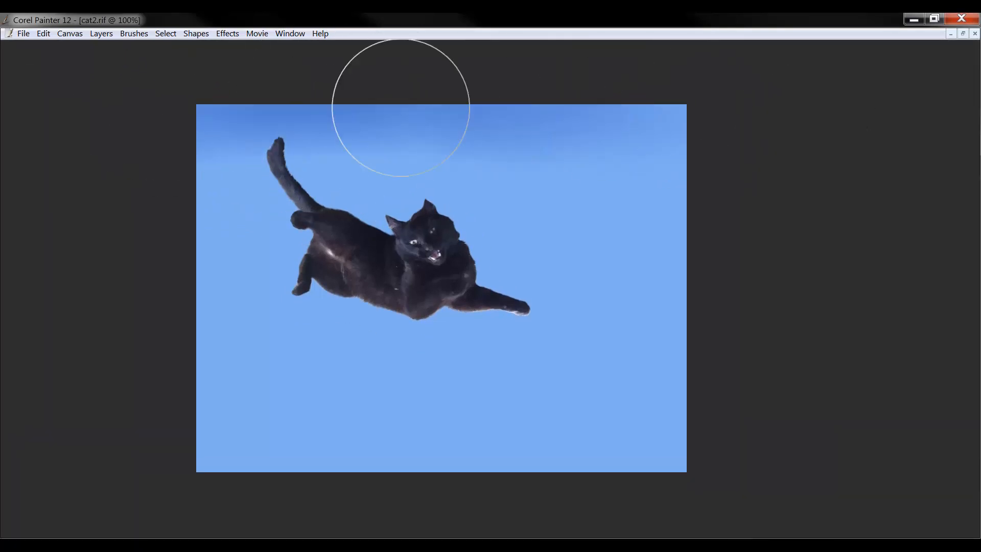
{"action": "mouse_move", "coordinate": [472, 258]}
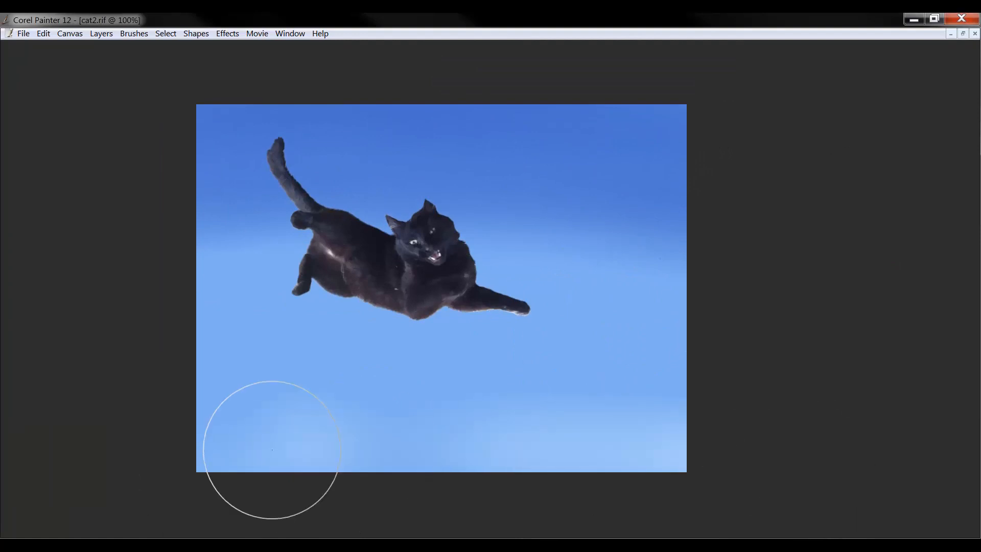
{"action": "mouse_move", "coordinate": [771, 369]}
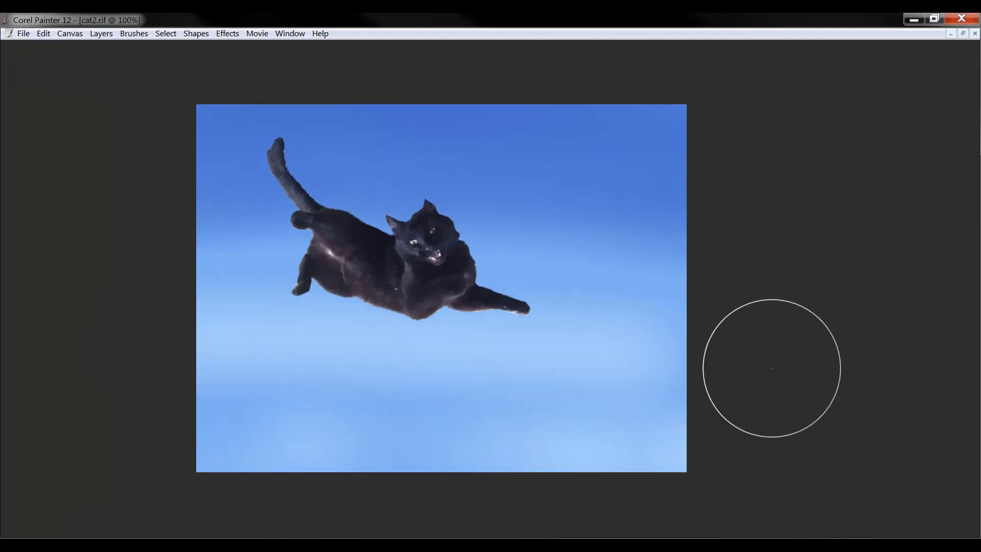
{"action": "mouse_move", "coordinate": [146, 335]}
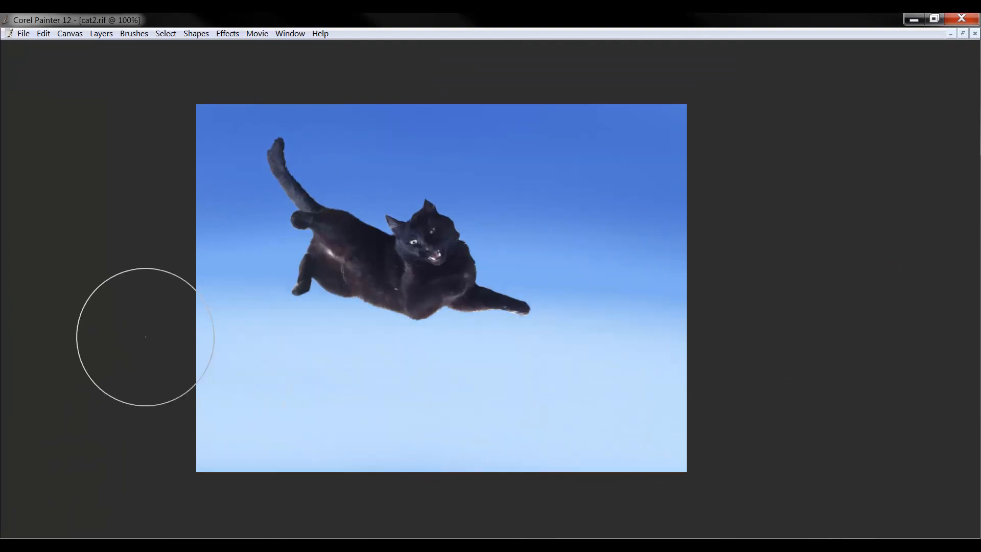
{"action": "mouse_move", "coordinate": [742, 426]}
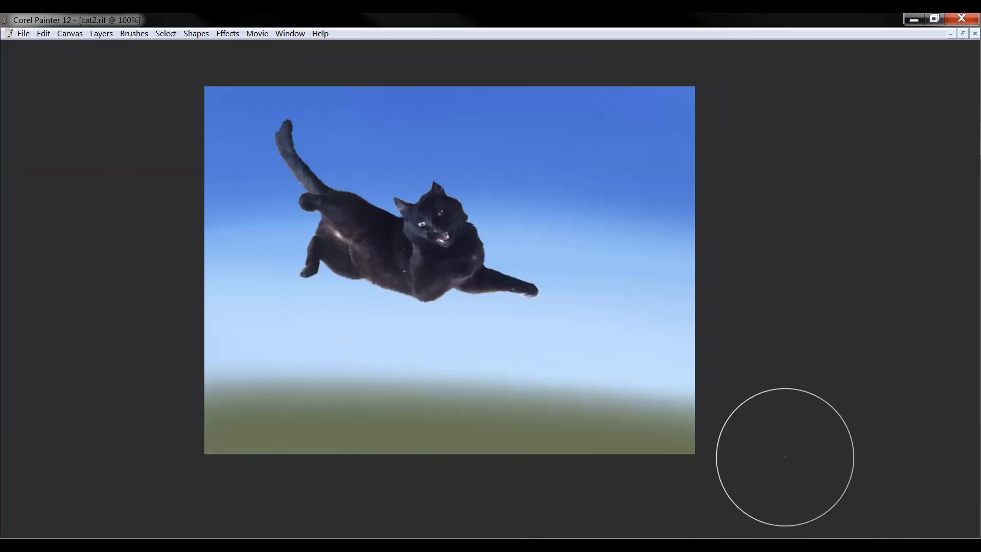
{"action": "mouse_move", "coordinate": [327, 414]}
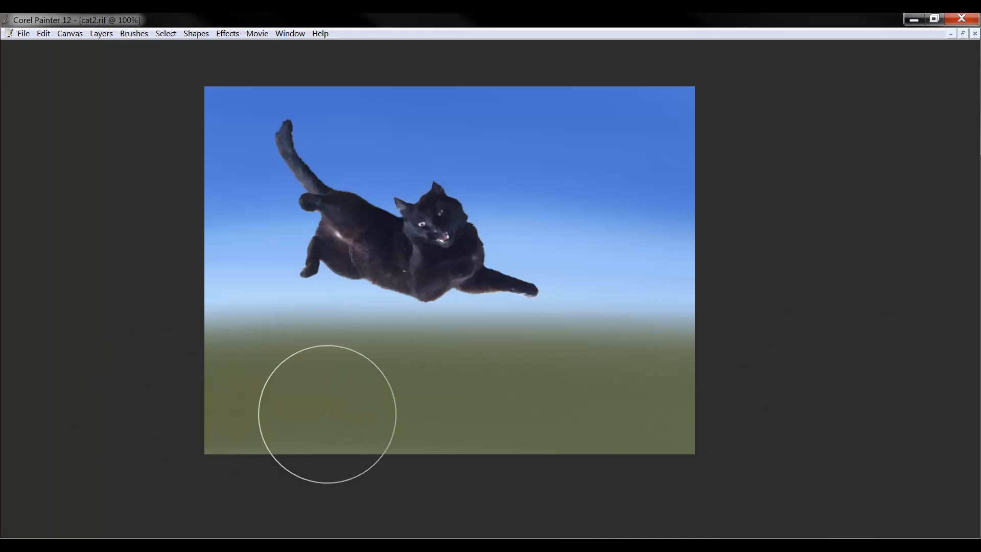
{"action": "mouse_move", "coordinate": [794, 432]}
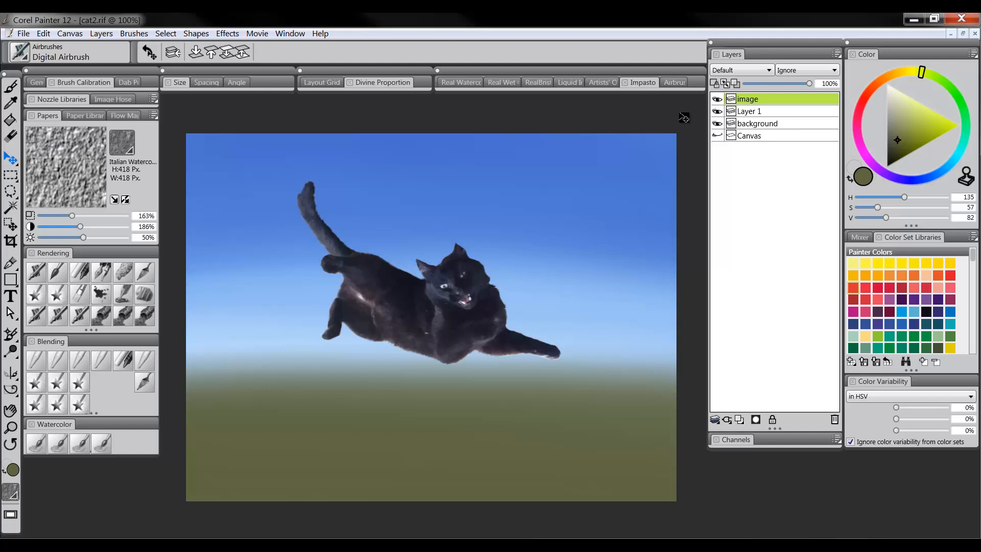
{"action": "mouse_move", "coordinate": [685, 109]}
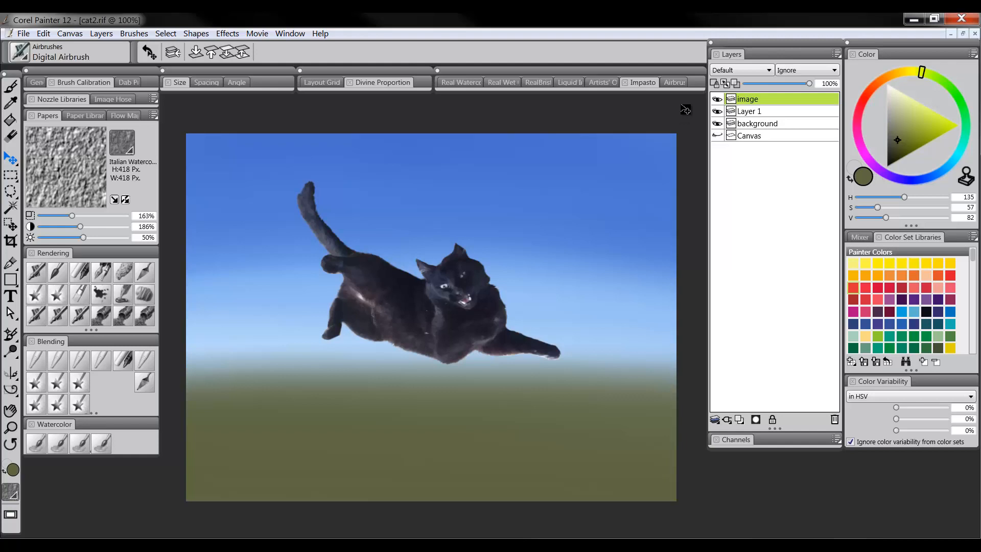